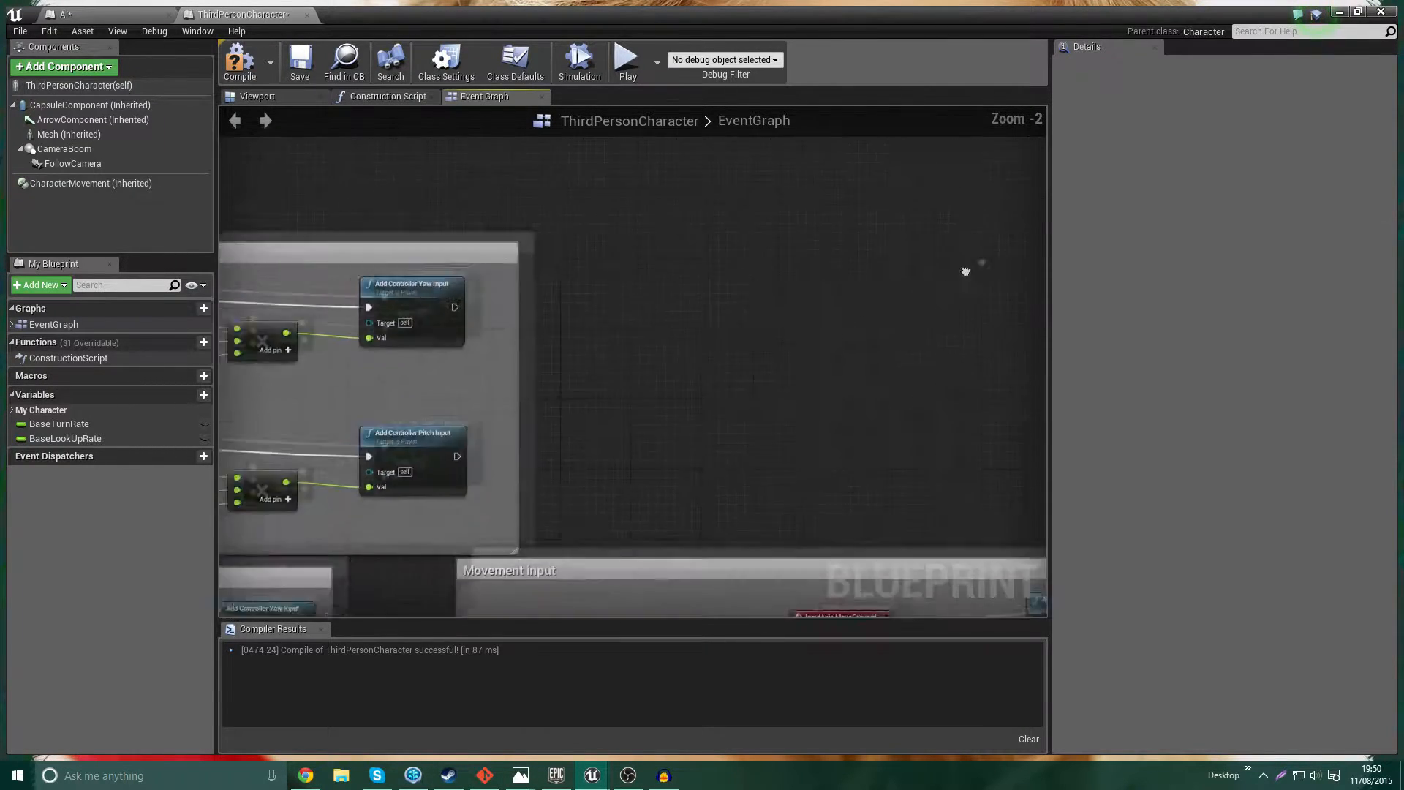
# - Create a new player variable named HP, an editable Integer defaulting to 100
pyautogui.click(188, 395)
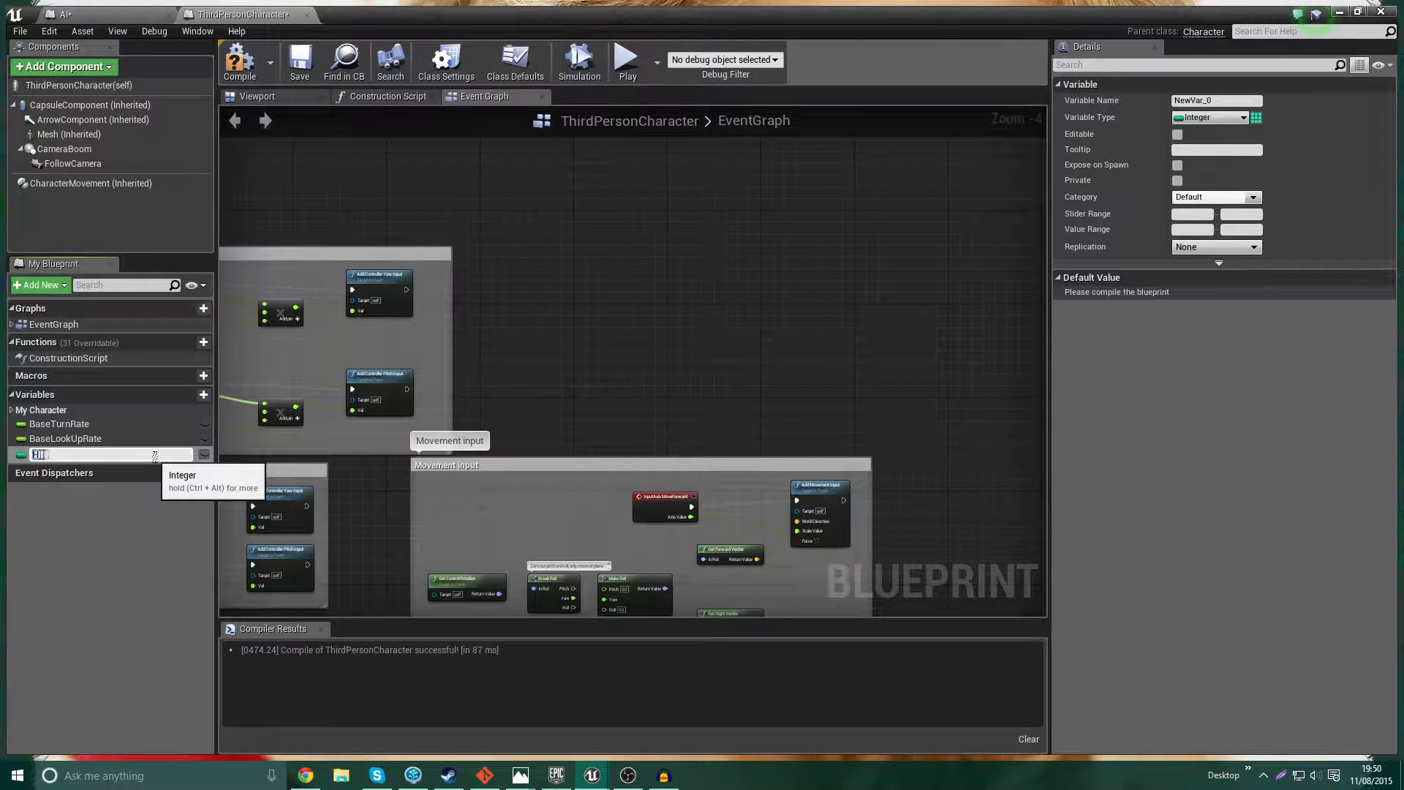
pyautogui.write('HP')
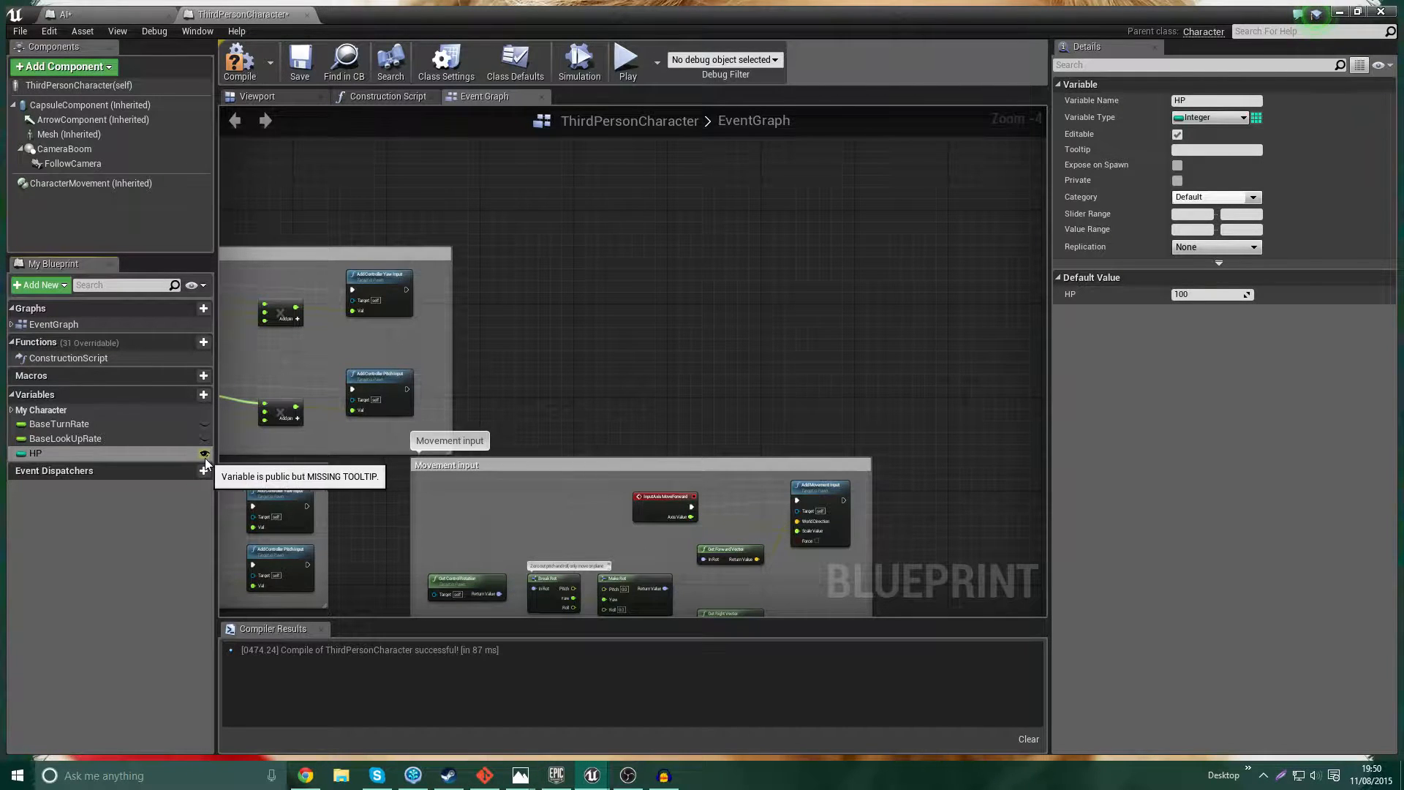
pyautogui.moveTo(203, 453)
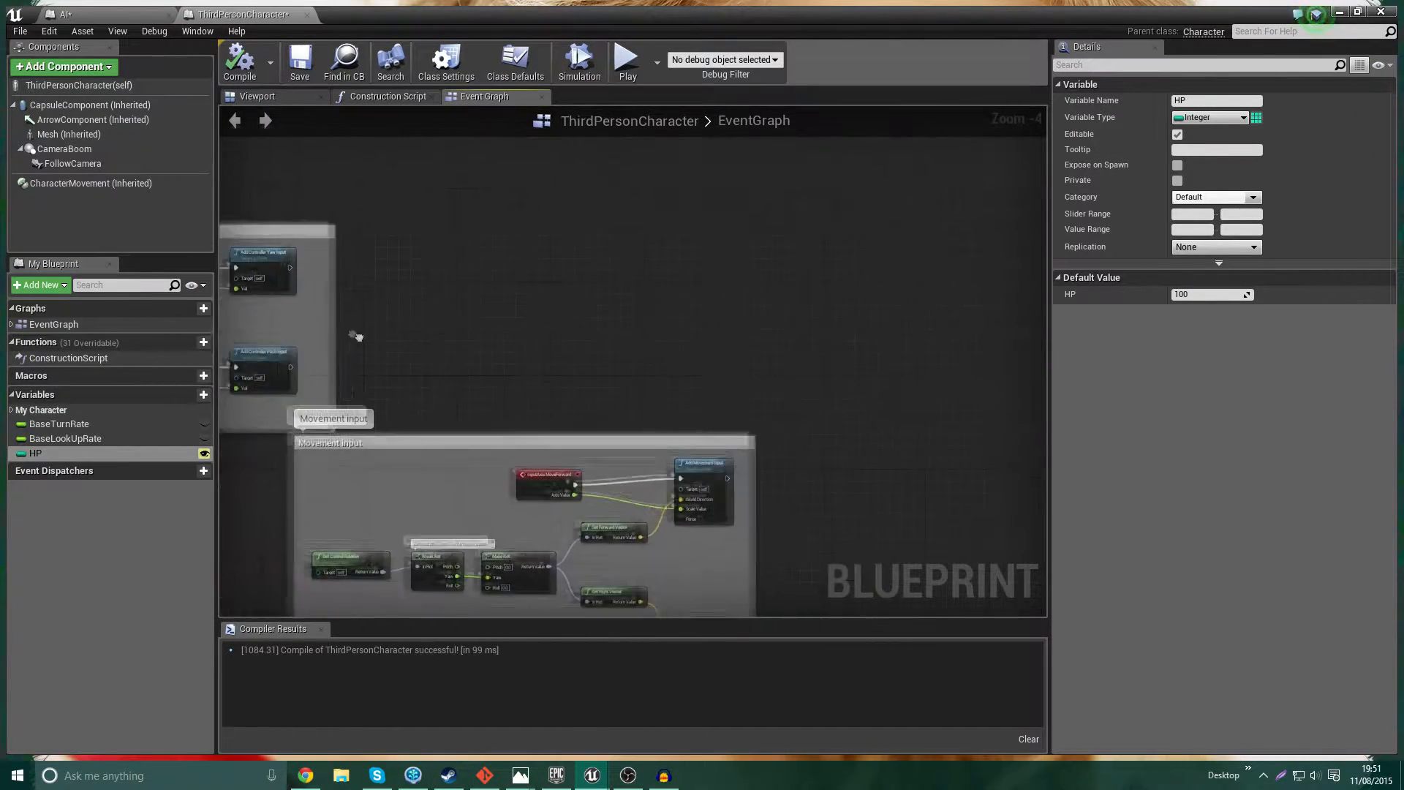
# - Place a custom event named CheckHP feeding a Branch, with an HP getter beside it
pyautogui.rightClick(452, 326)
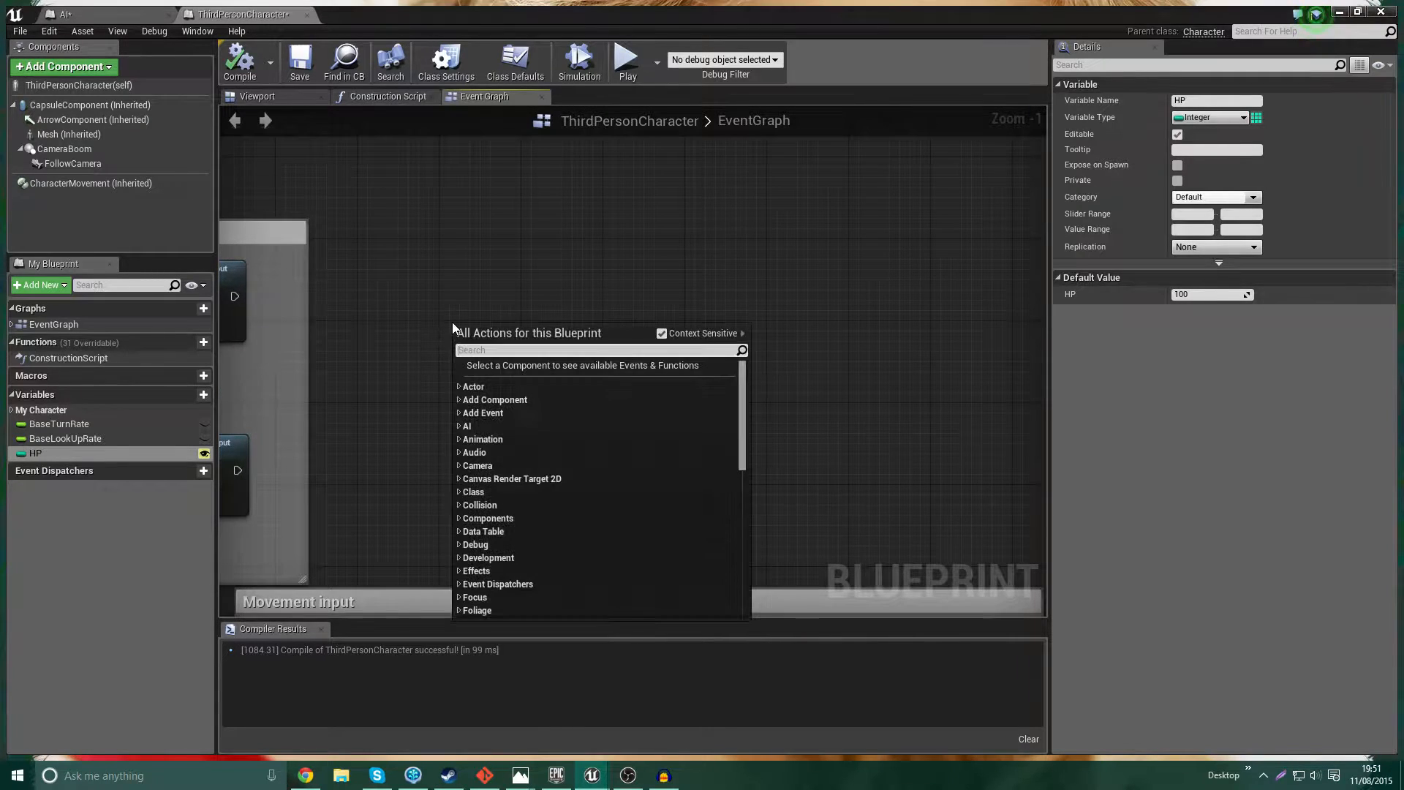
pyautogui.write('custom ev')
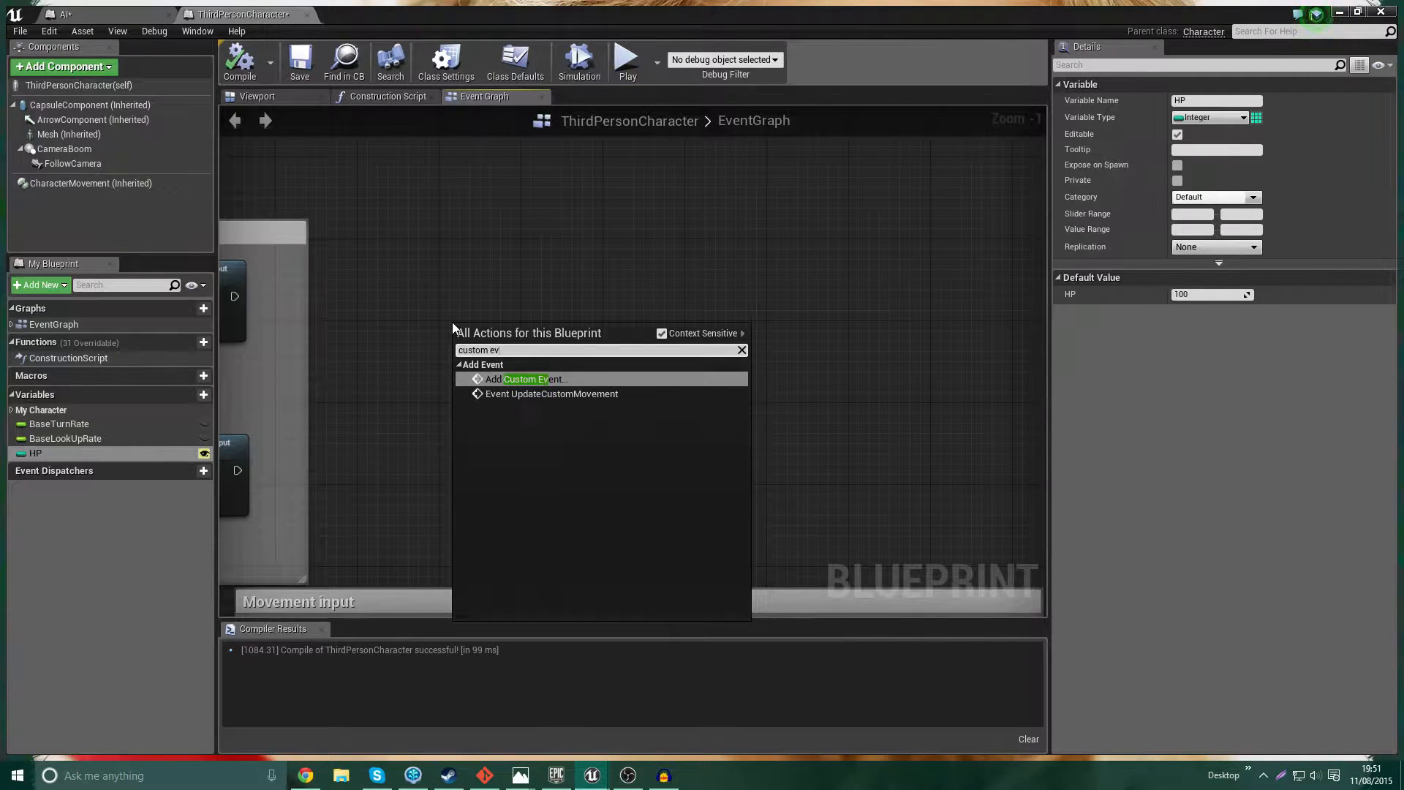
pyautogui.click(527, 378)
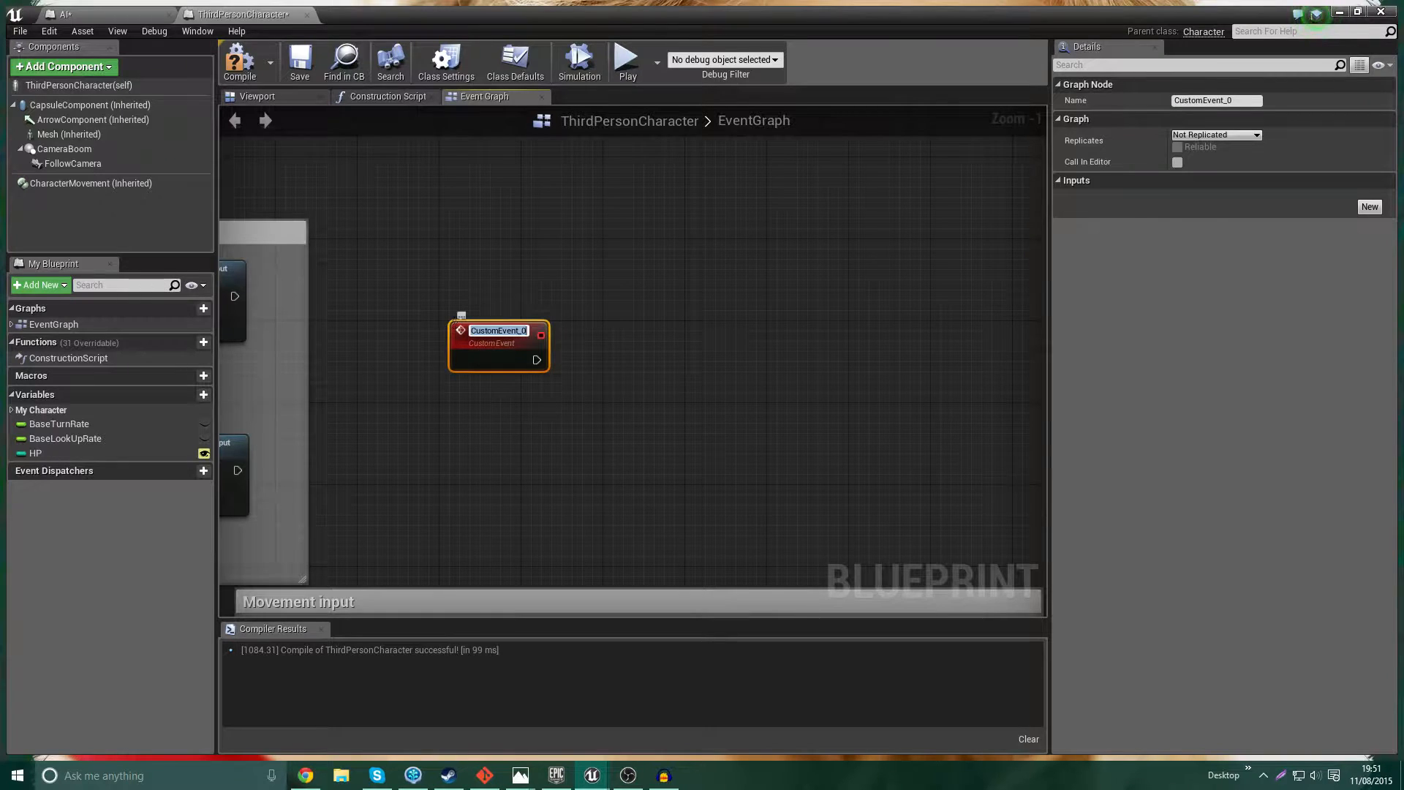
pyautogui.write('Check?')
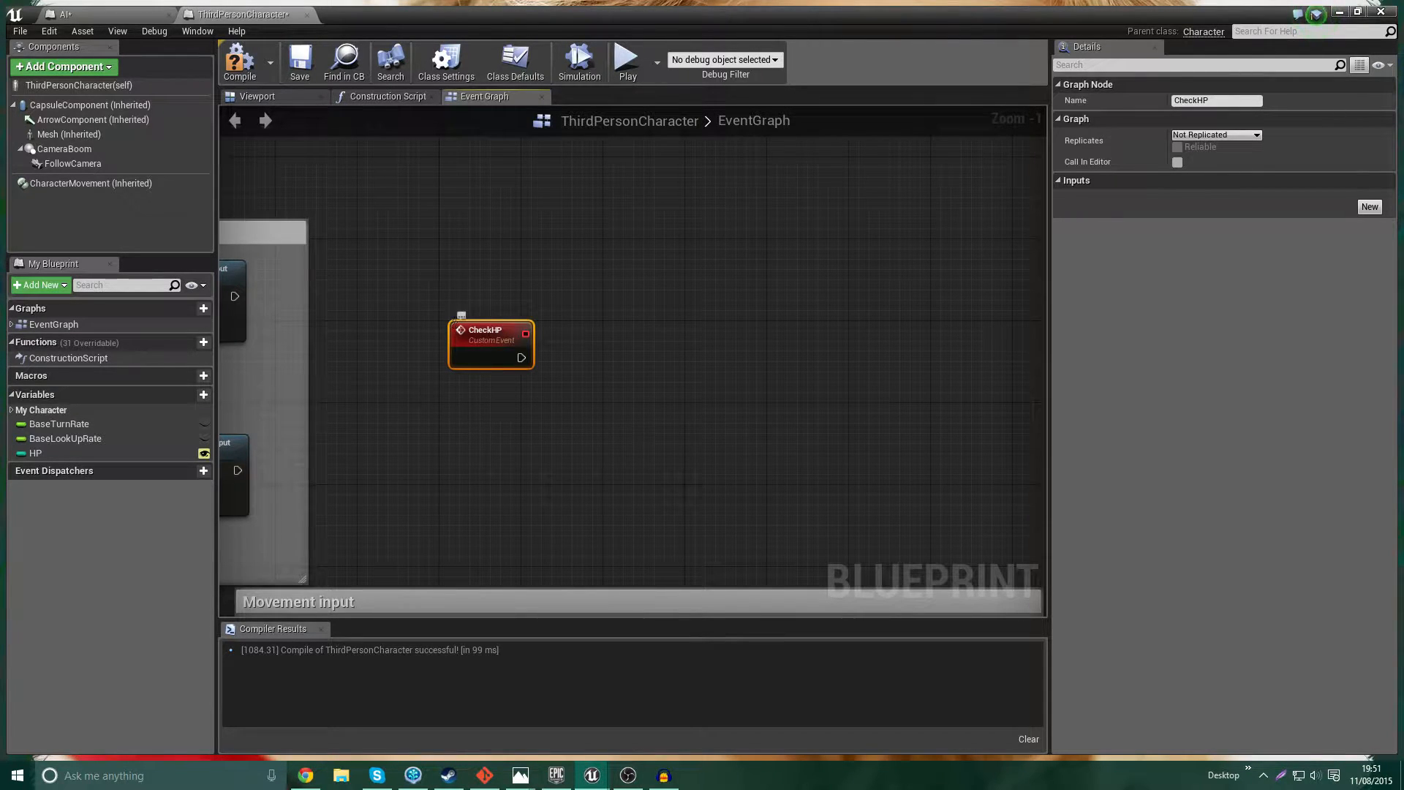
pyautogui.moveTo(521, 358)
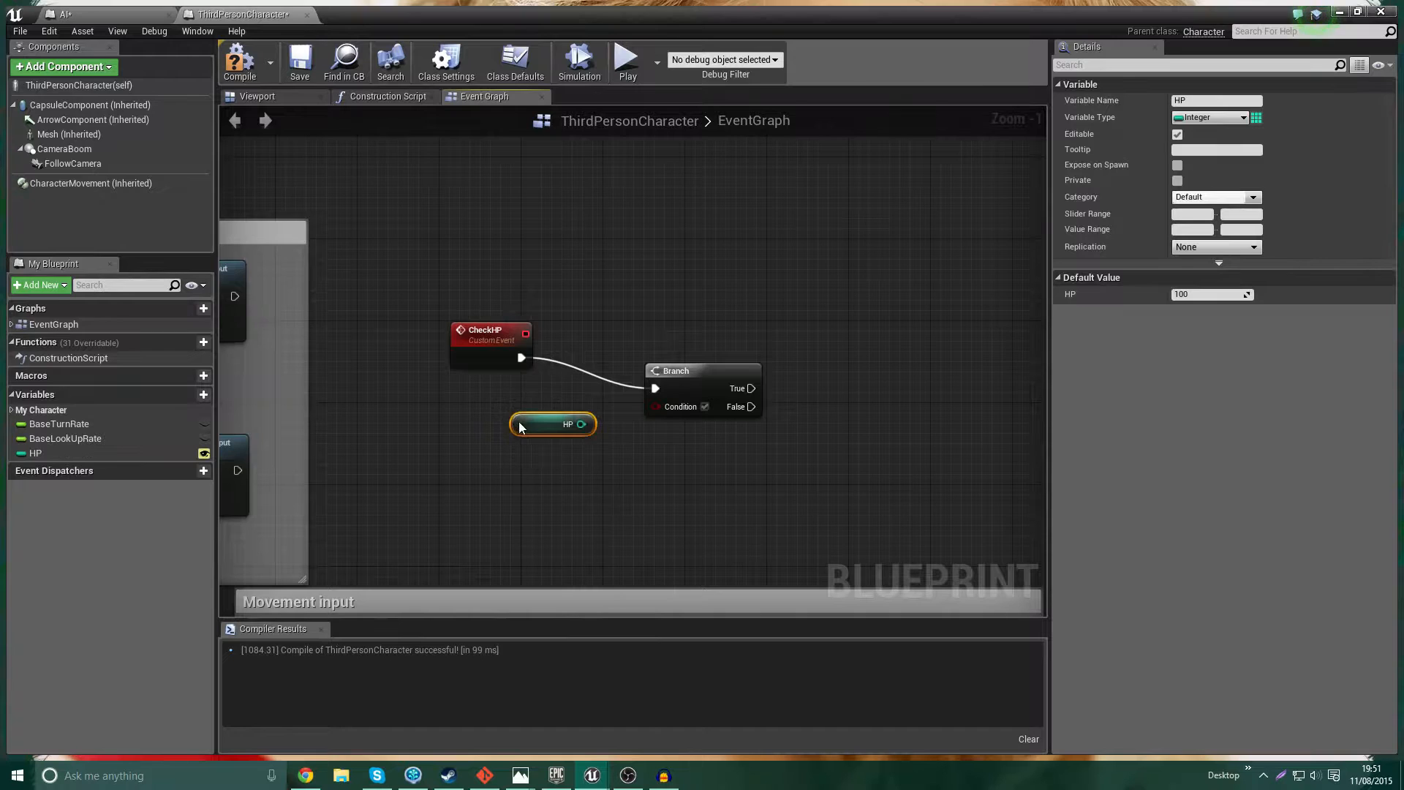
# - Compare HP with integer less-than into the Branch and wire True to DestroyActor
pyautogui.moveTo(580, 424); pyautogui.dragTo(599, 465)
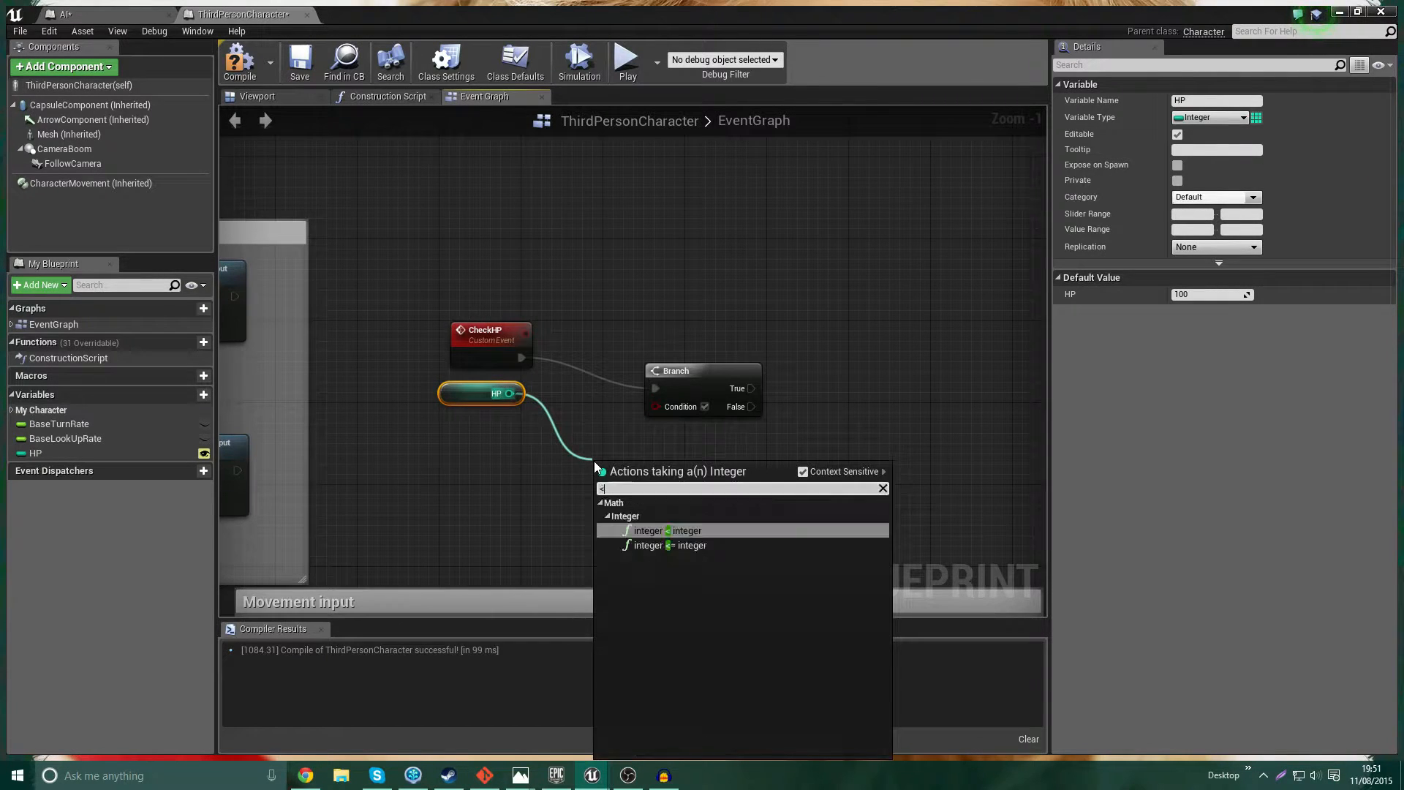
pyautogui.click(666, 529)
pyautogui.write('destro')
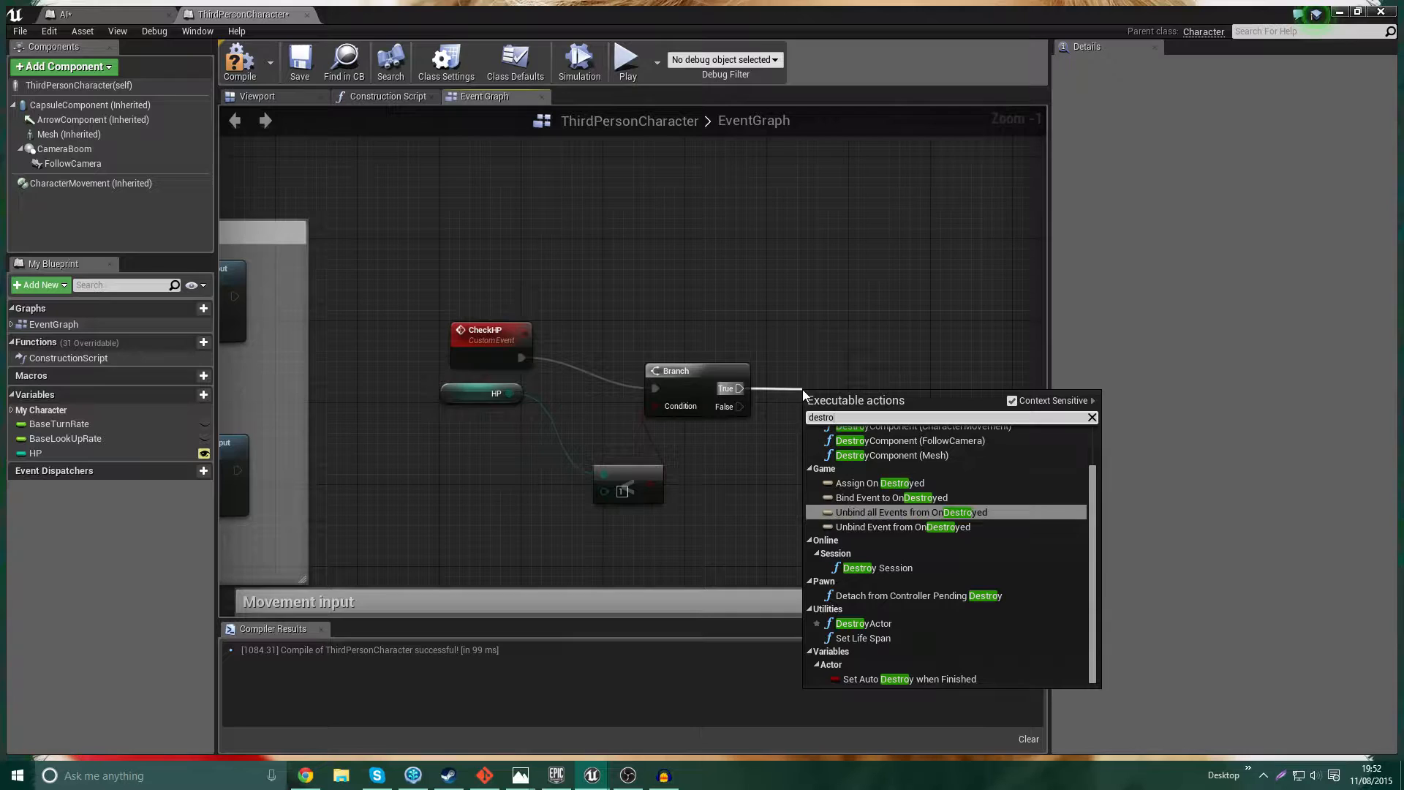
pyautogui.click(863, 623)
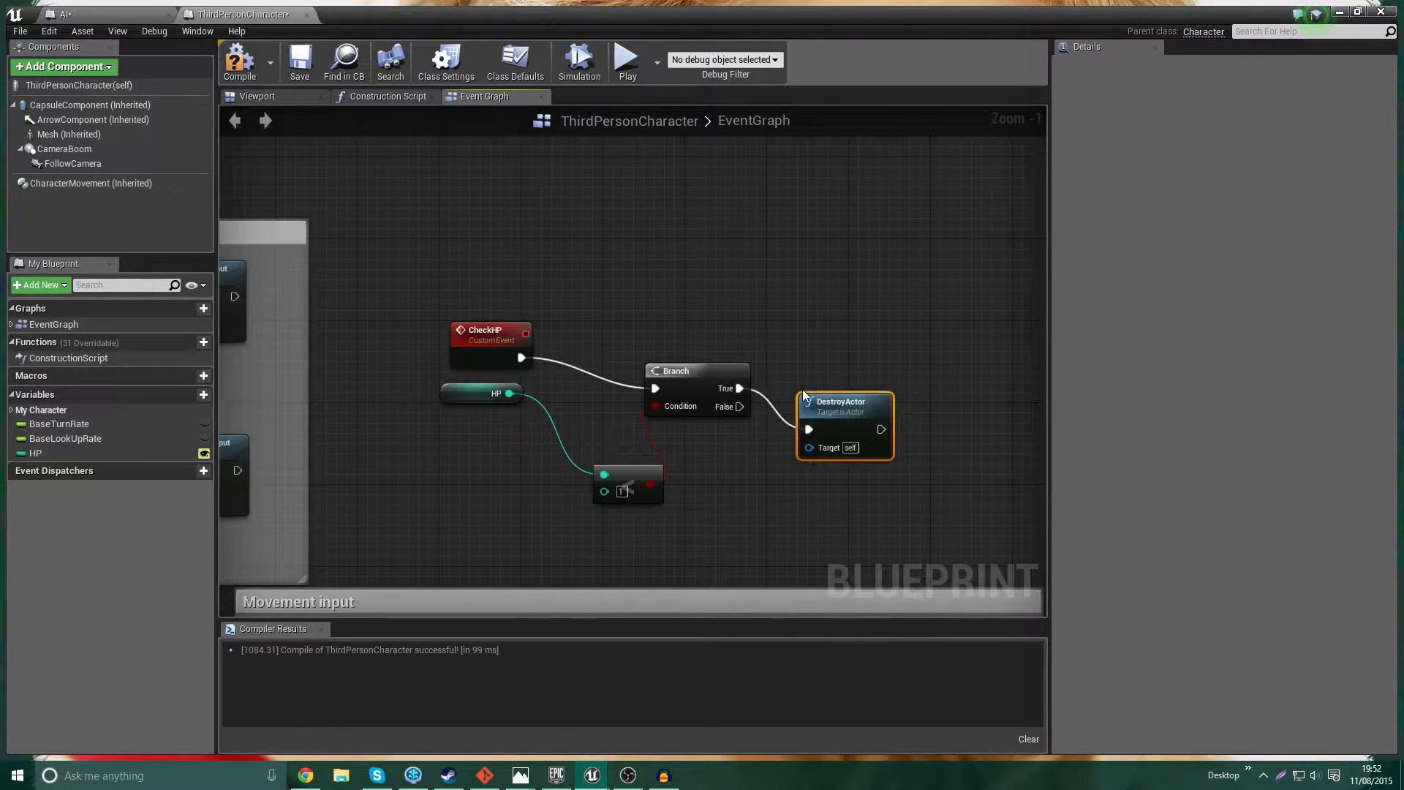
pyautogui.moveTo(844, 400); pyautogui.dragTo(852, 380)
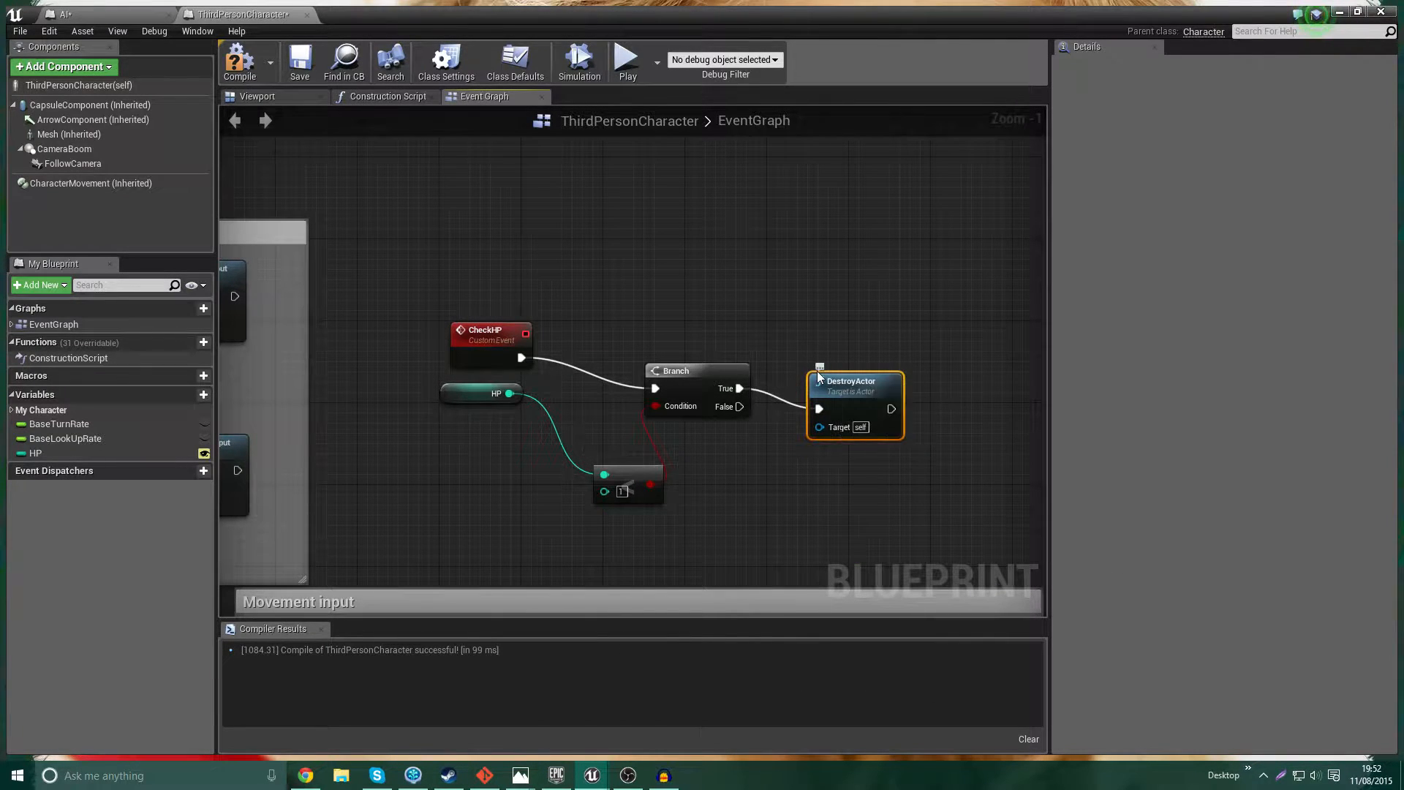
pyautogui.moveTo(793, 349)
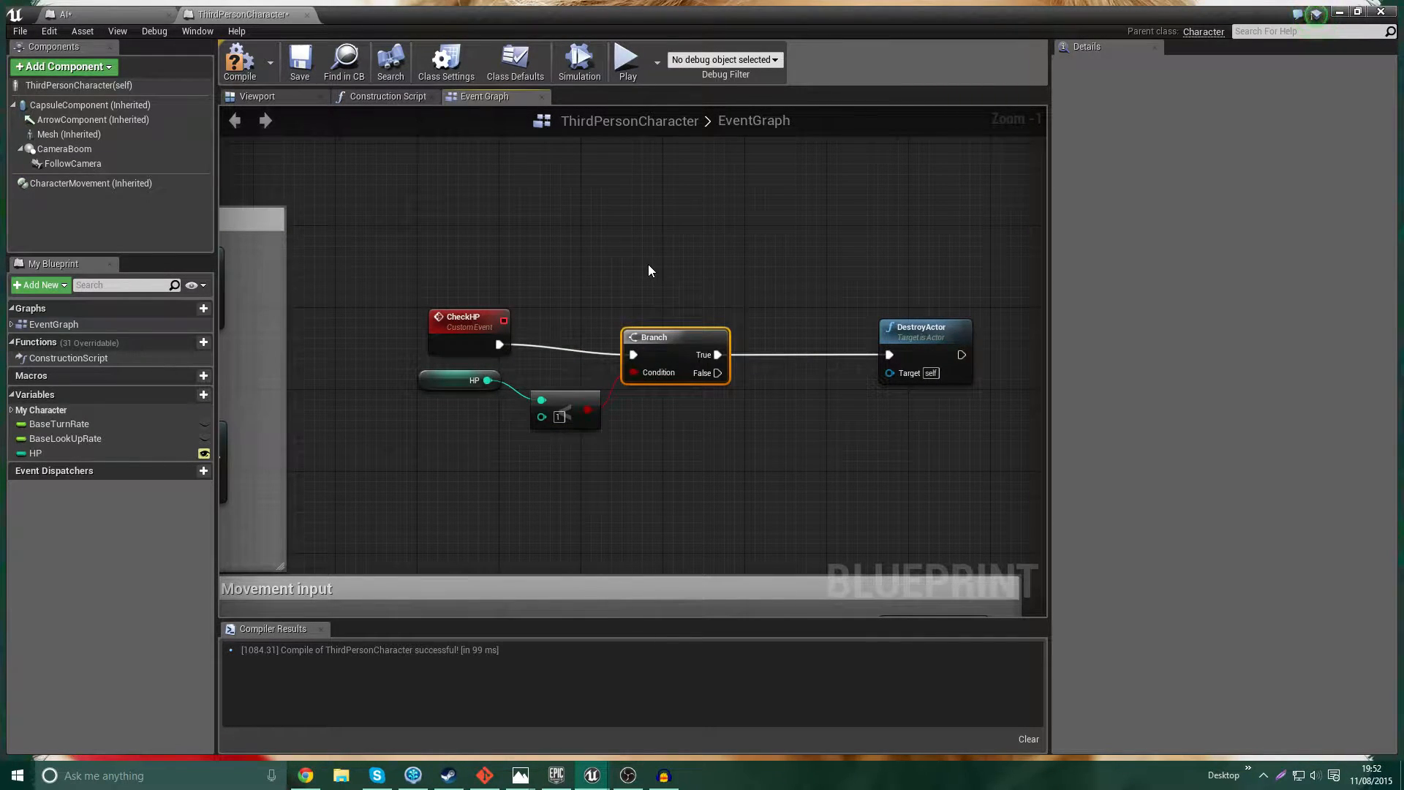
pyautogui.moveTo(925, 332)
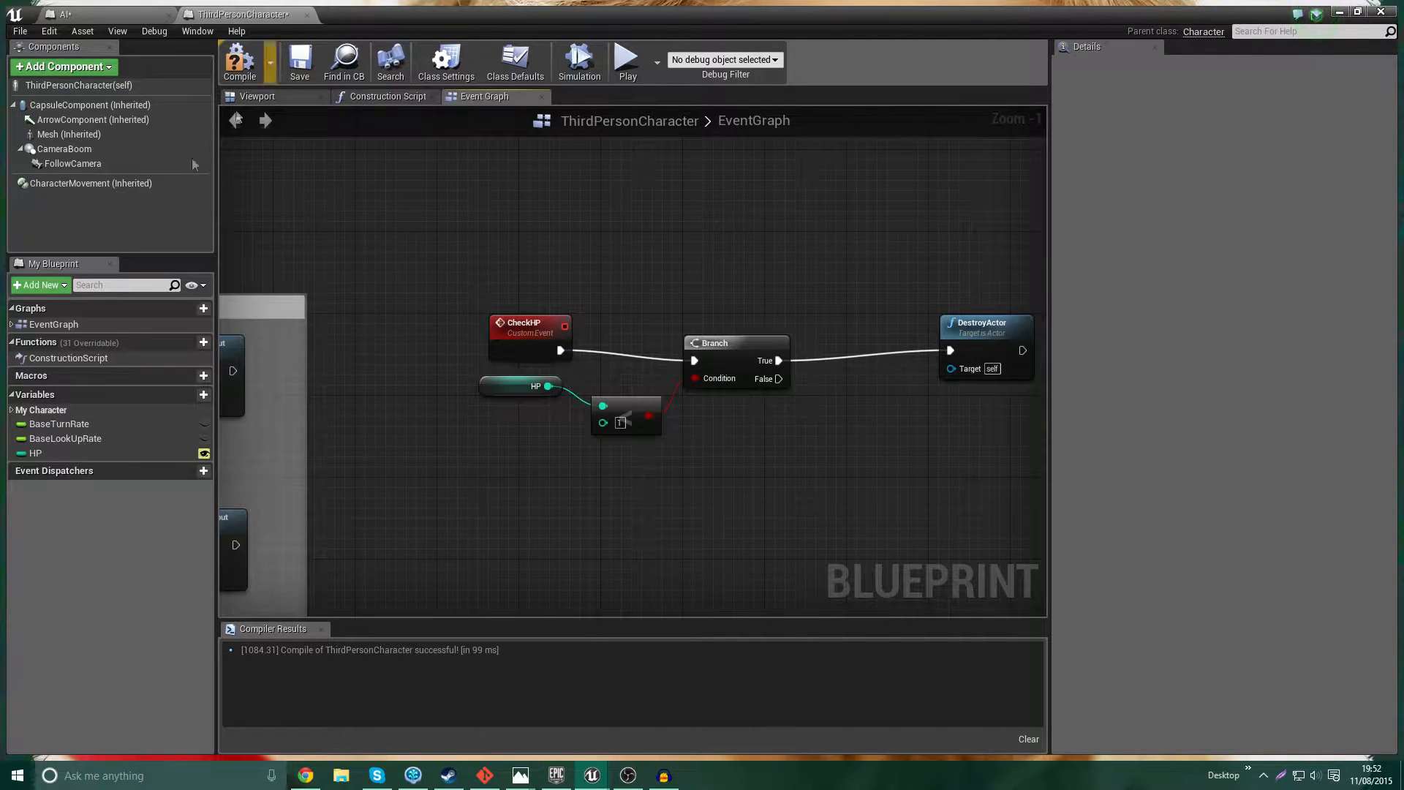
# - Select the CheckHP nodes, compile the player blueprint and switch to the AI blueprint
pyautogui.moveTo(832, 421); pyautogui.dragTo(304, 255)
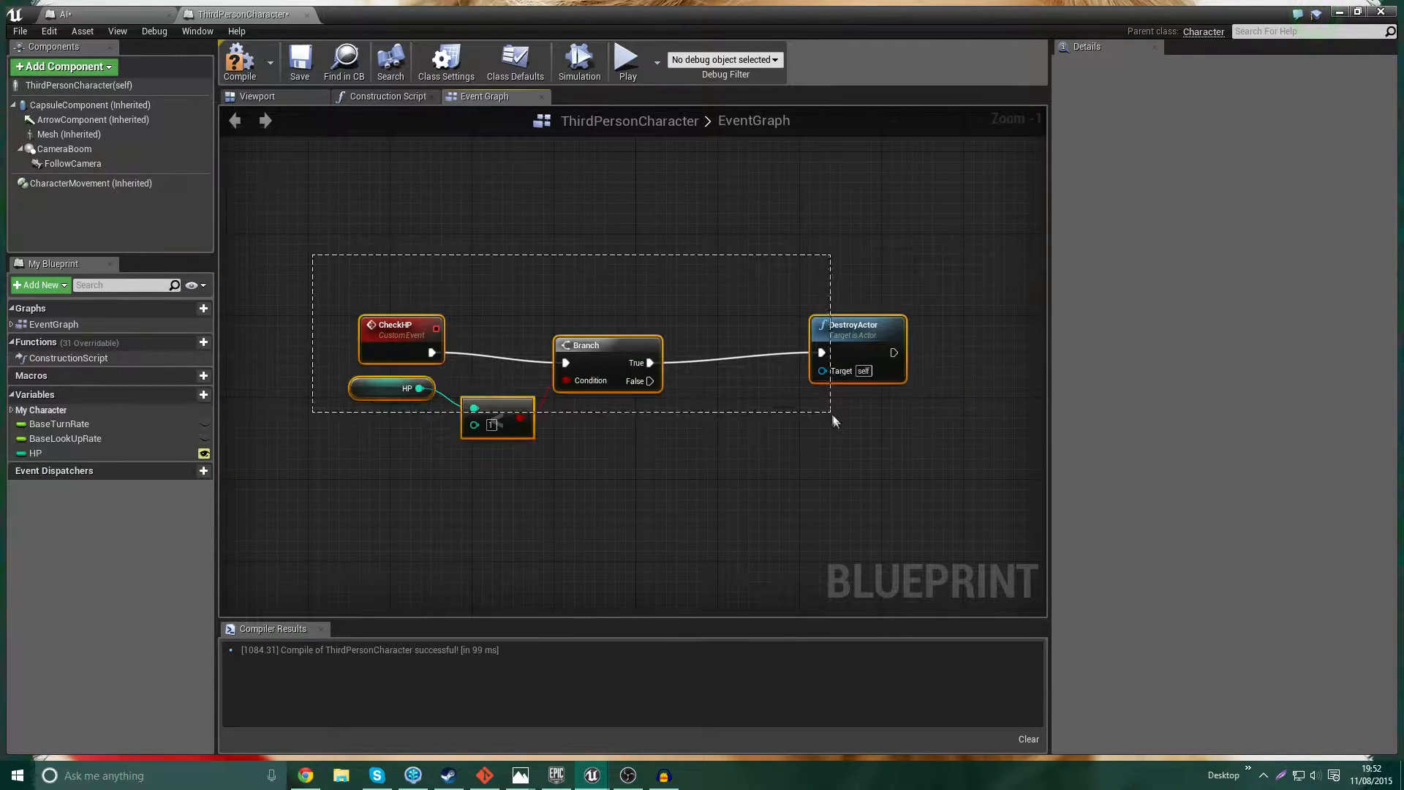
pyautogui.click(238, 62)
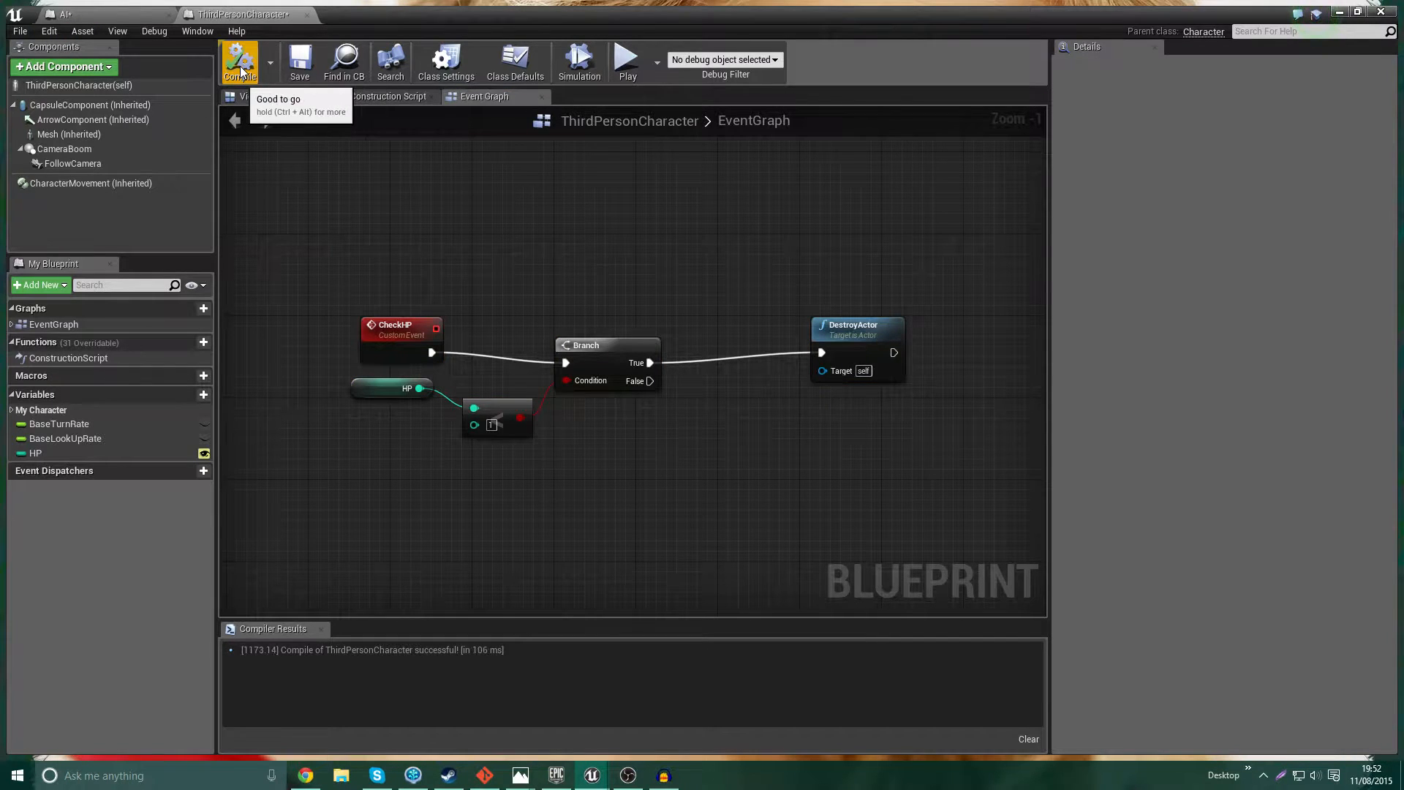
pyautogui.click(65, 15)
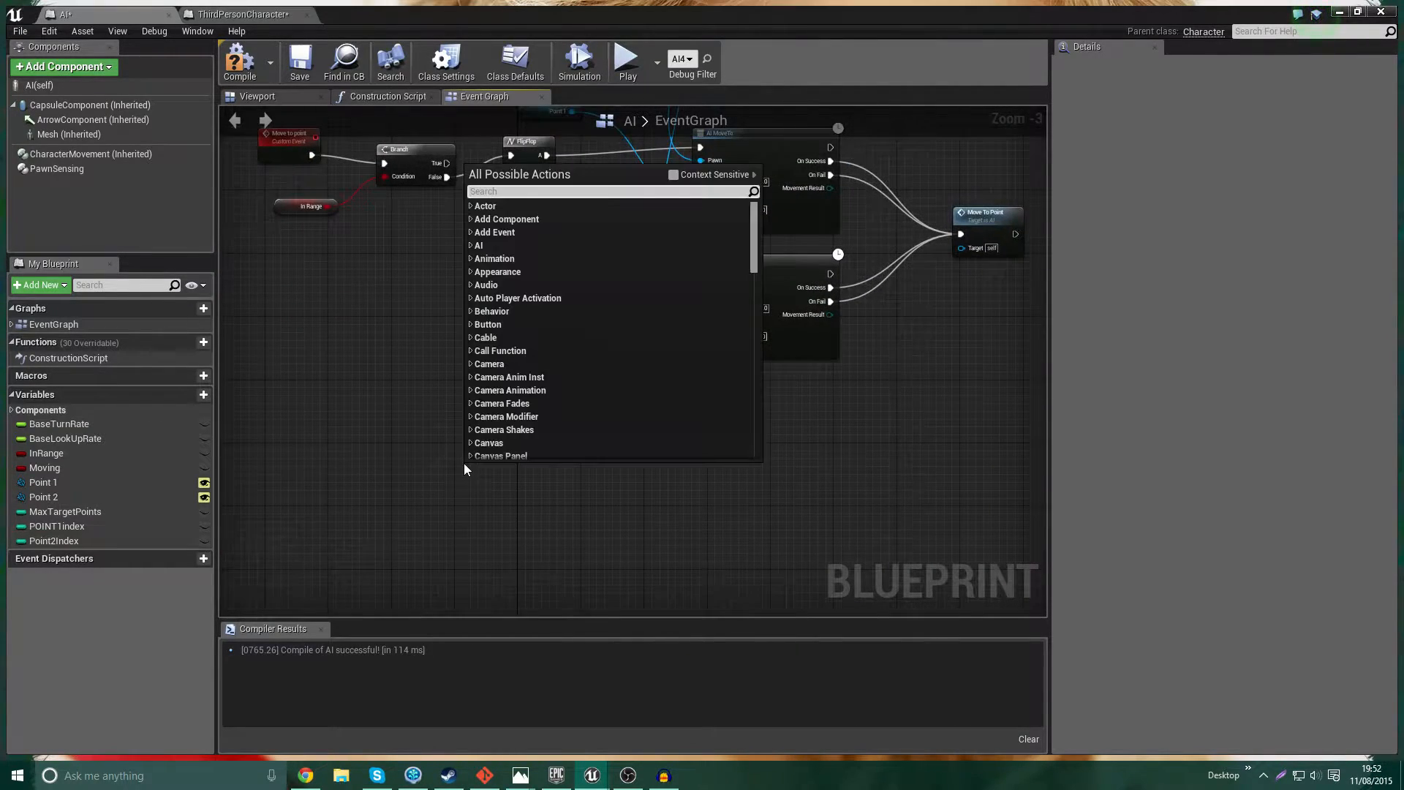
# - Add a RemovePlayerHP custom event and call Remove Player HP from AI MoveTo's success output
pyautogui.write('custom eve')
pyautogui.write('RemovePlayerHP')
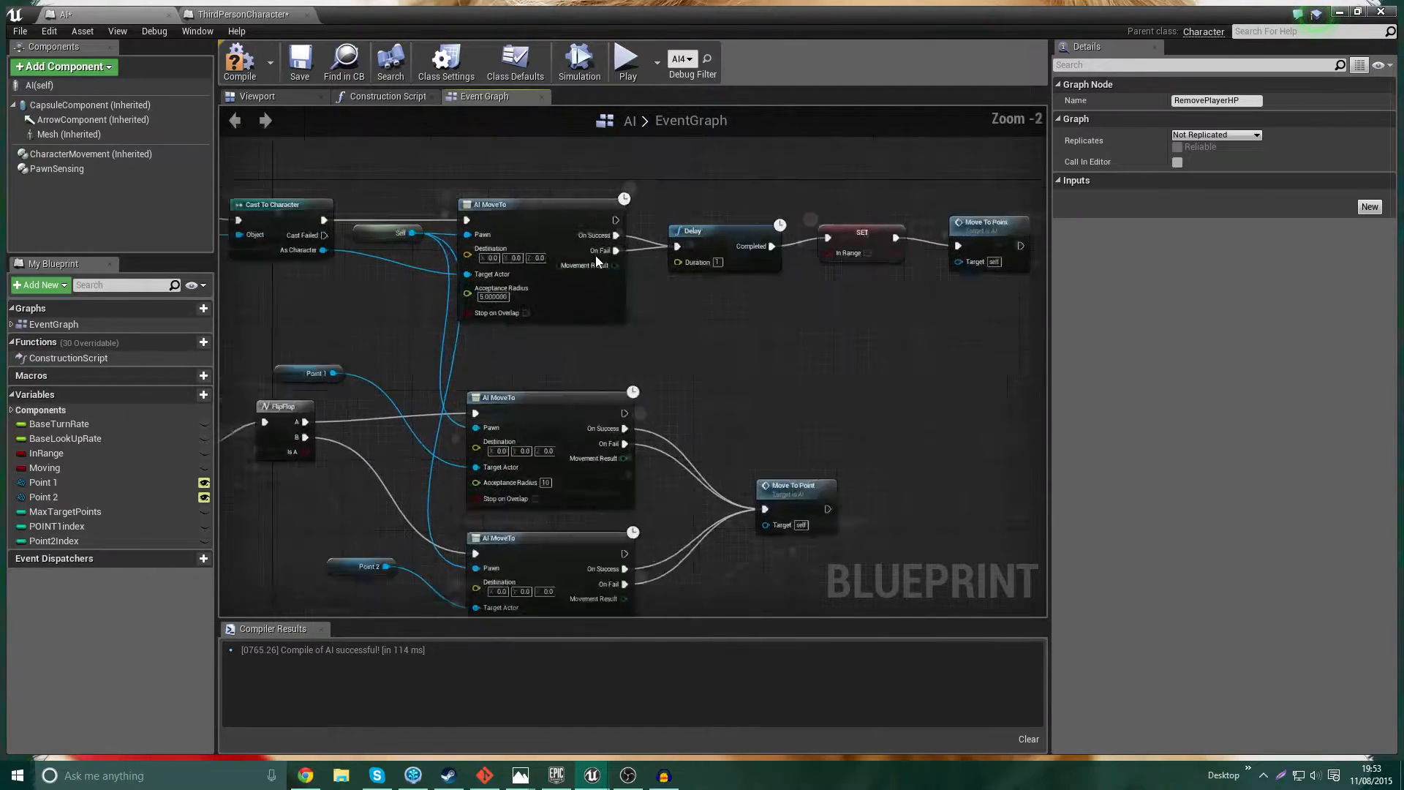
pyautogui.scroll(-3)
pyautogui.write('remove')
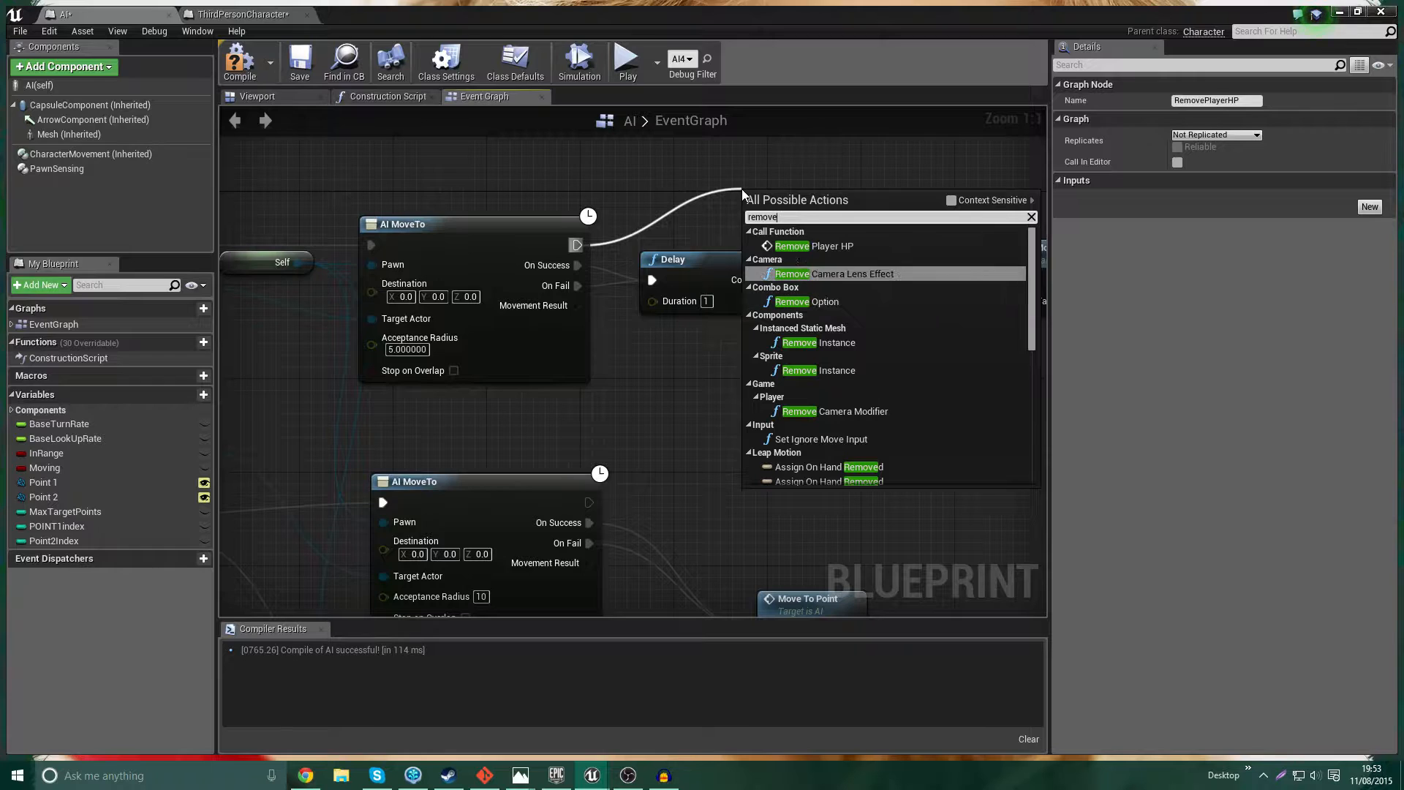
pyautogui.click(814, 245)
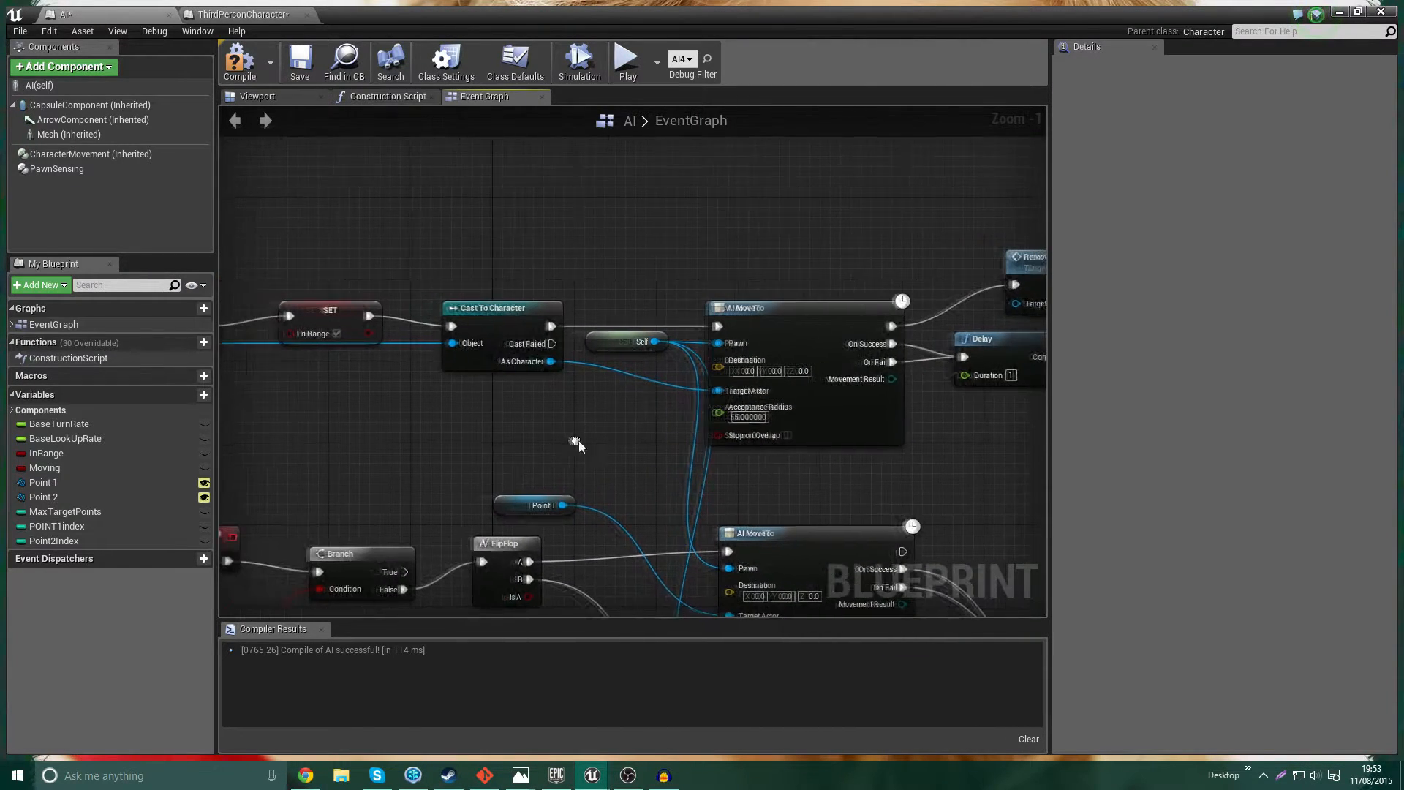
# - Change the AI Delay duration from 1 to 1.5 seconds and recompile
pyautogui.scroll(-3)
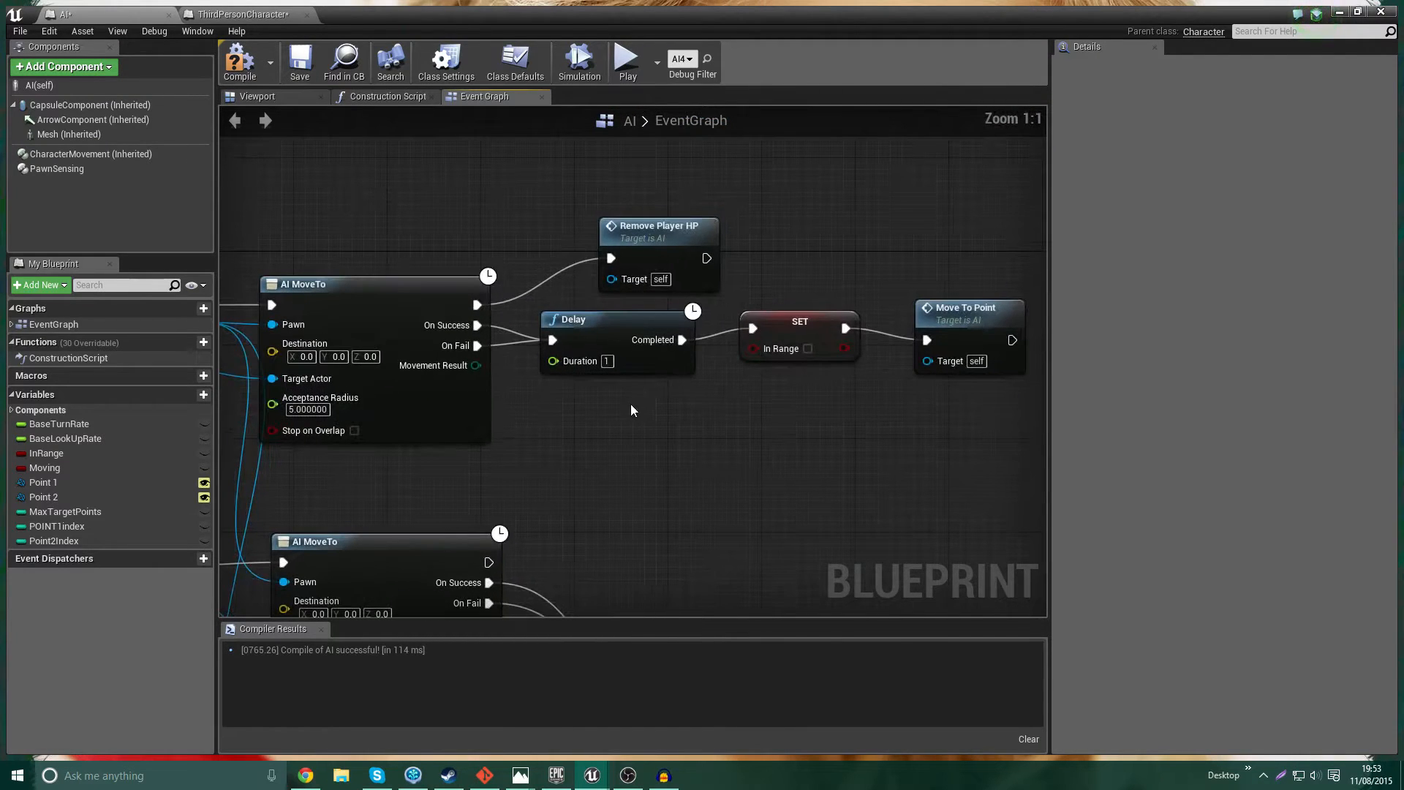
pyautogui.moveTo(612, 364)
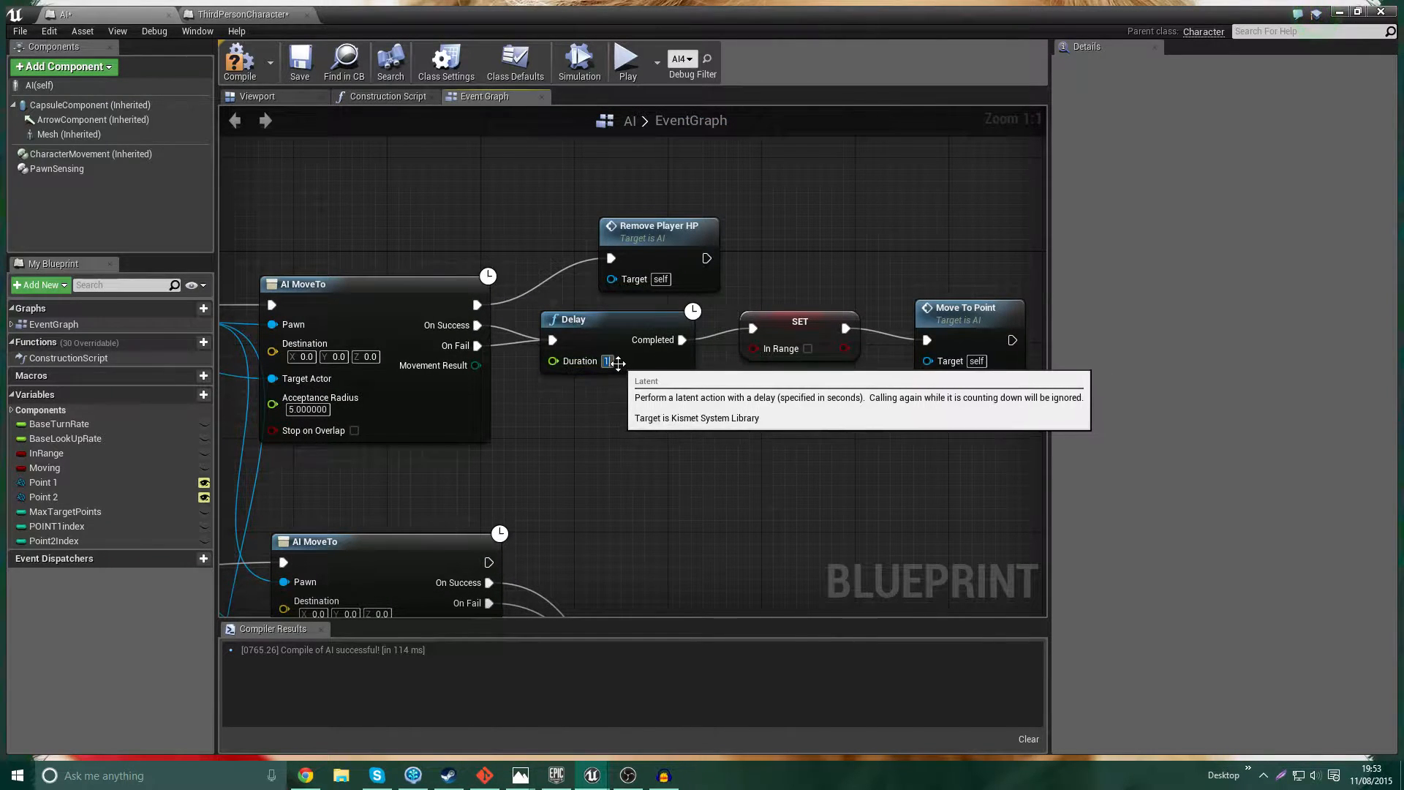
pyautogui.moveTo(648, 426)
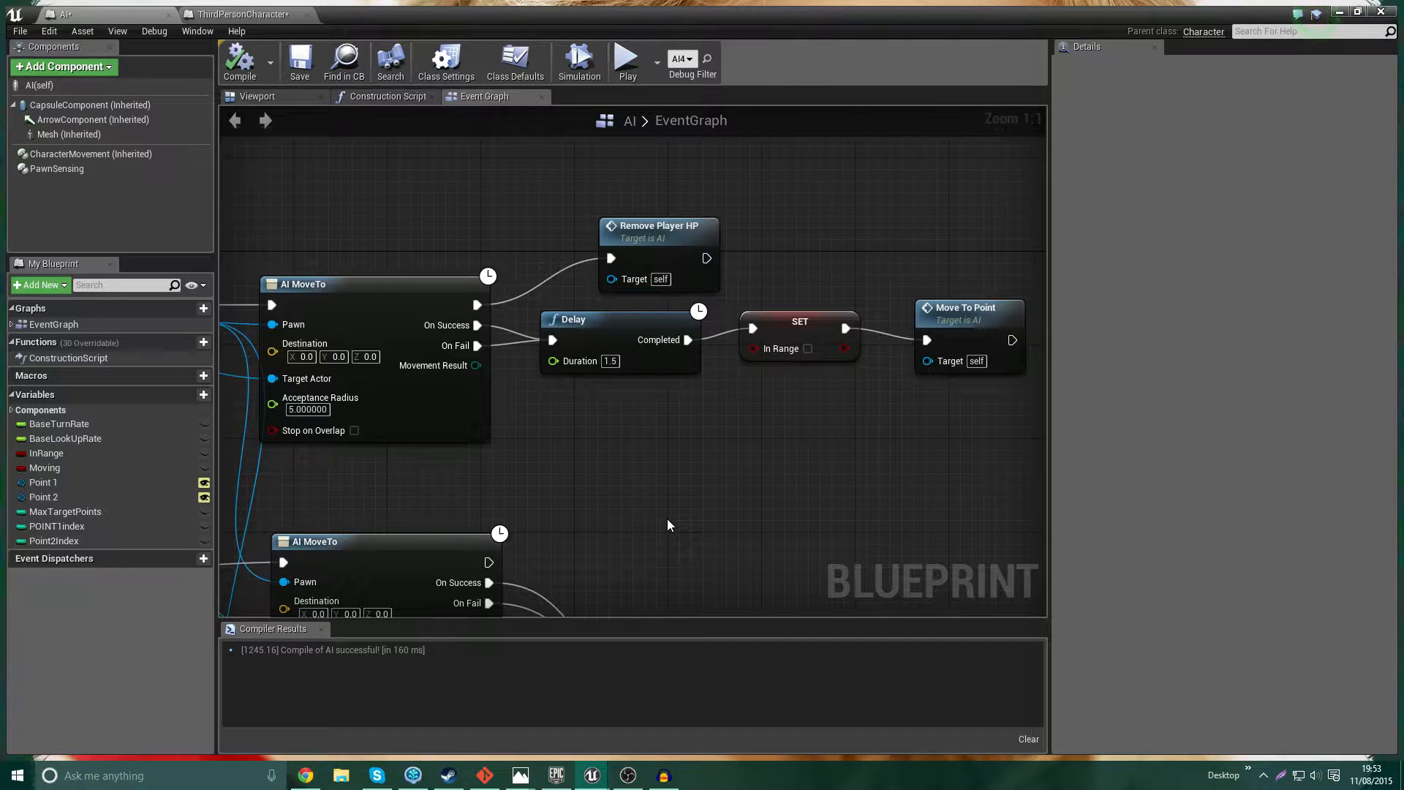
pyautogui.click(611, 361)
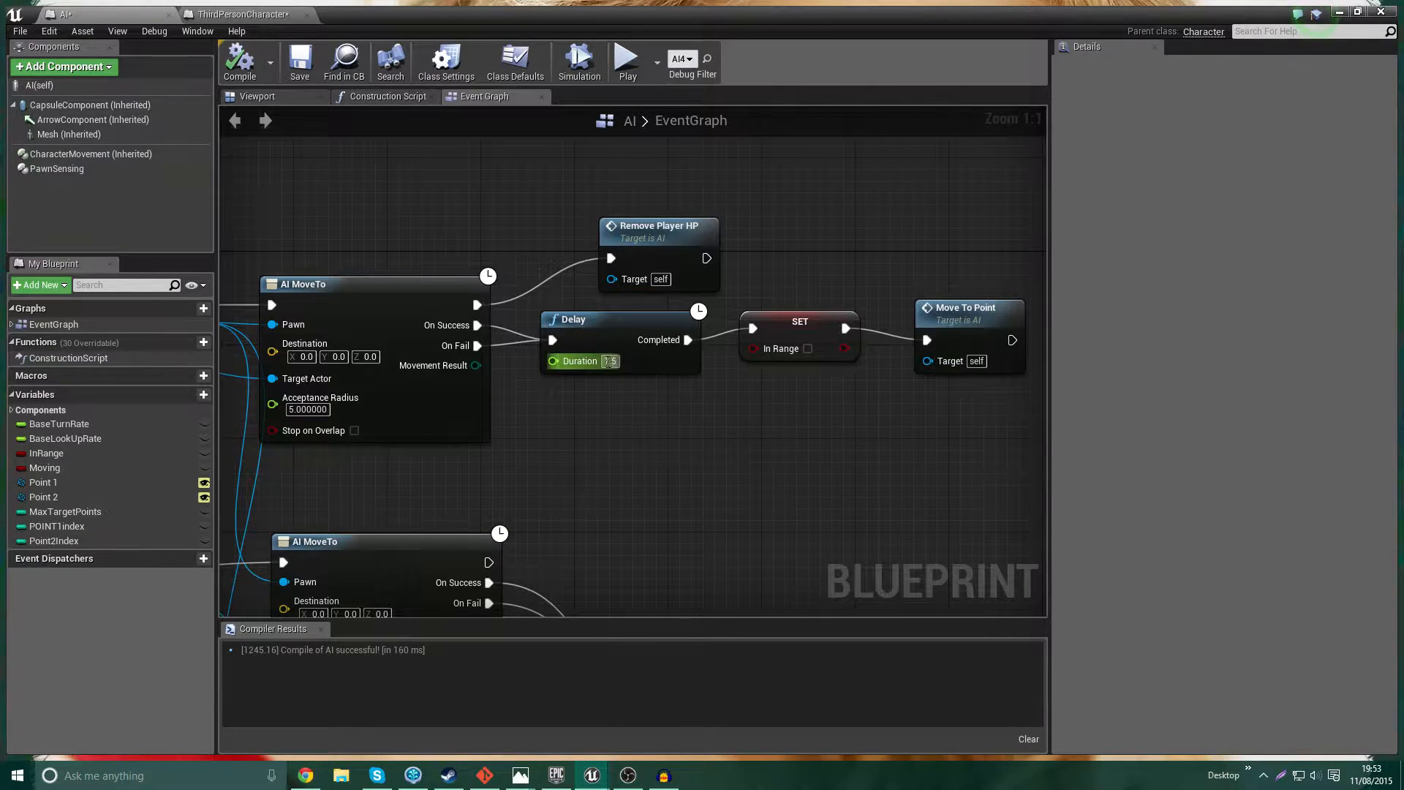
pyautogui.moveTo(580, 361)
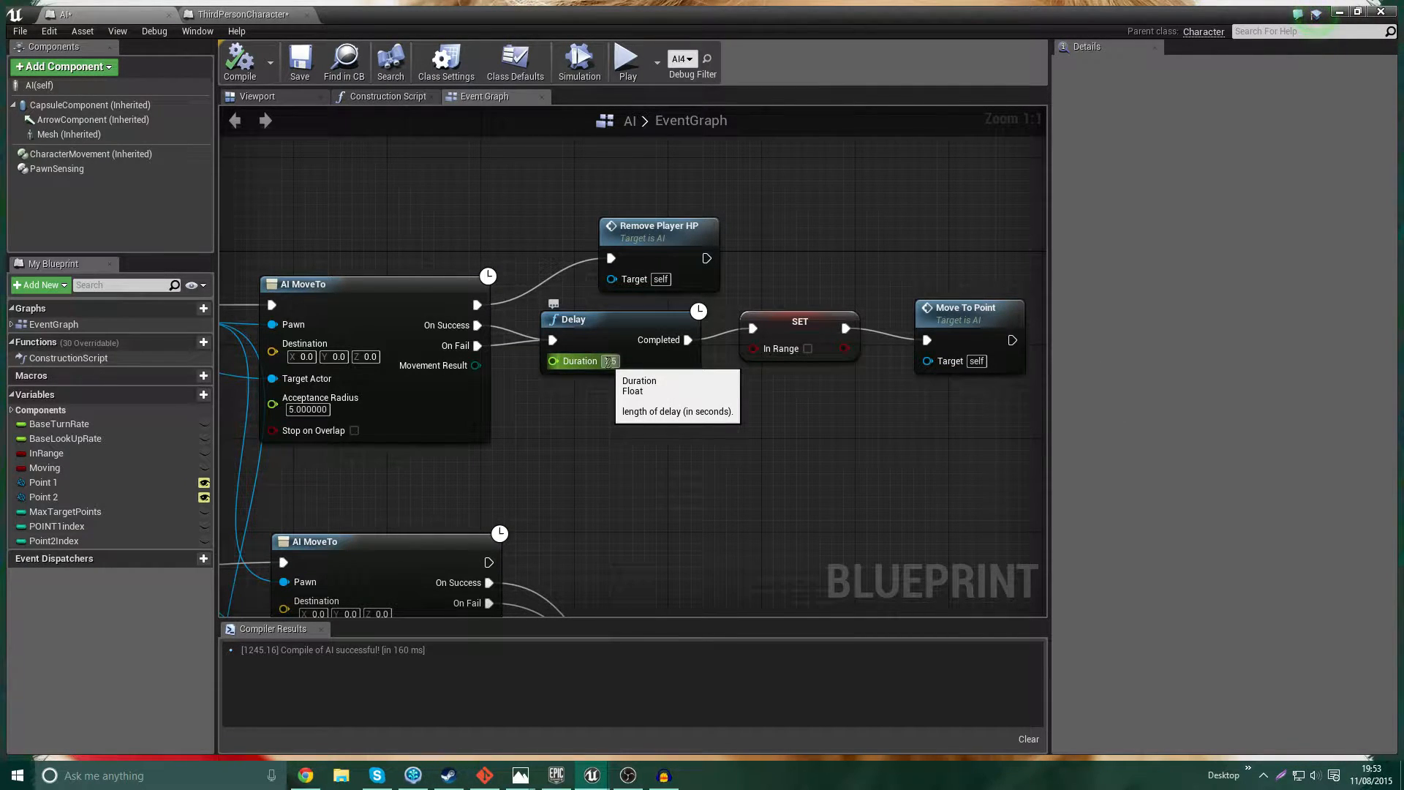
pyautogui.write('1.5')
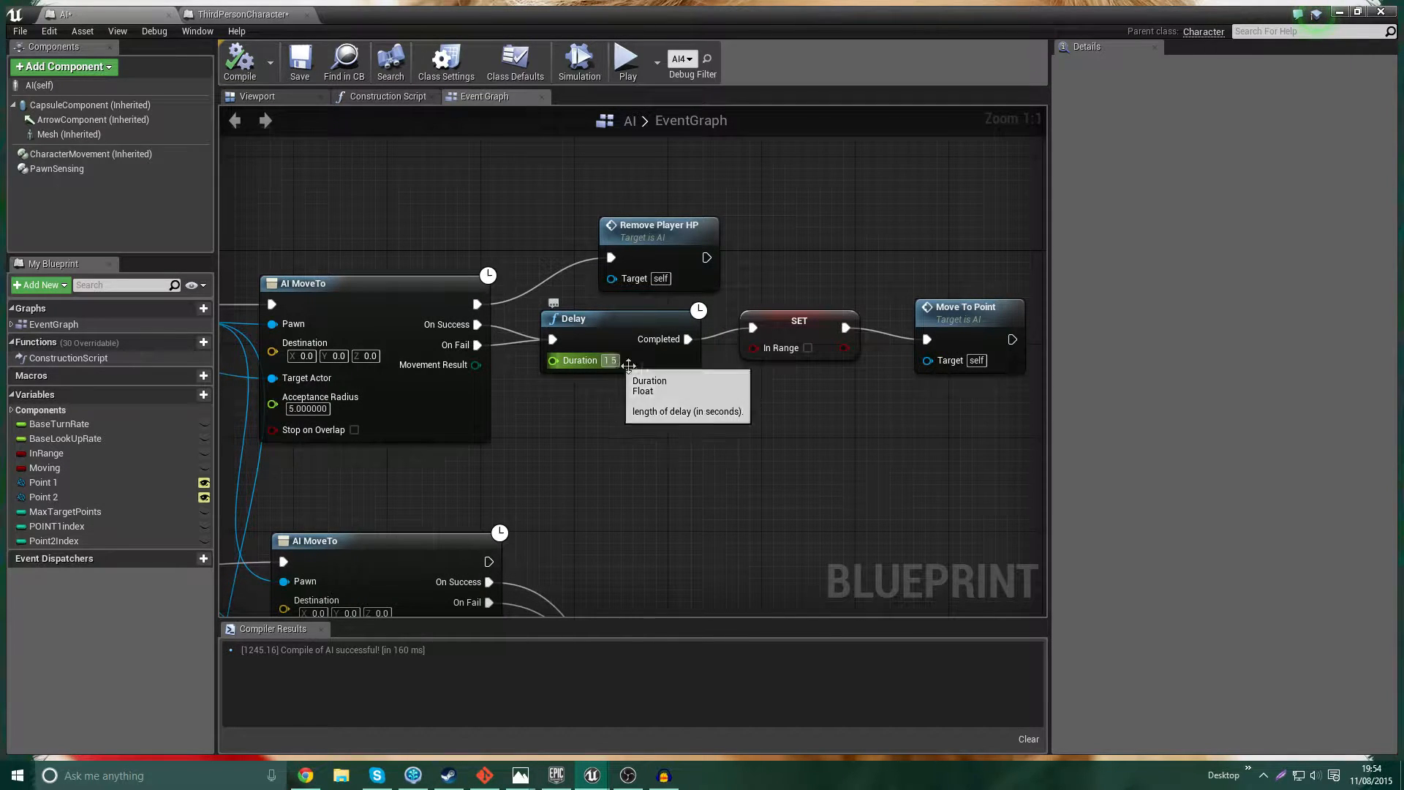
# - Wire RemovePlayerHP's exec into a Cast To ThirdPersonCharacter node
pyautogui.click(658, 225)
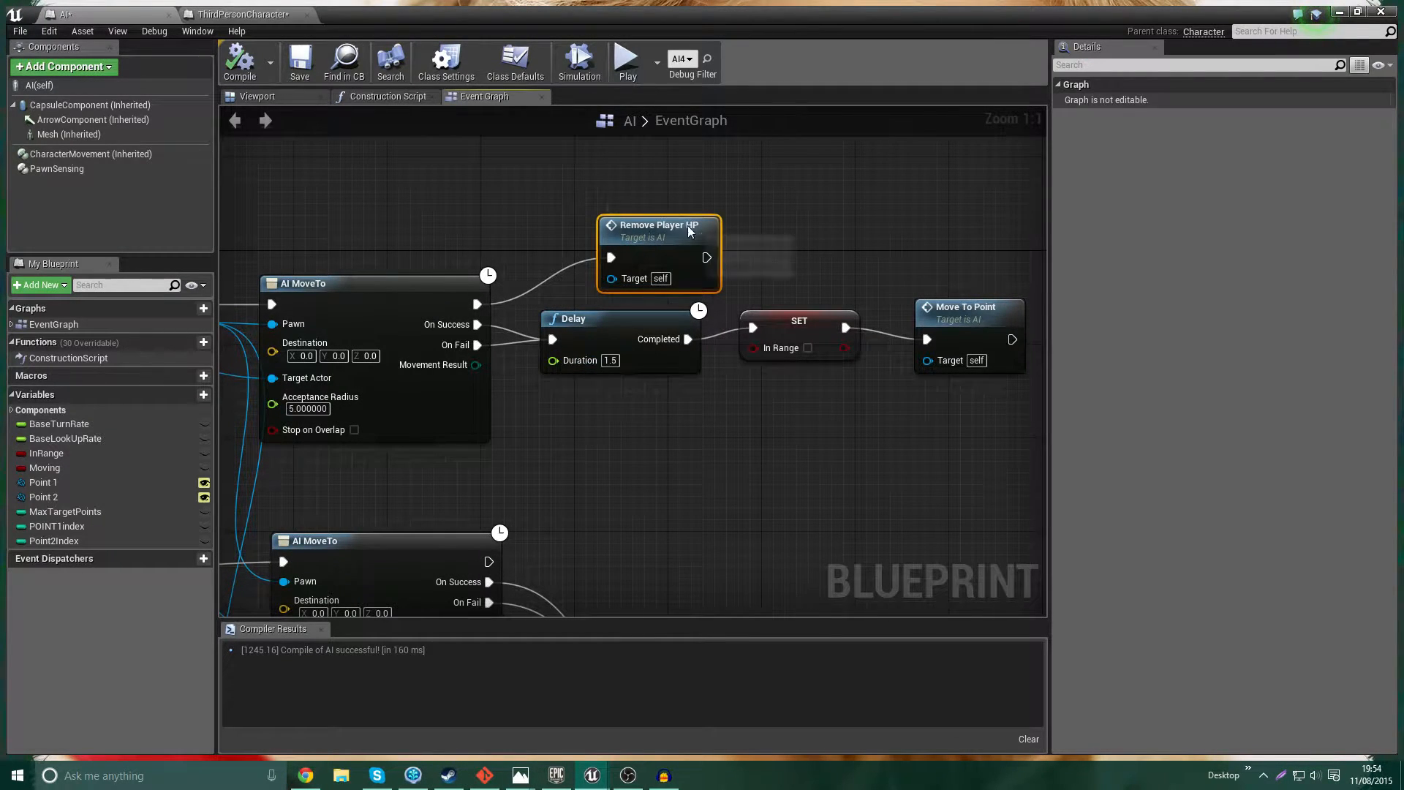
pyautogui.scroll(-3)
pyautogui.write('cast to third')
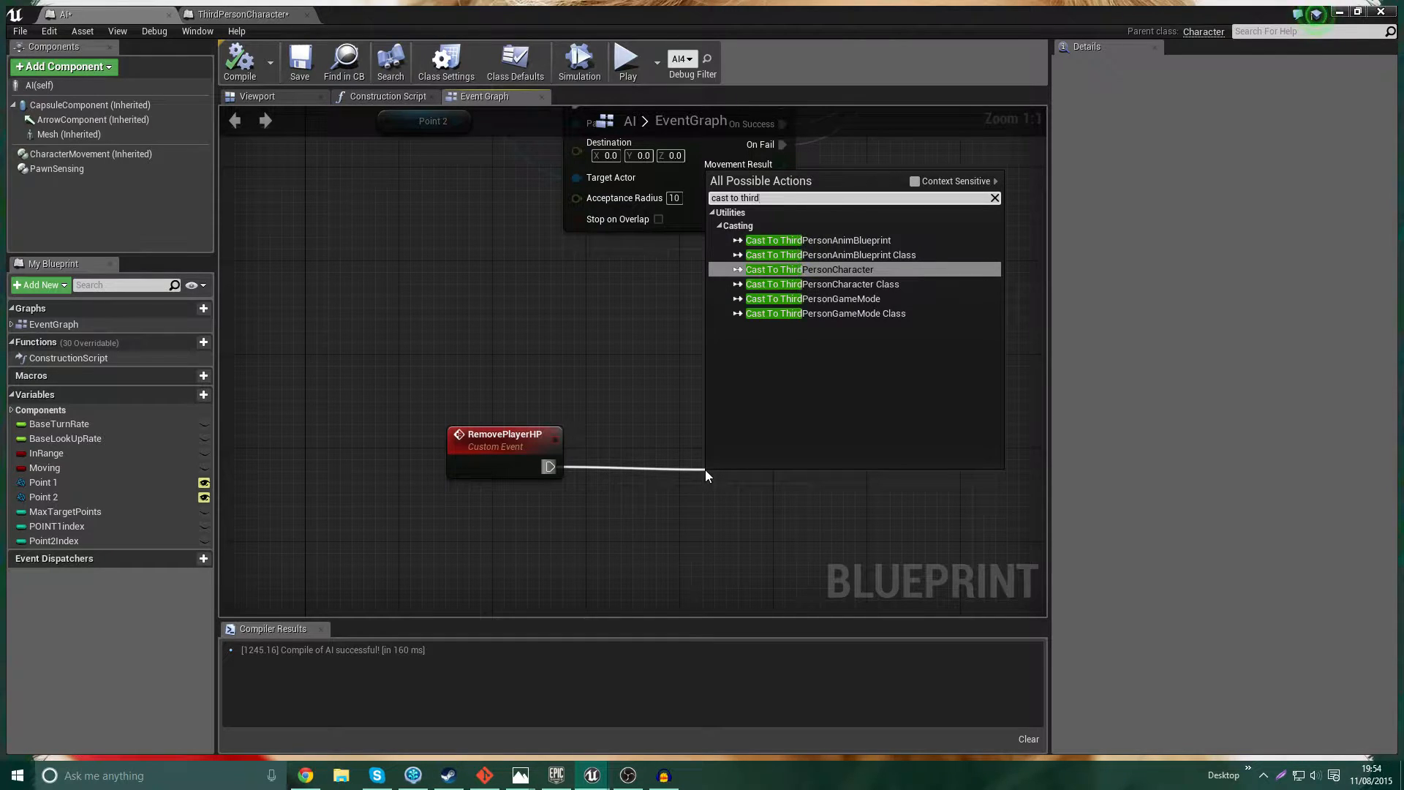
pyautogui.click(809, 269)
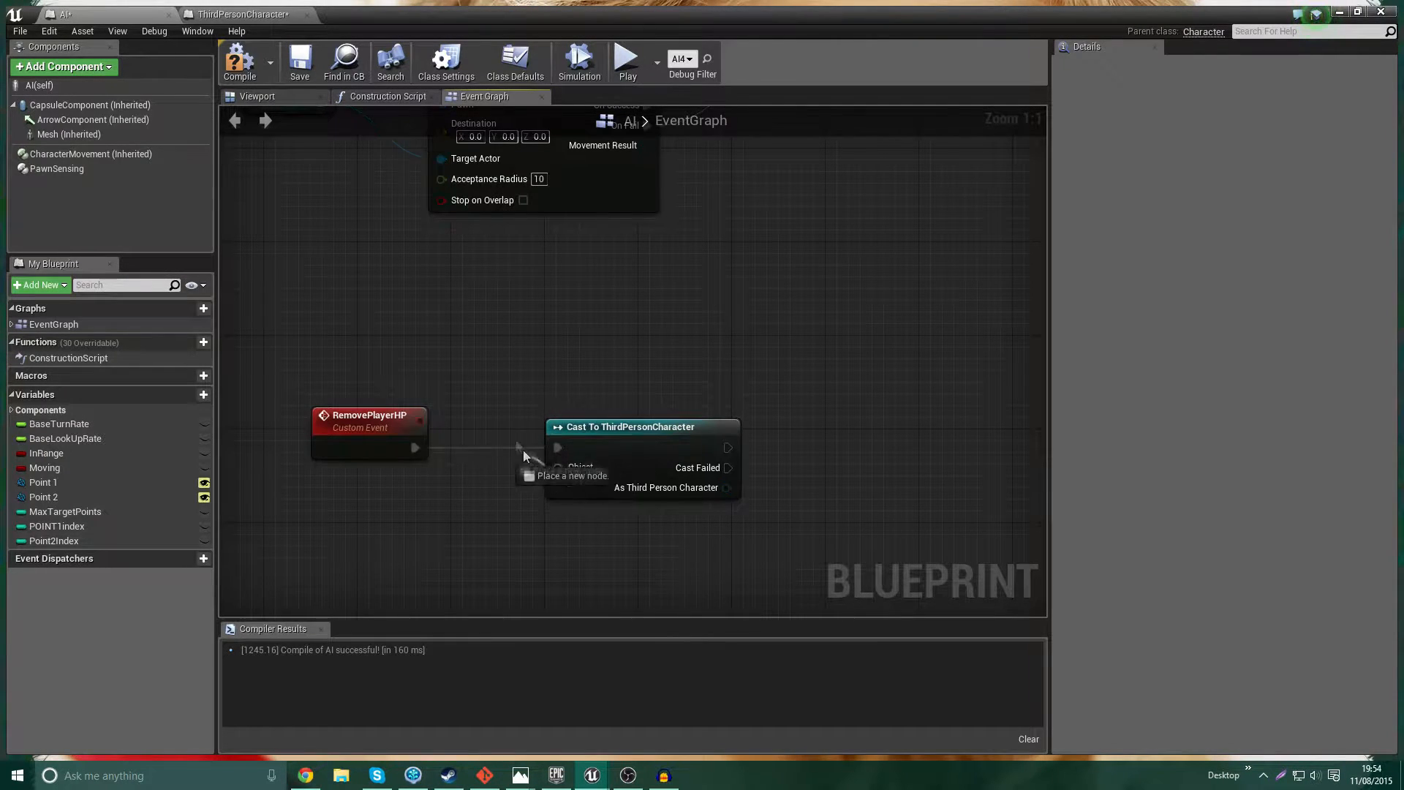
pyautogui.scroll(-3)
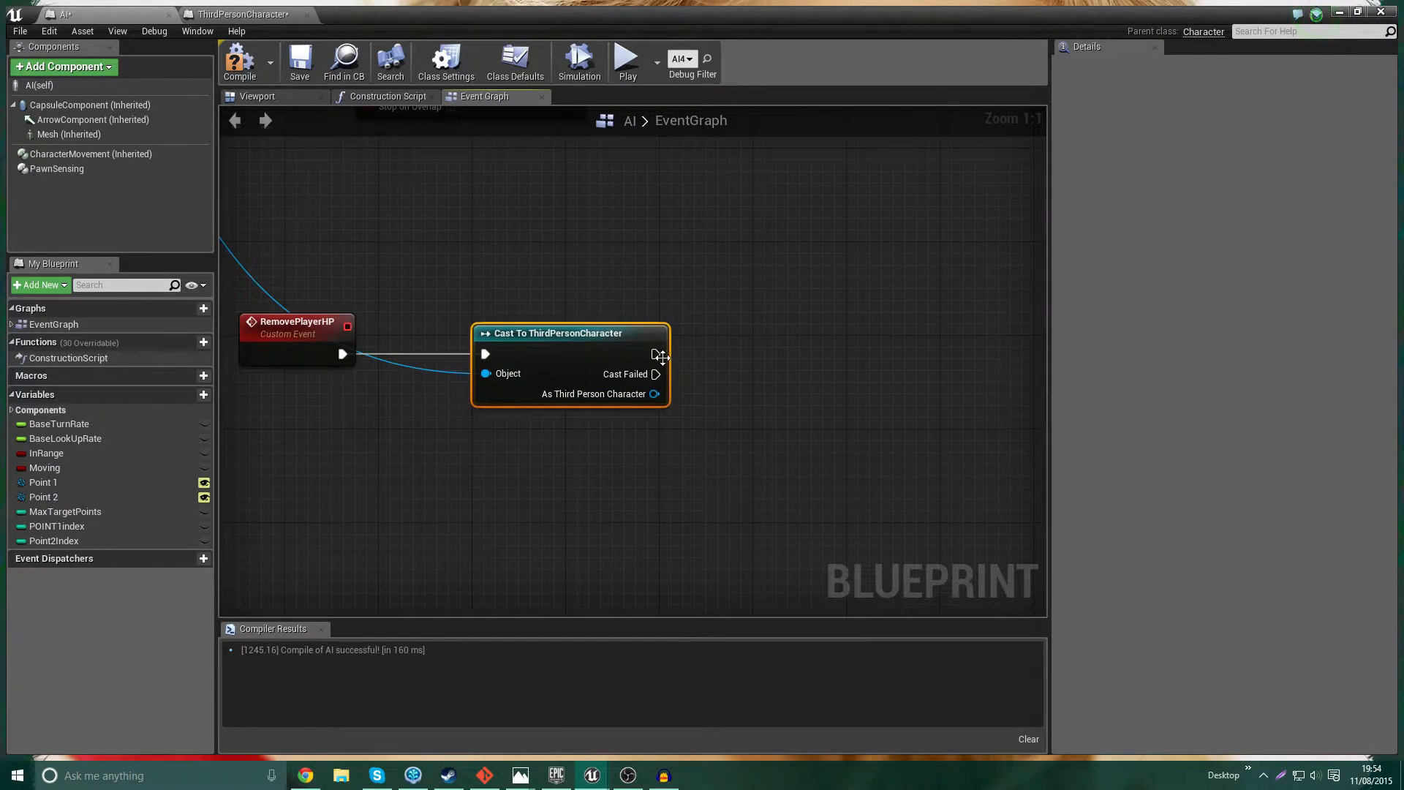
# - From the cast character get HP, subtract 10, and feed the result into a SET HP node
pyautogui.moveTo(655, 352); pyautogui.dragTo(847, 357)
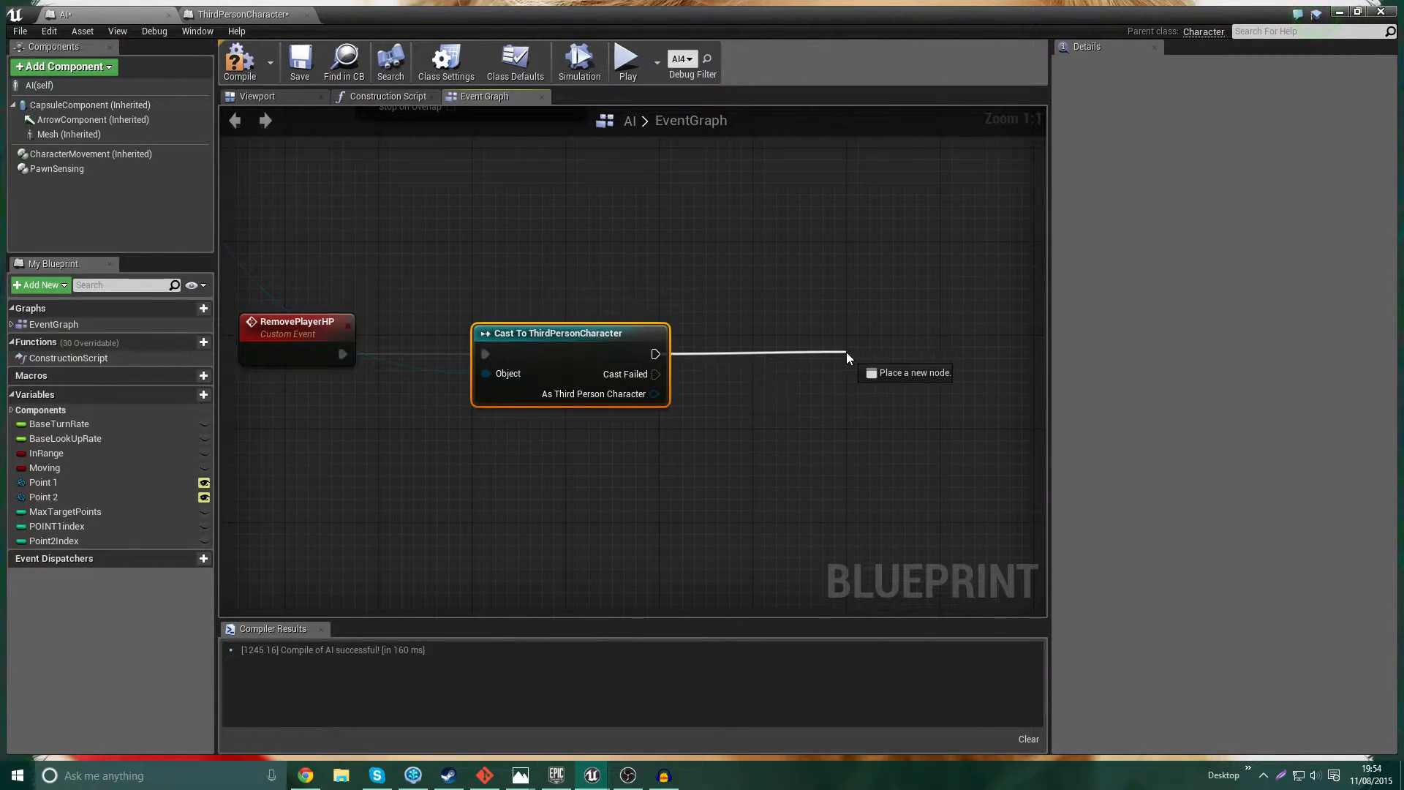
pyautogui.moveTo(657, 393); pyautogui.dragTo(851, 428)
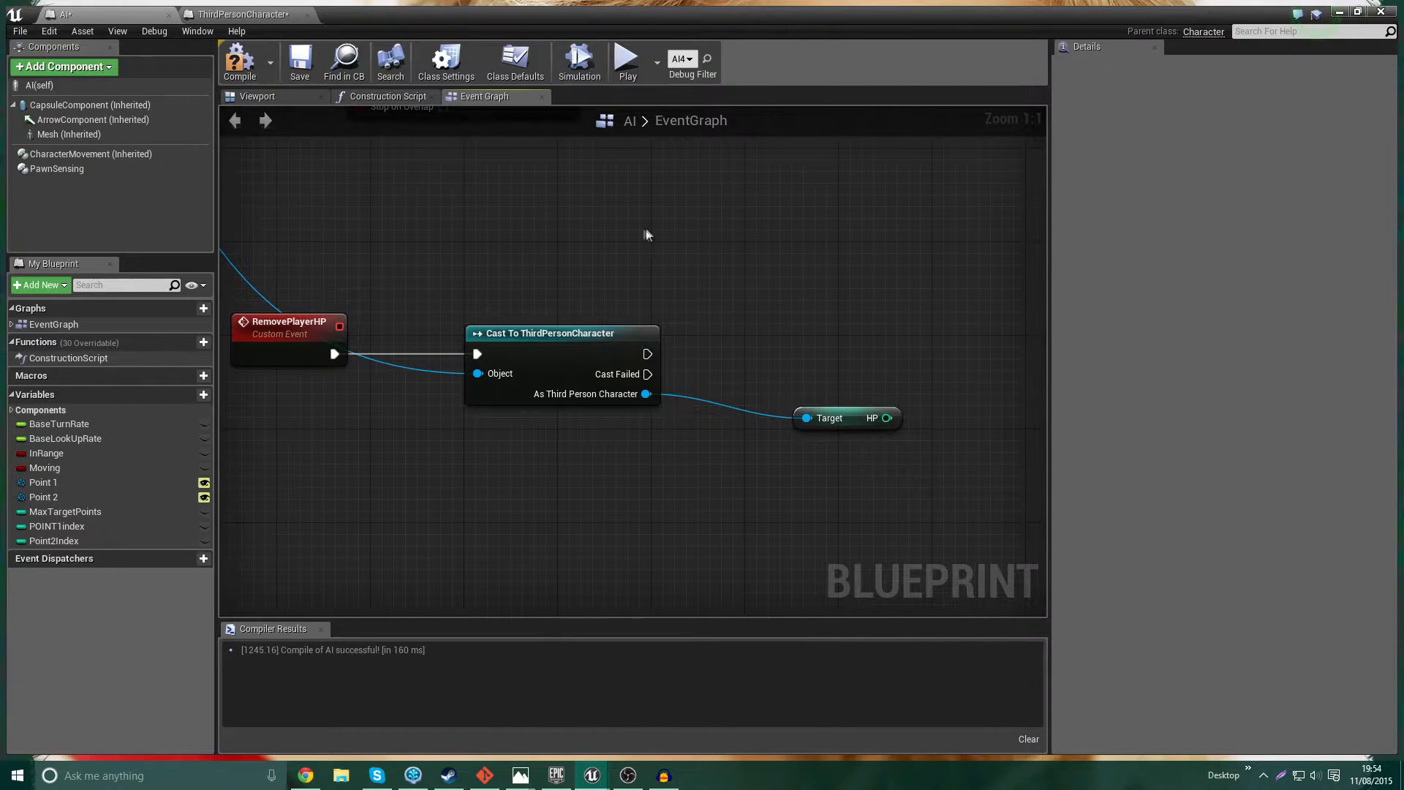
pyautogui.click(242, 15)
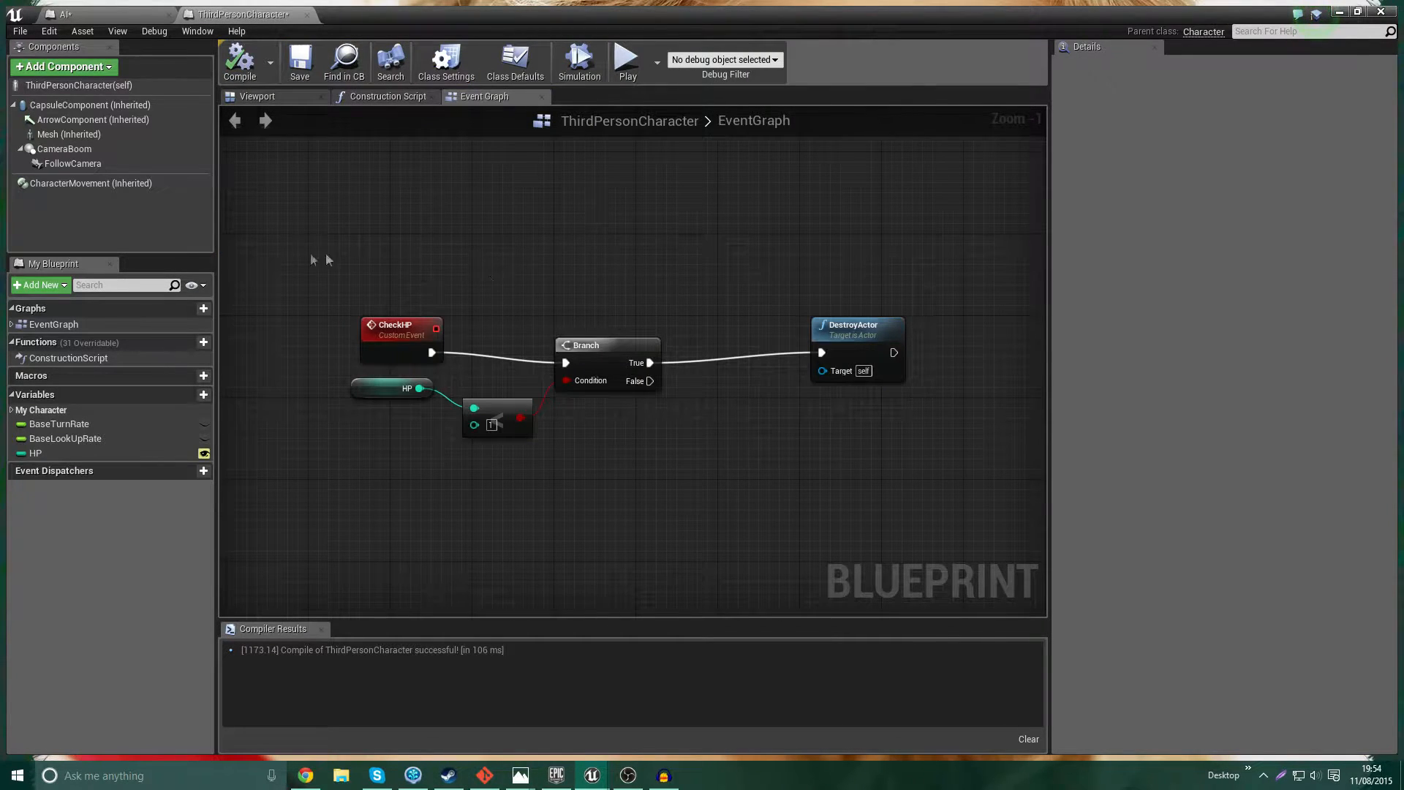
pyautogui.click(237, 31)
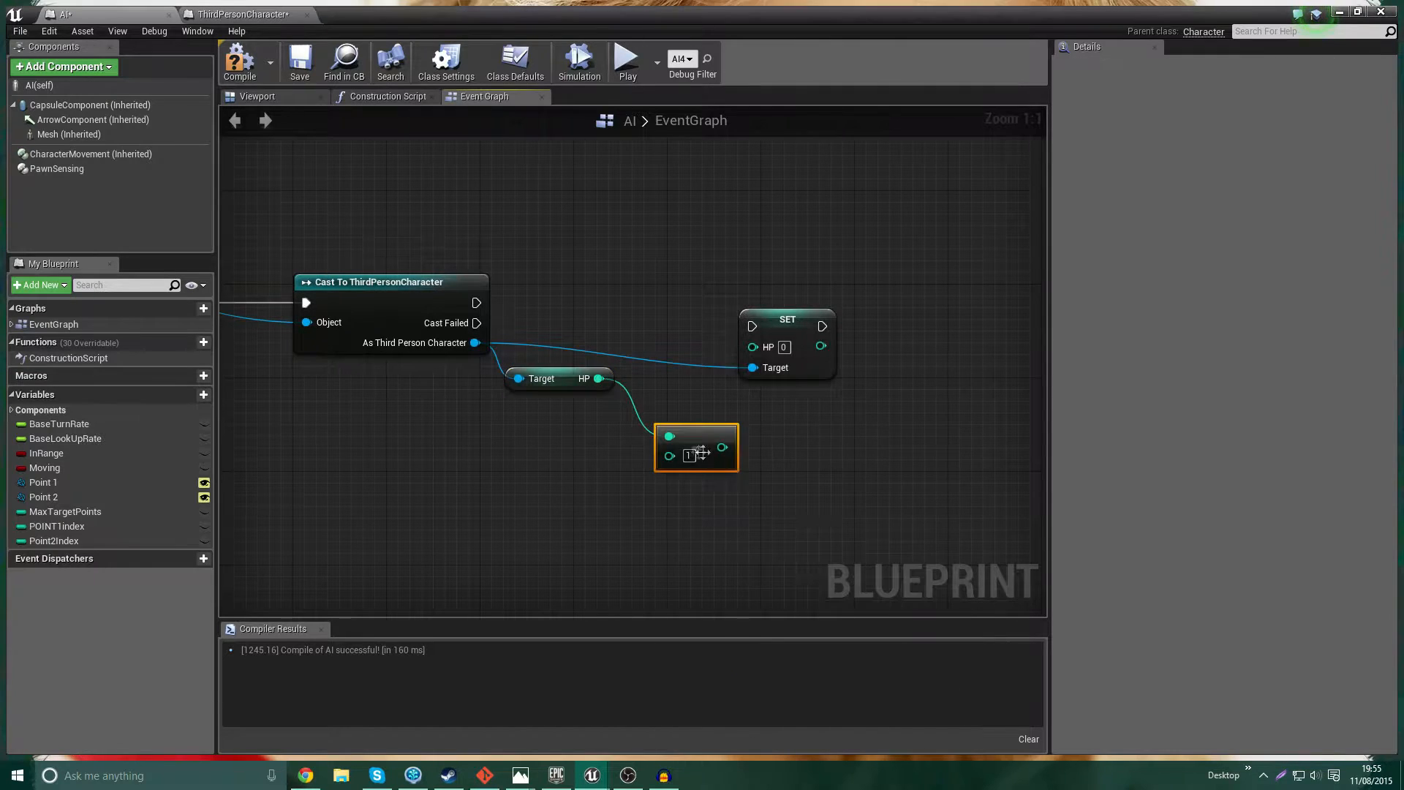
pyautogui.write('0')
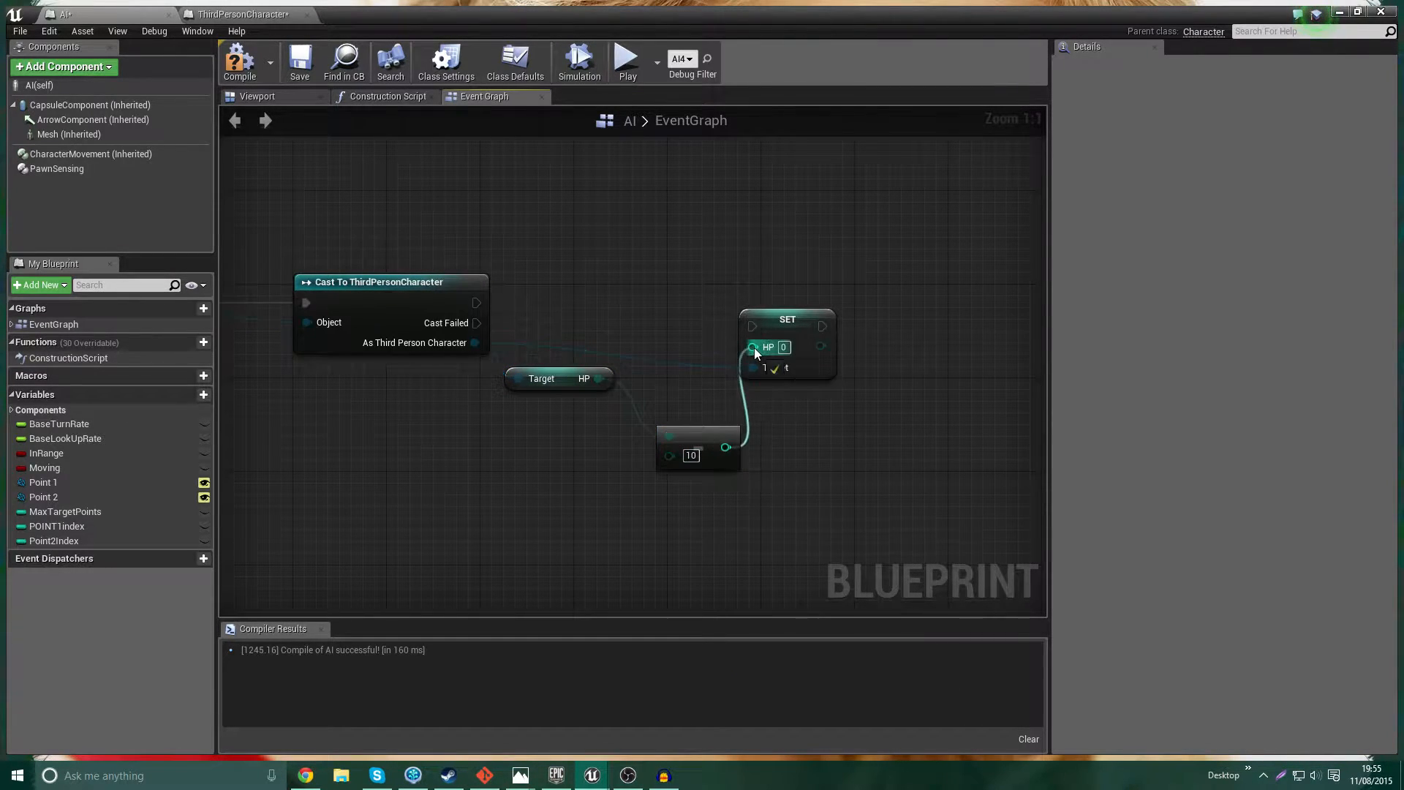
pyautogui.click(787, 318)
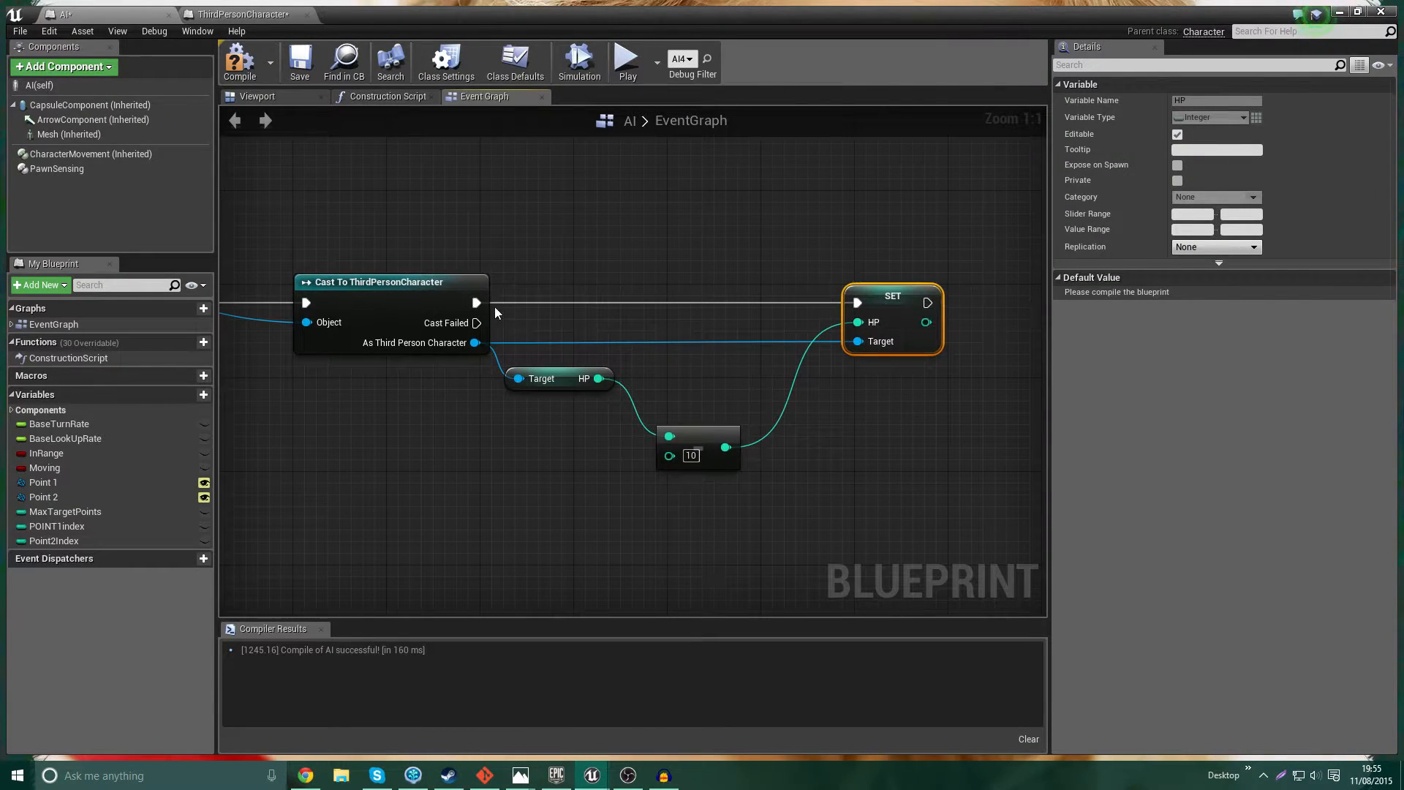
# - Divide the player's Max Walk Speed by 2 and set it before SET HP, then Delay 0.2 seconds
pyautogui.moveTo(477, 302); pyautogui.dragTo(644, 288)
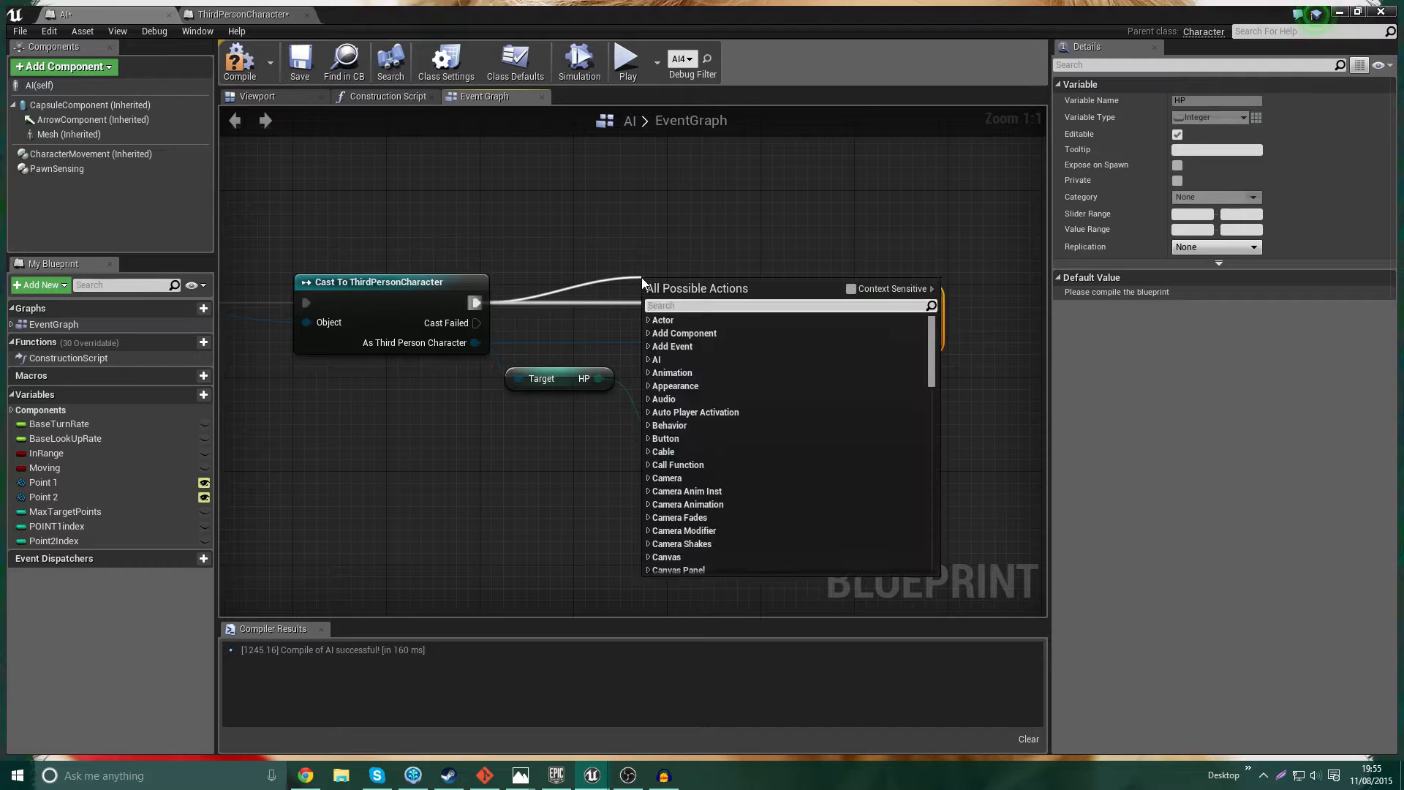
pyautogui.write('set')
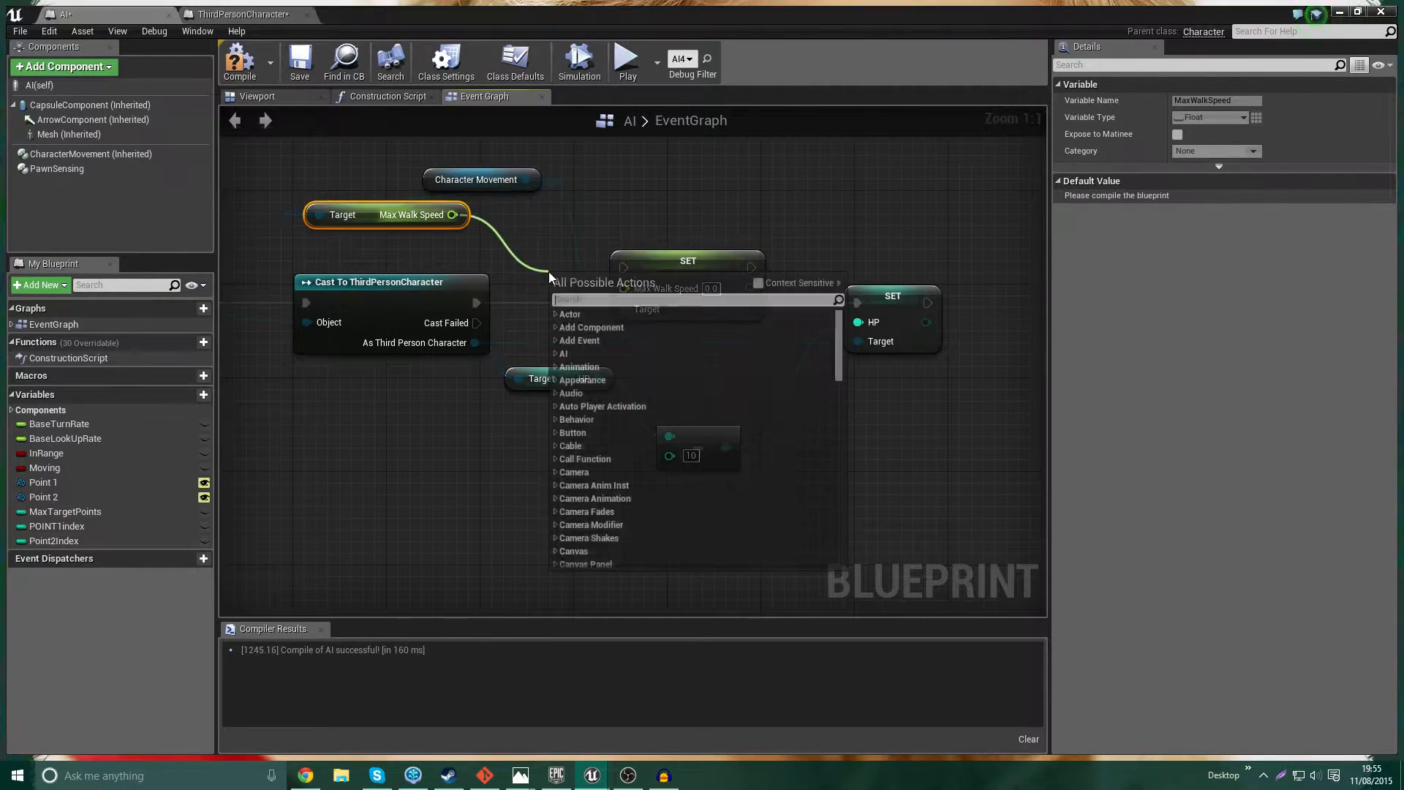
pyautogui.write('/')
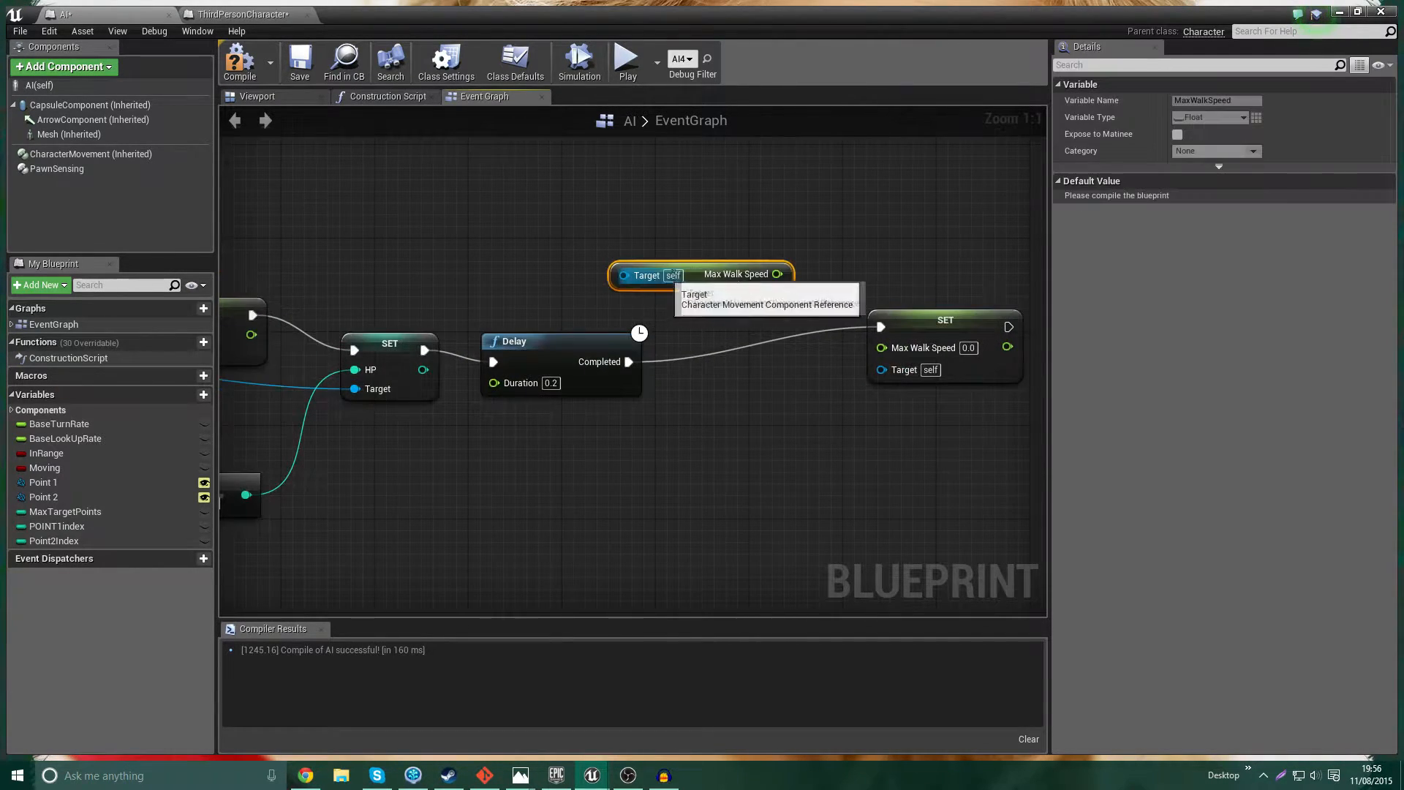
pyautogui.moveTo(777, 274); pyautogui.dragTo(712, 328)
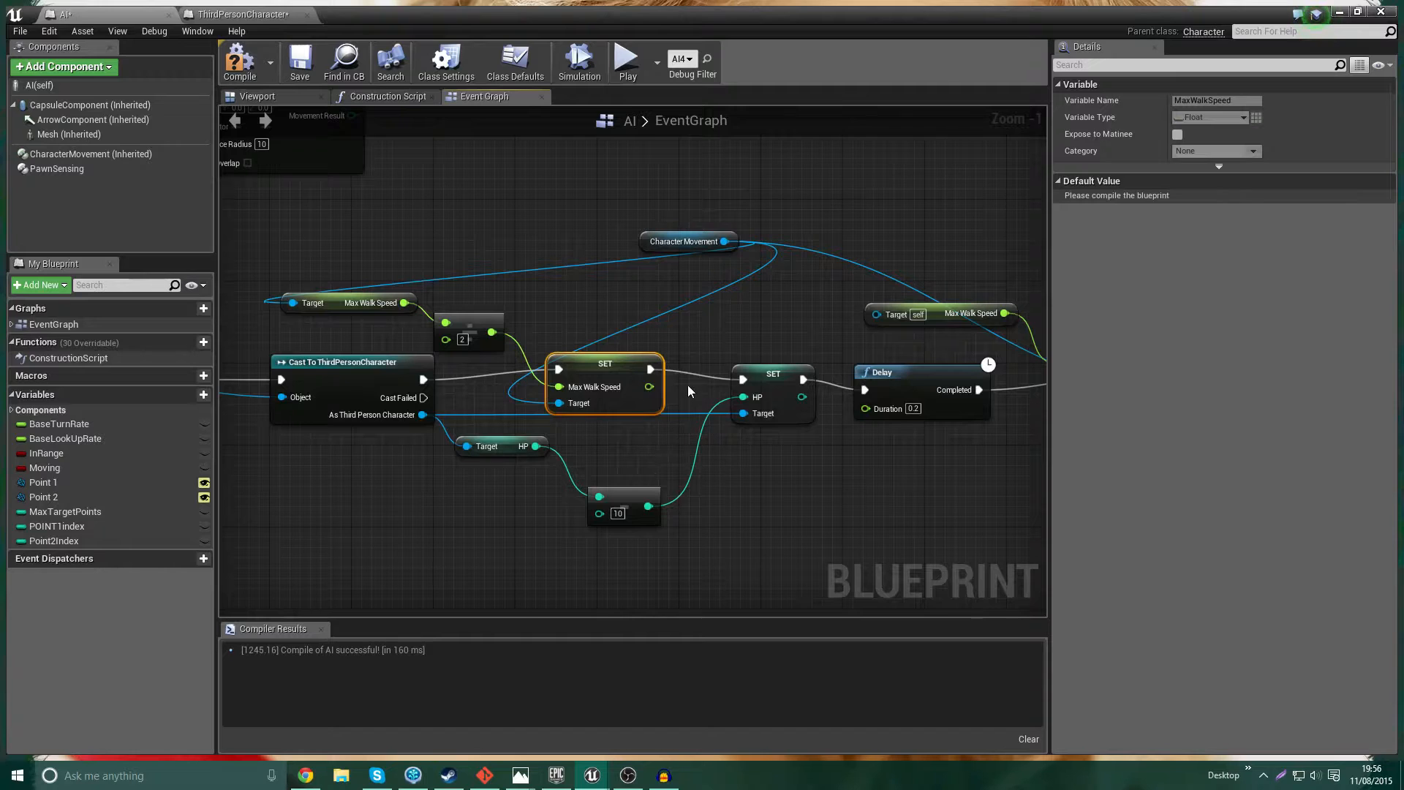
pyautogui.moveTo(328, 307)
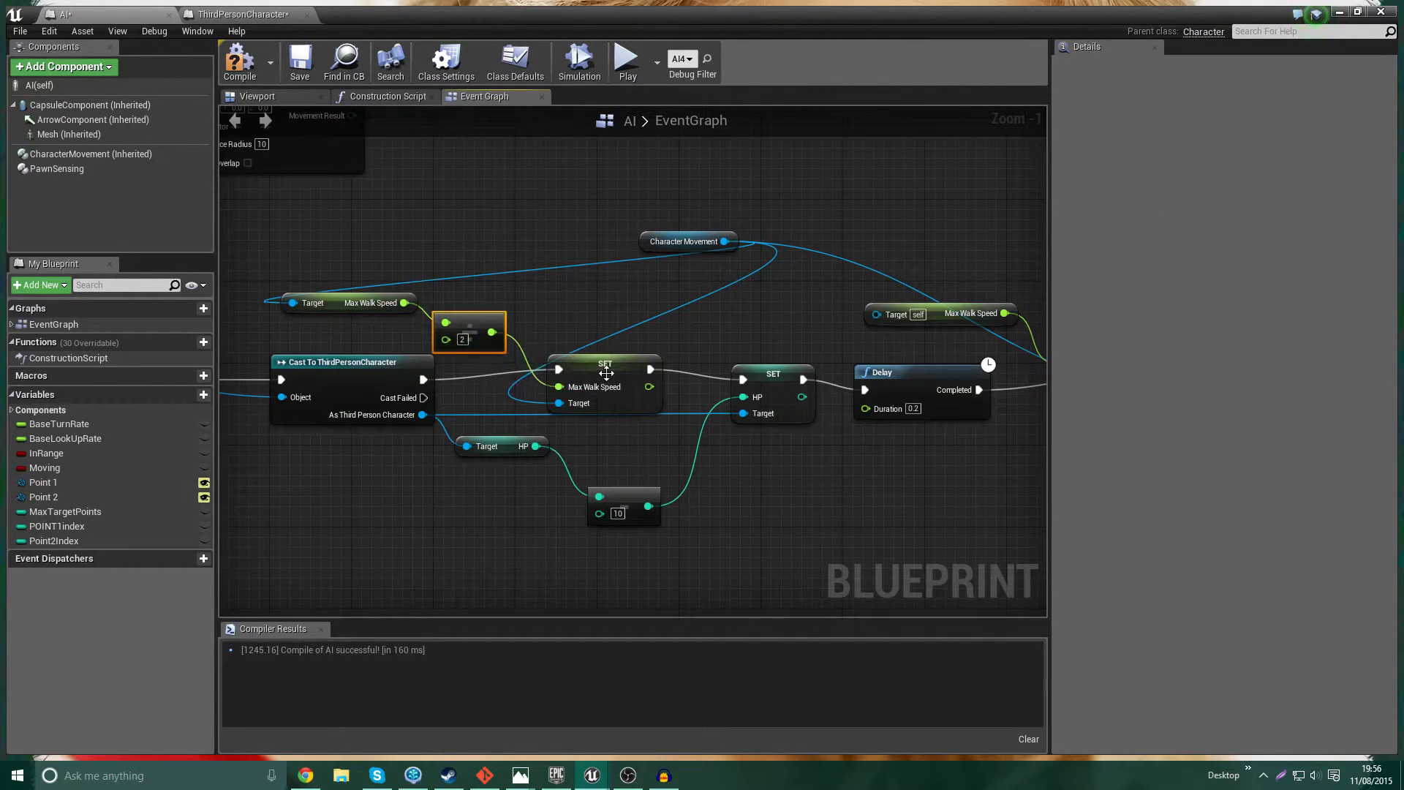
# - After the Delay, multiply Max Walk Speed by 2 into a second SET Max Walk Speed
pyautogui.click(604, 386)
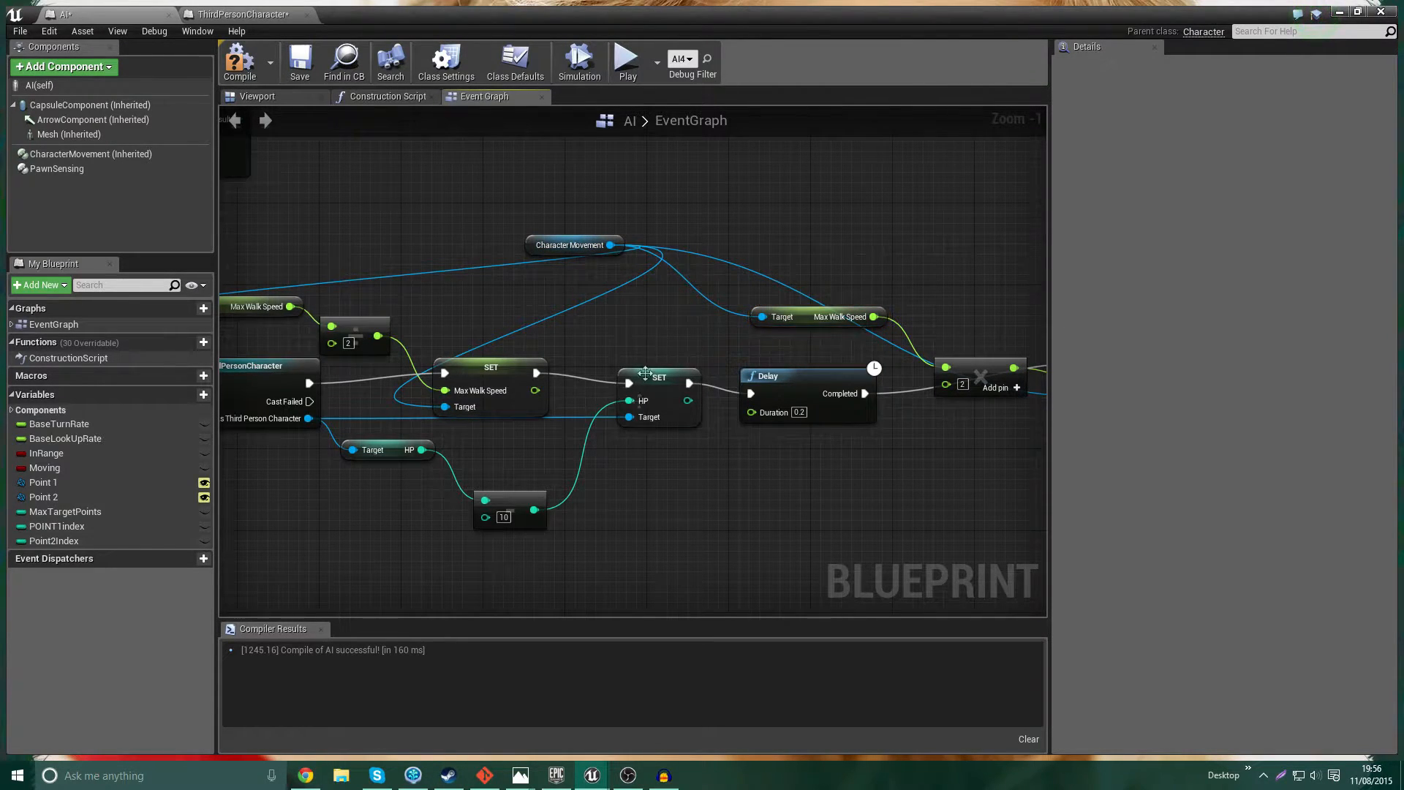
pyautogui.click(658, 377)
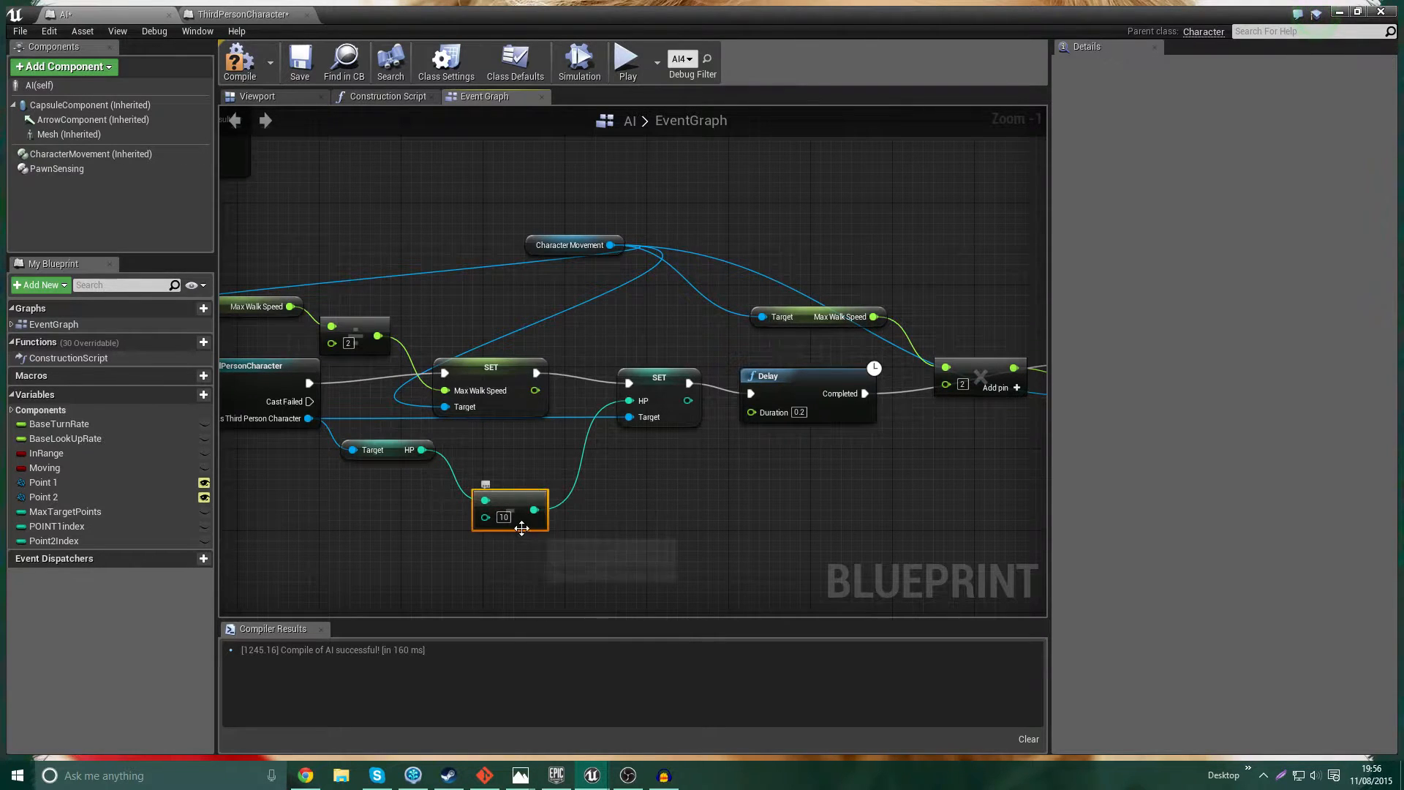
pyautogui.click(659, 377)
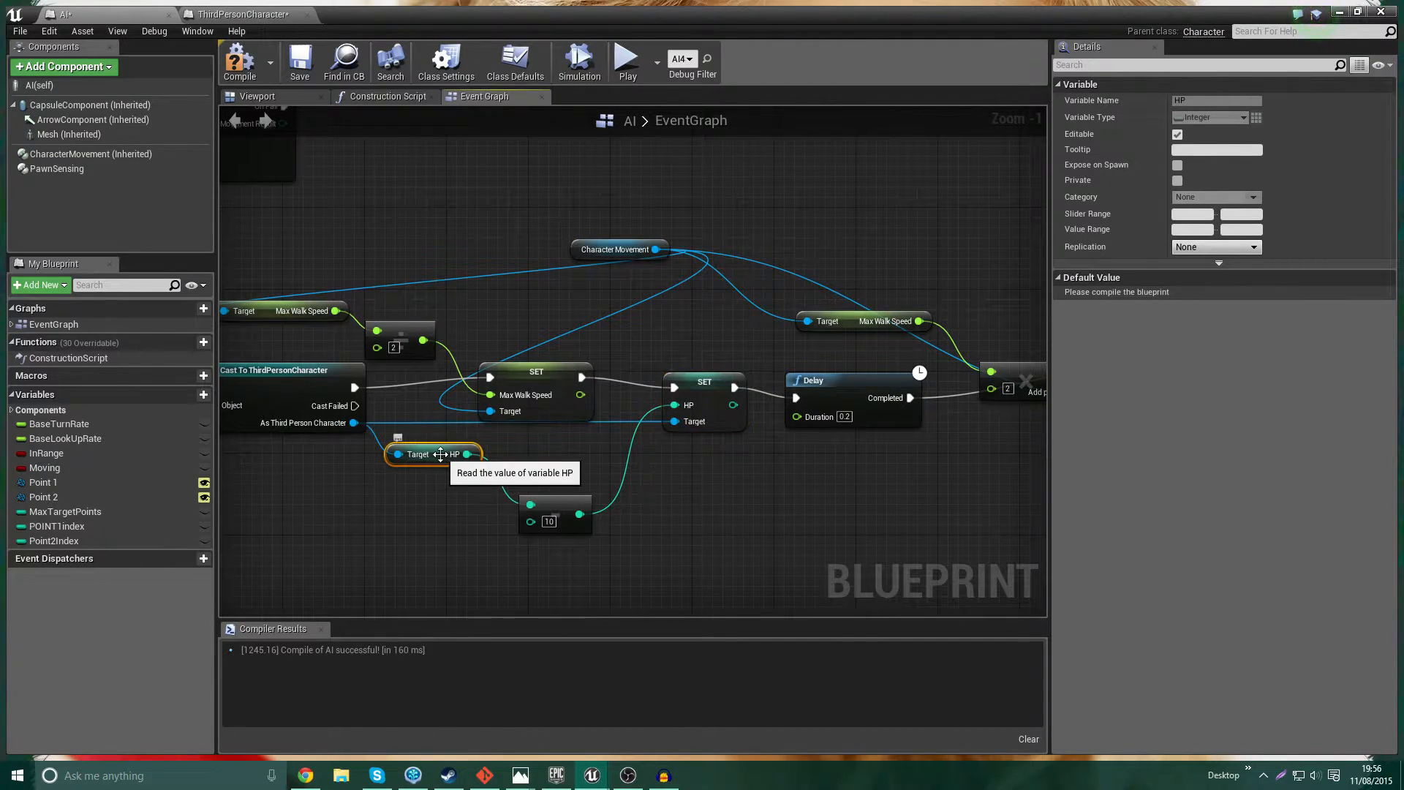
pyautogui.moveTo(717, 389)
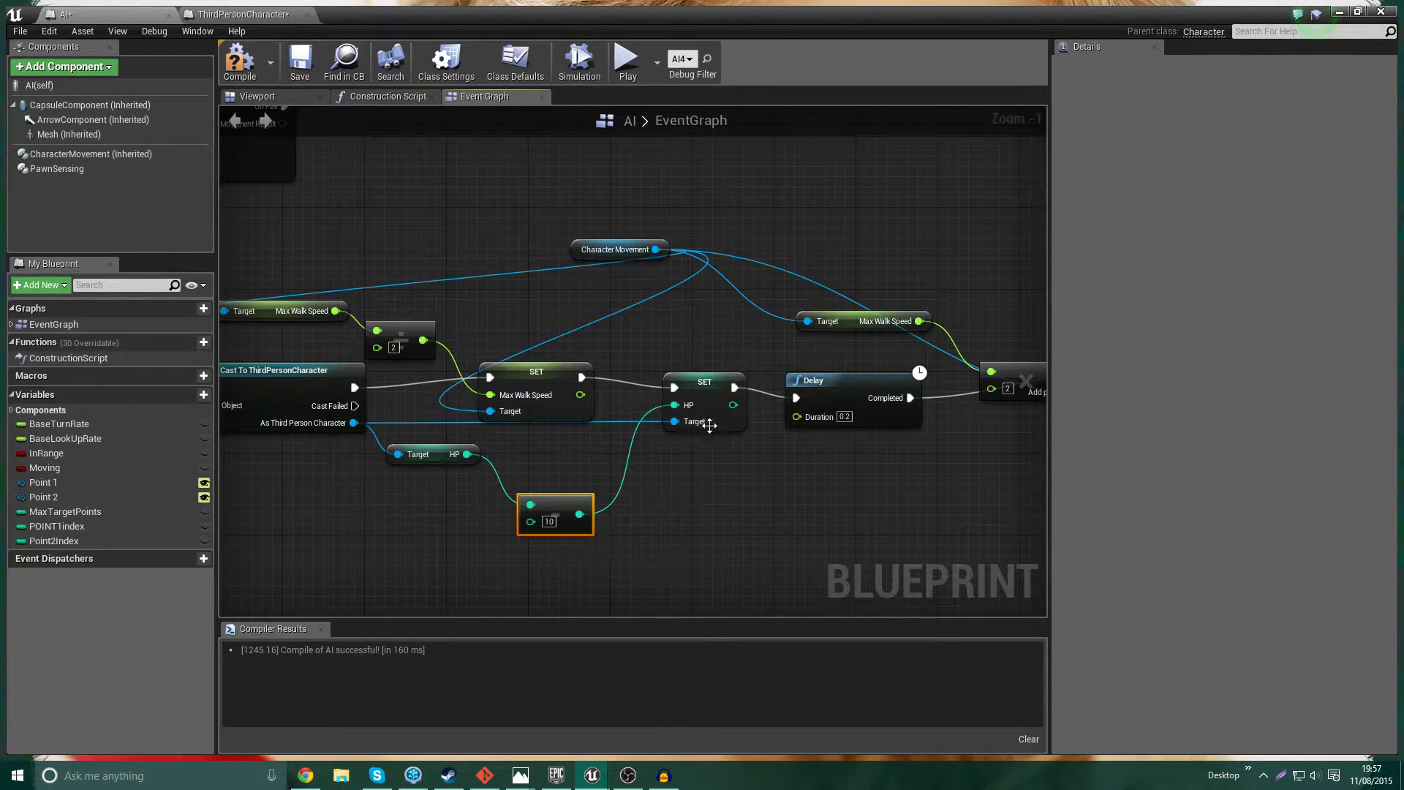
pyautogui.click(704, 383)
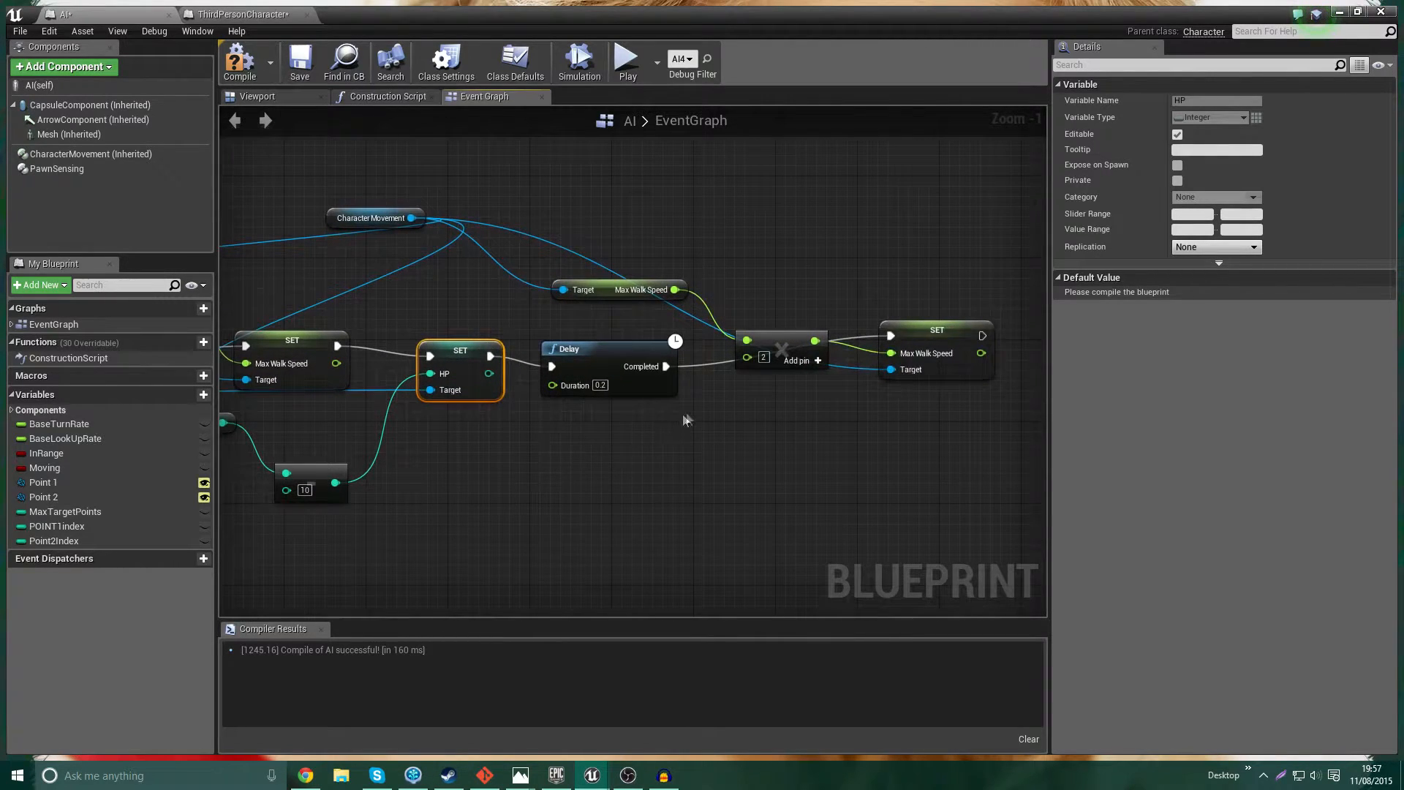
pyautogui.moveTo(932, 370)
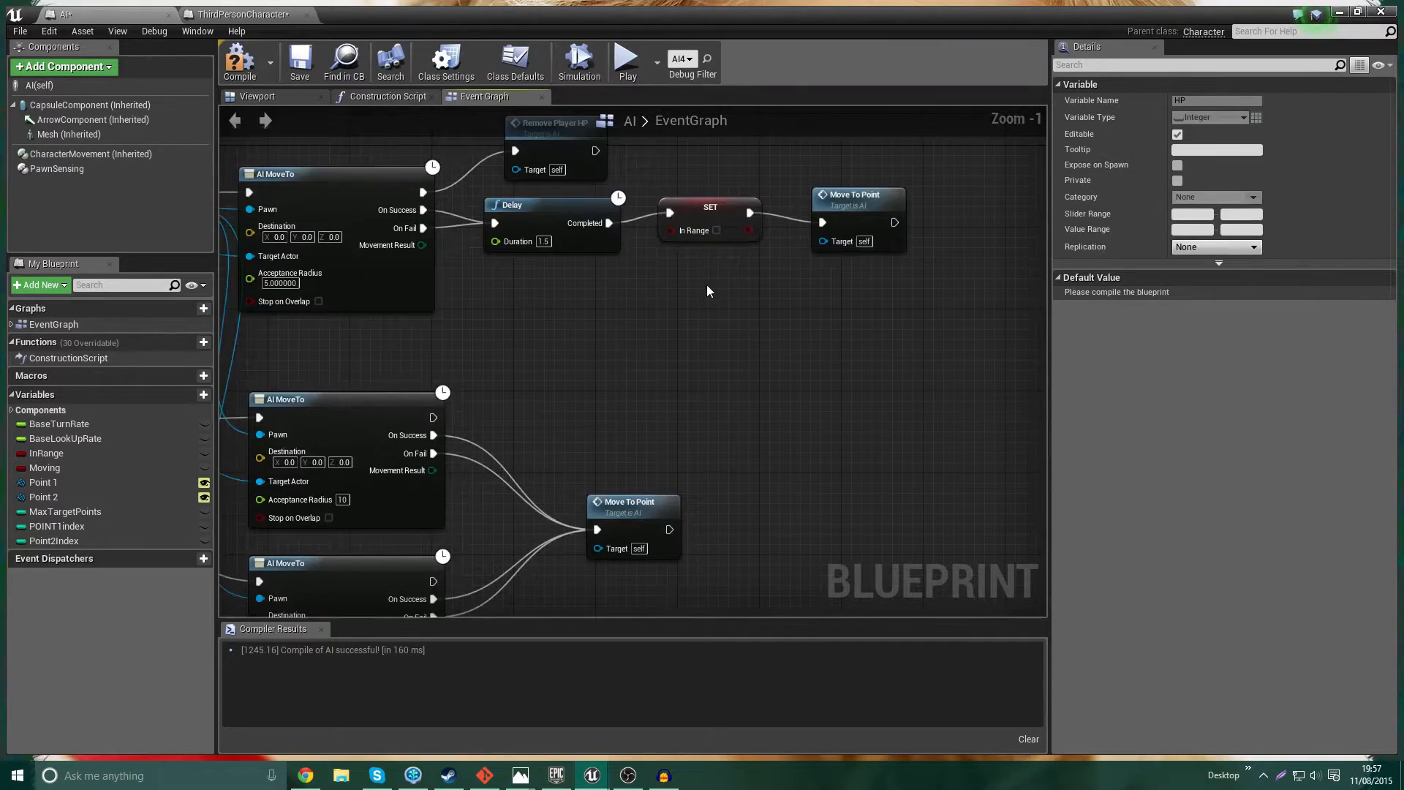
# - Switch from the AI blueprint to the ThirdPersonExampleMap level editor window
pyautogui.scroll(-3)
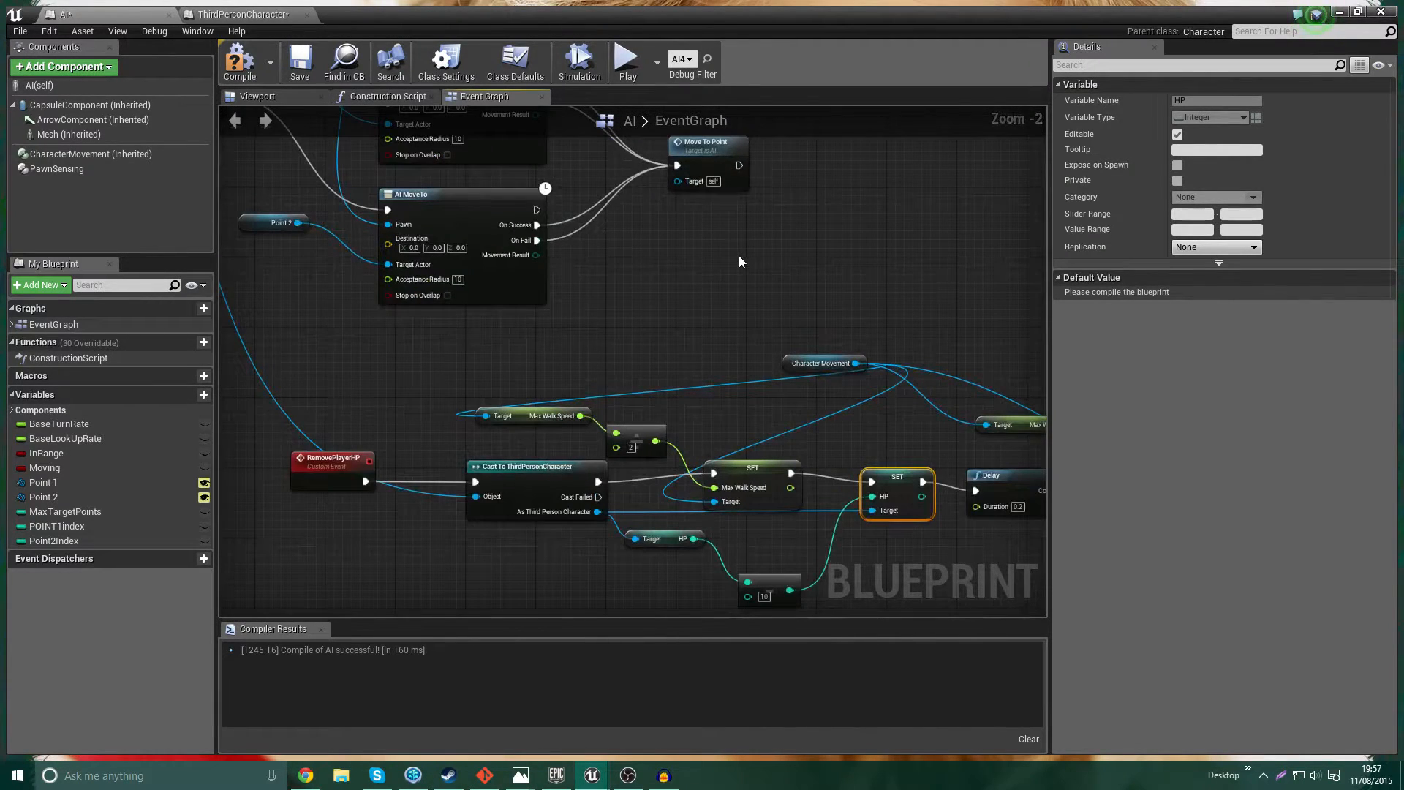
pyautogui.click(239, 61)
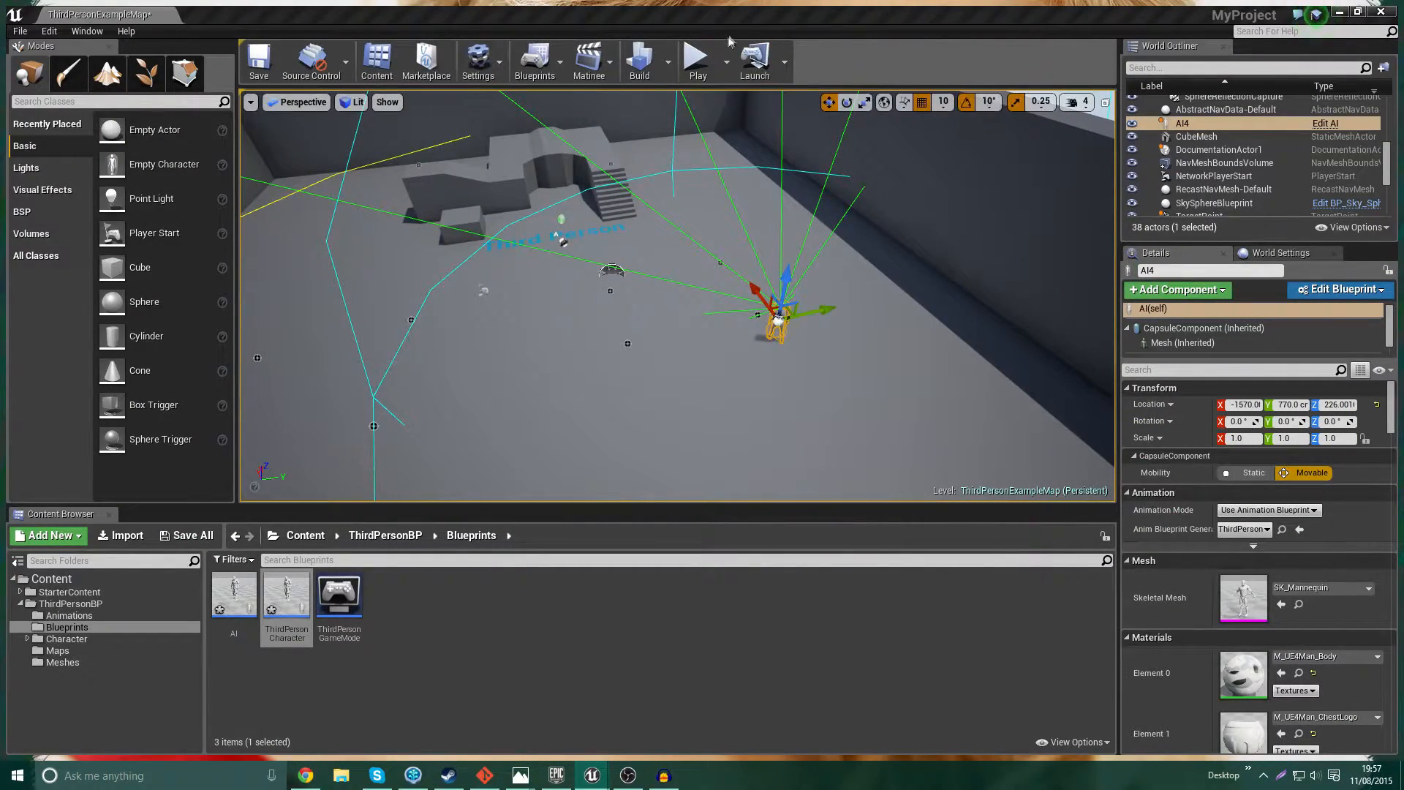
# - Return to the AI blueprint's event graph and compile it successfully
pyautogui.click(697, 62)
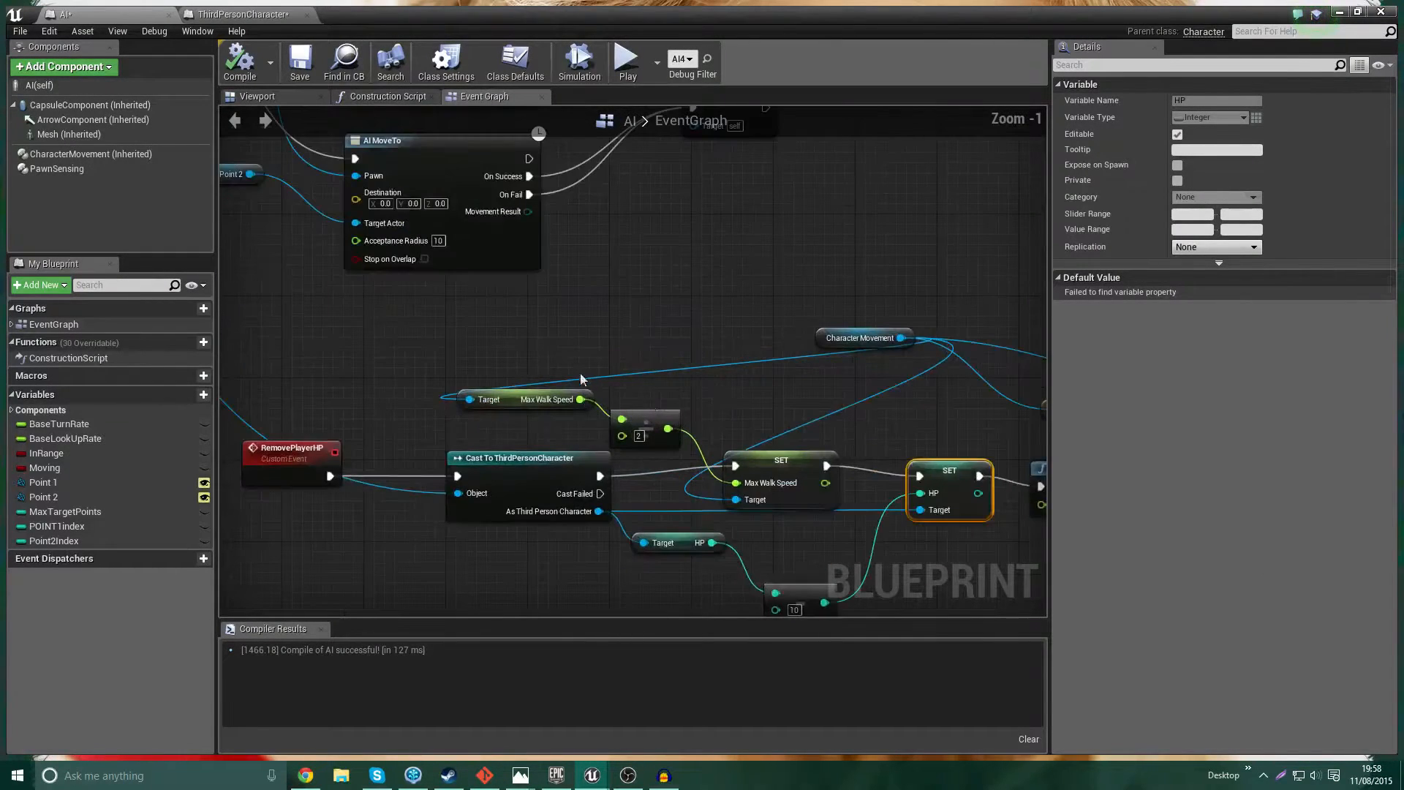
# - Add Get Distance To with the player character as Other Actor, then a Print String off Event Tick
pyautogui.scroll(-3)
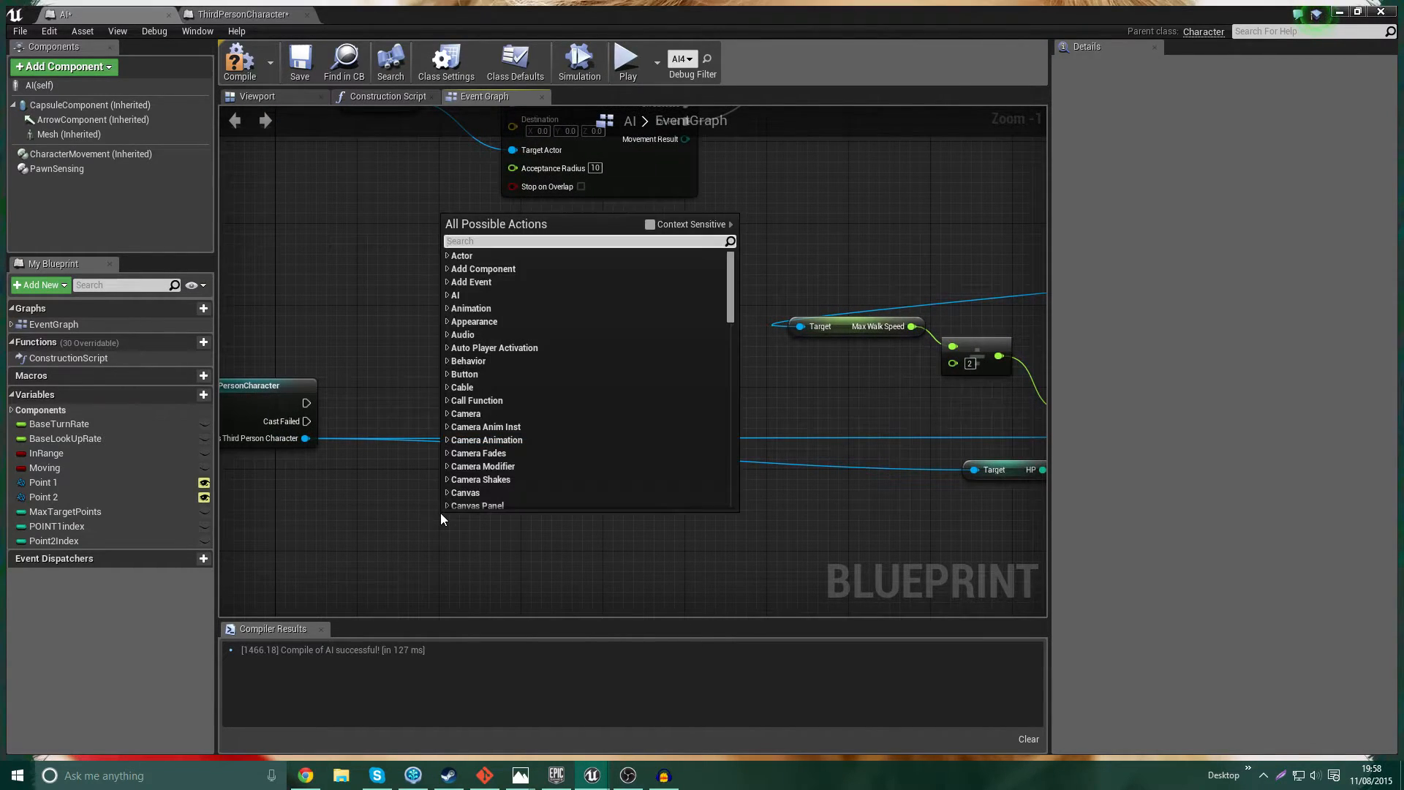
pyautogui.write('get dist')
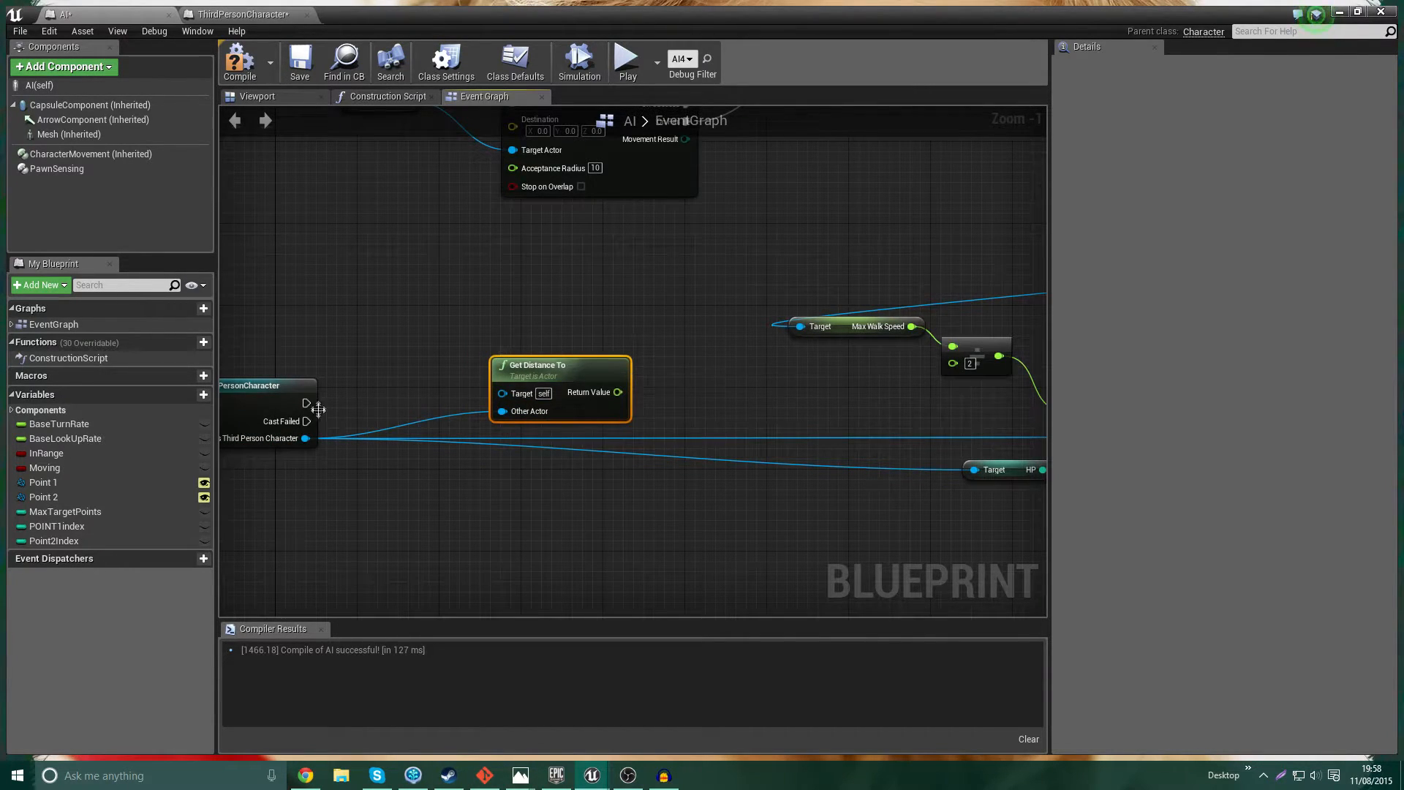
pyautogui.moveTo(560, 389); pyautogui.dragTo(427, 481)
pyautogui.write('pri')
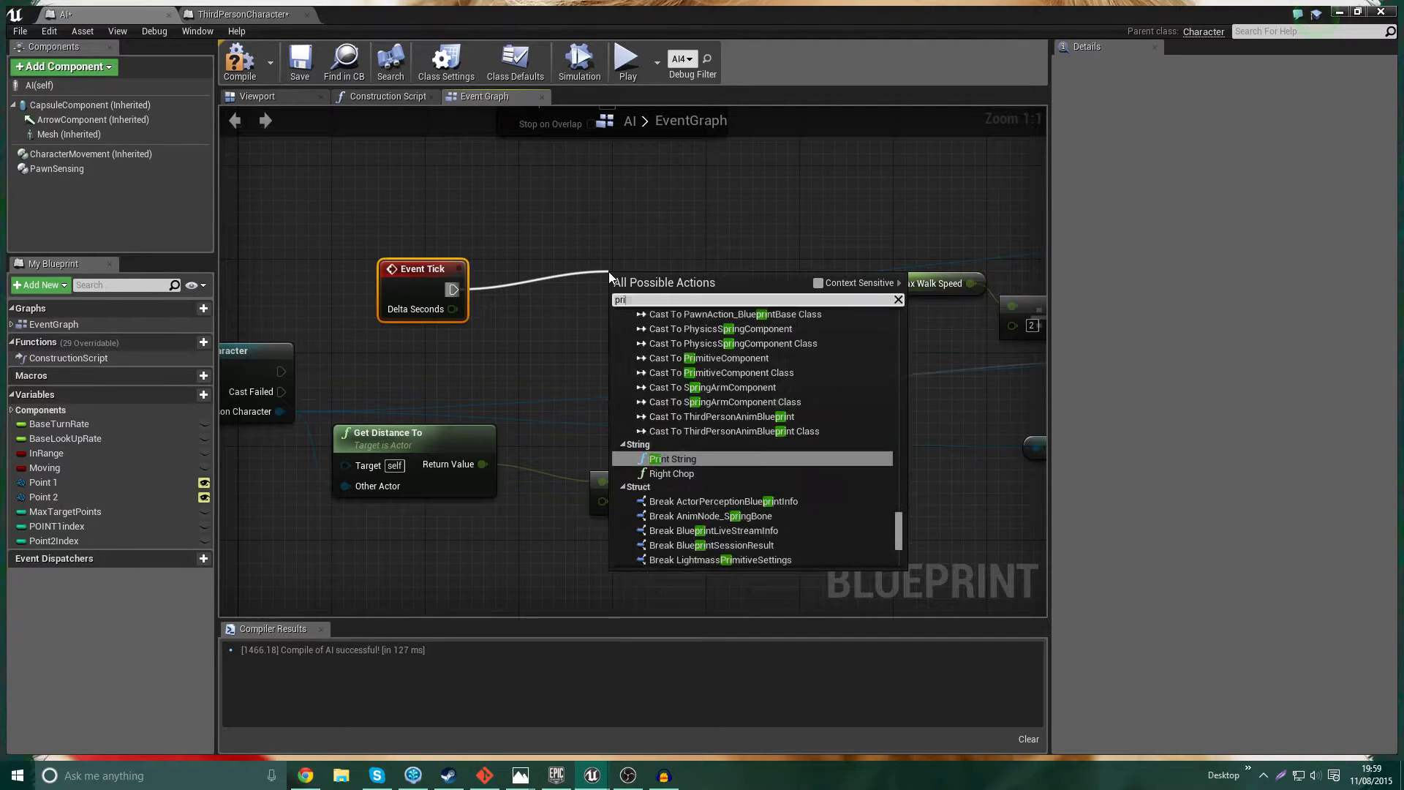
pyautogui.click(671, 458)
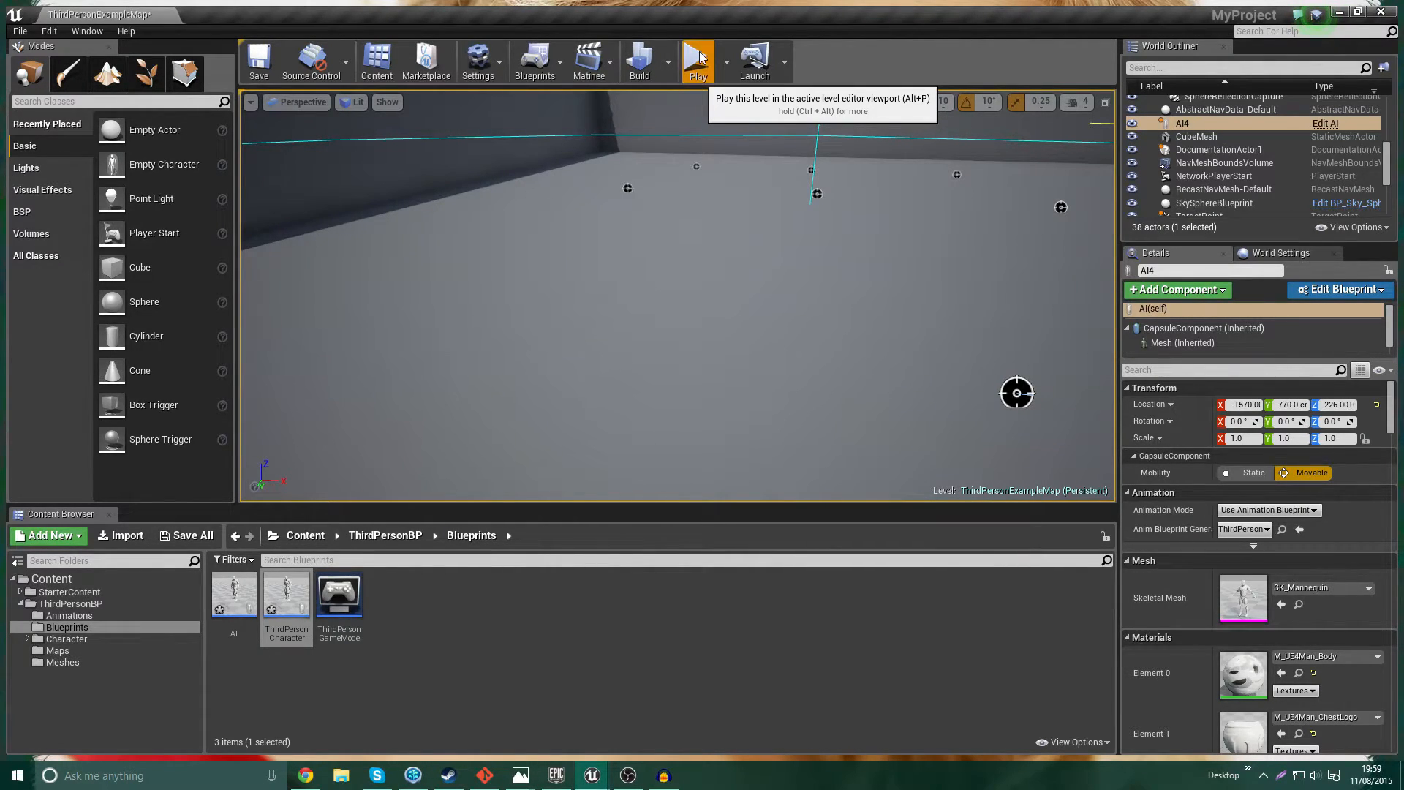
# - Reopen the AI blueprint's event graph with the distance-to-player comparison
pyautogui.click(697, 62)
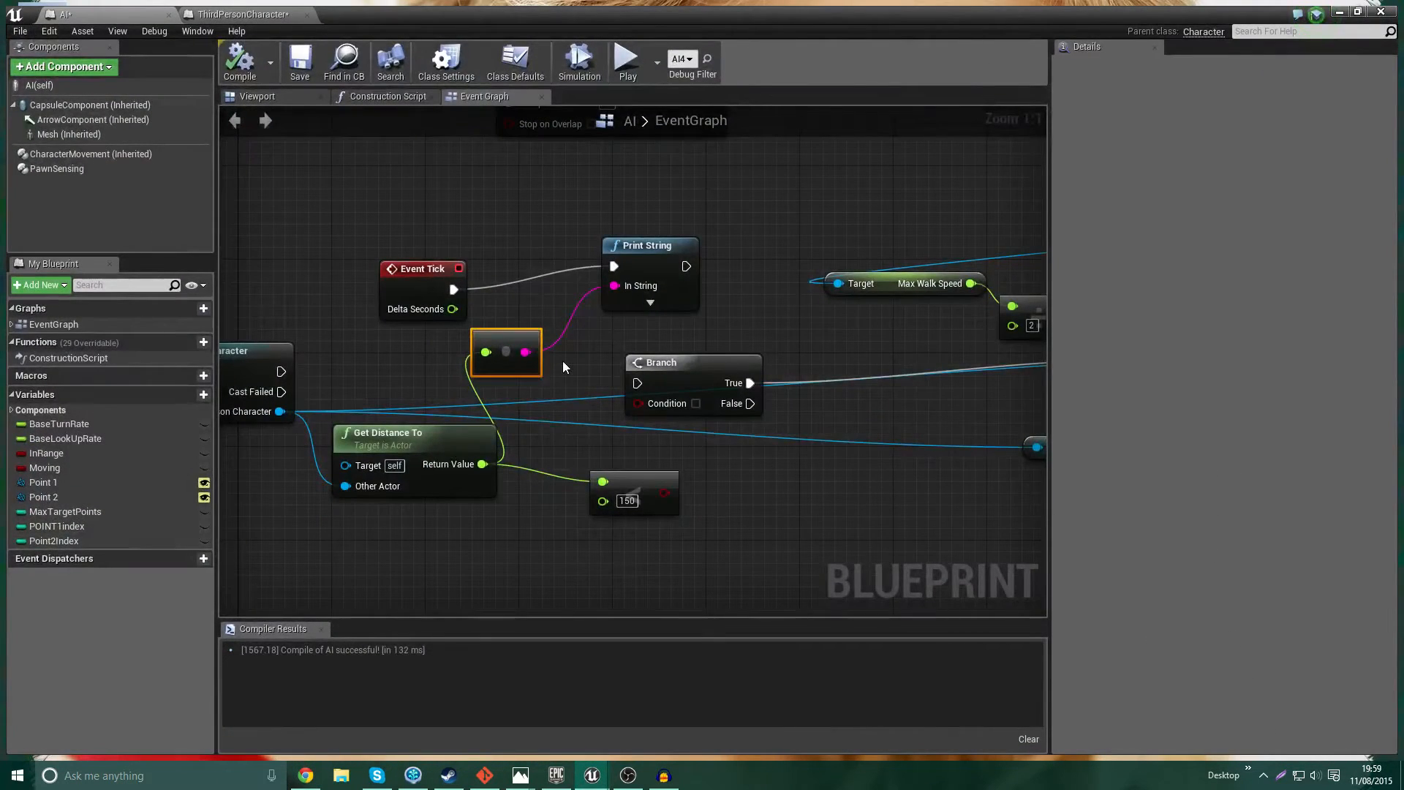
pyautogui.moveTo(525, 343)
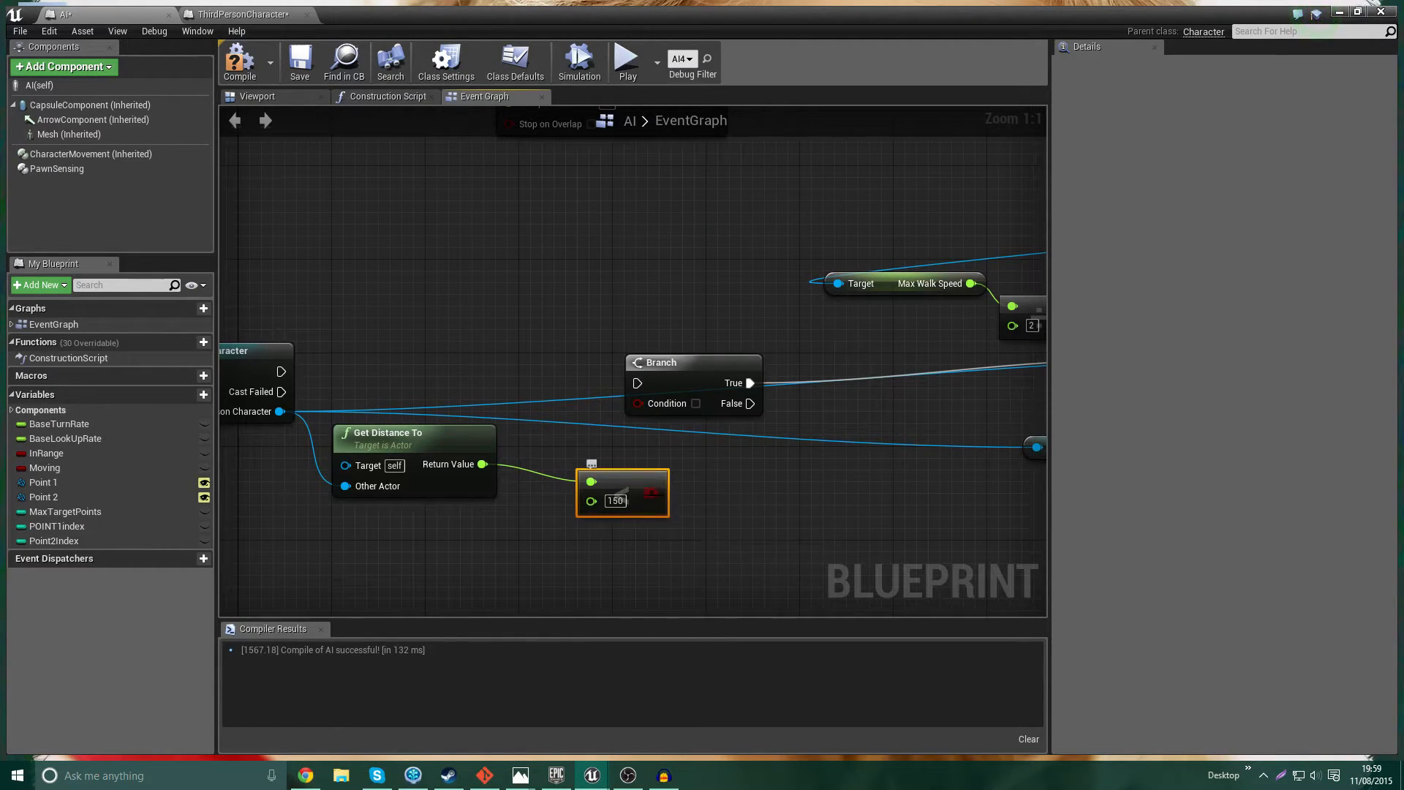
# - Delete the Event Tick and Print String debug nodes and recompile the AI graph
pyautogui.click(726, 528)
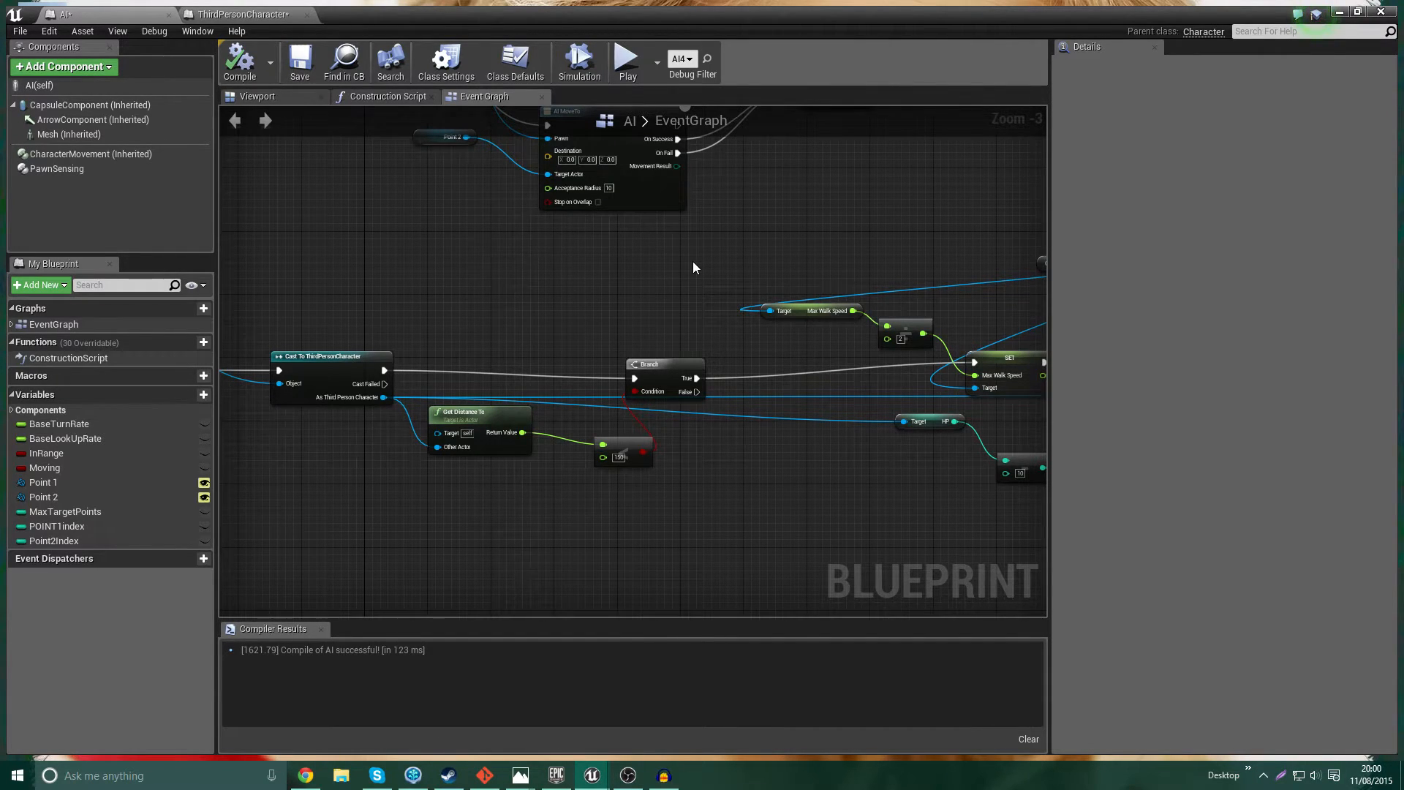
pyautogui.scroll(-3)
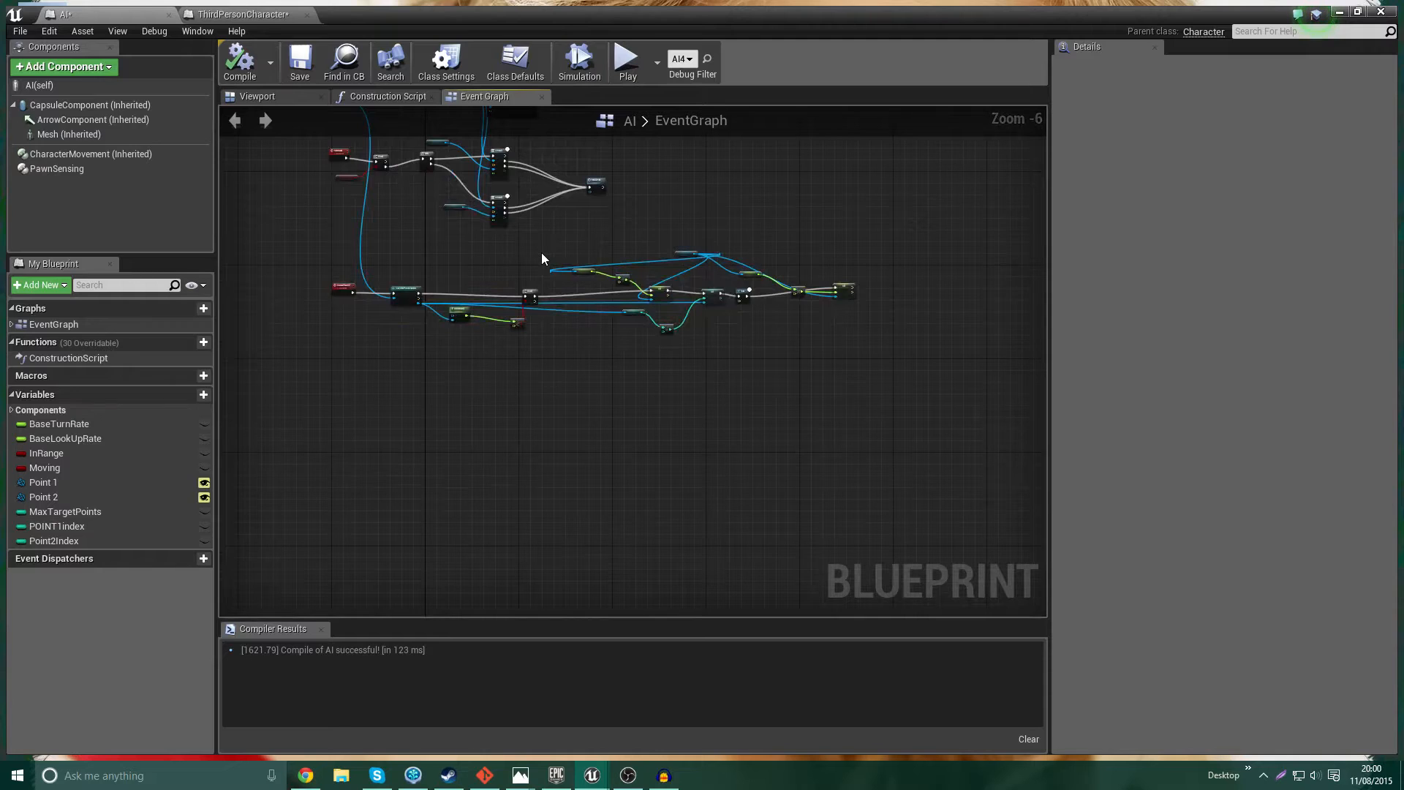
pyautogui.click(244, 15)
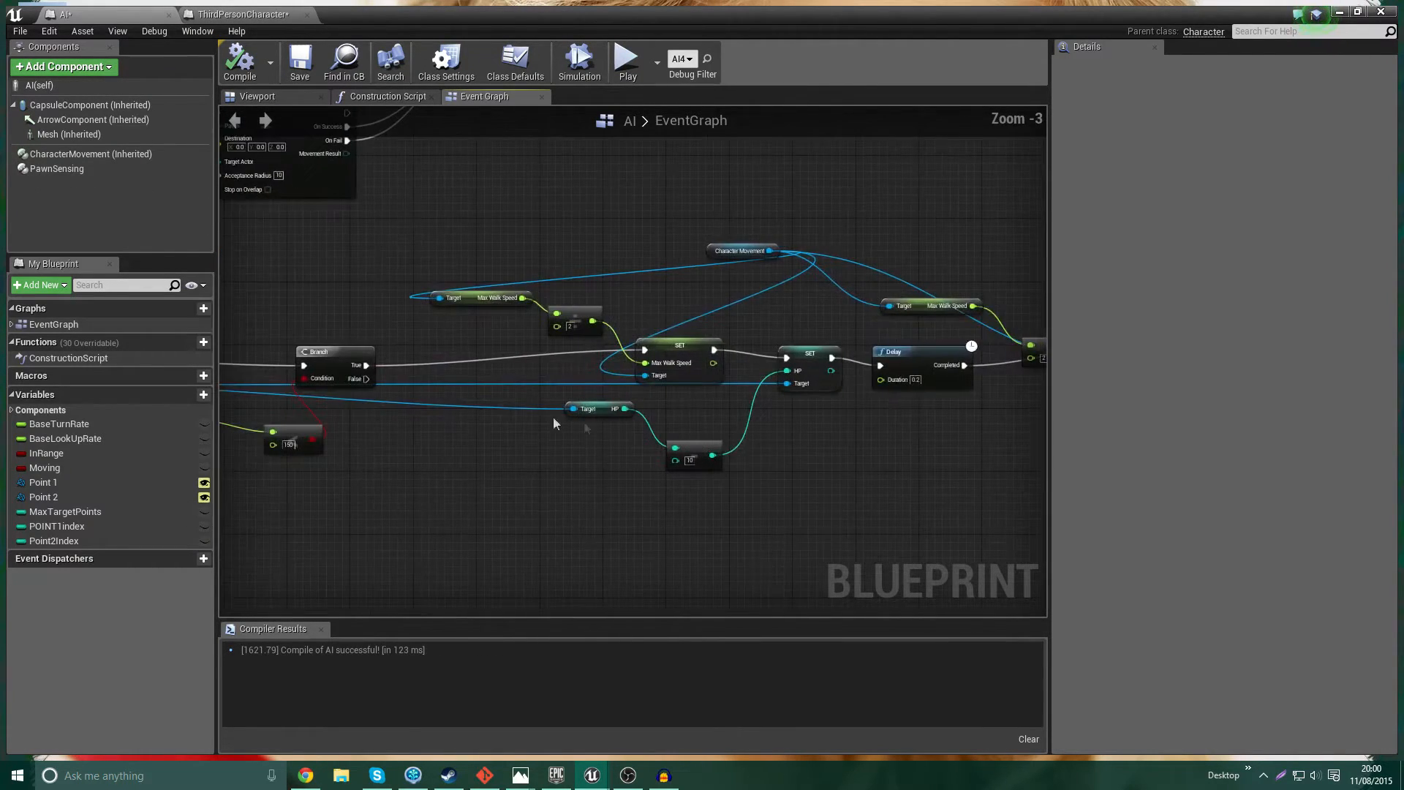
# - Add a Check HP call targeting the player reference after SET Max Walk Speed
pyautogui.scroll(-3)
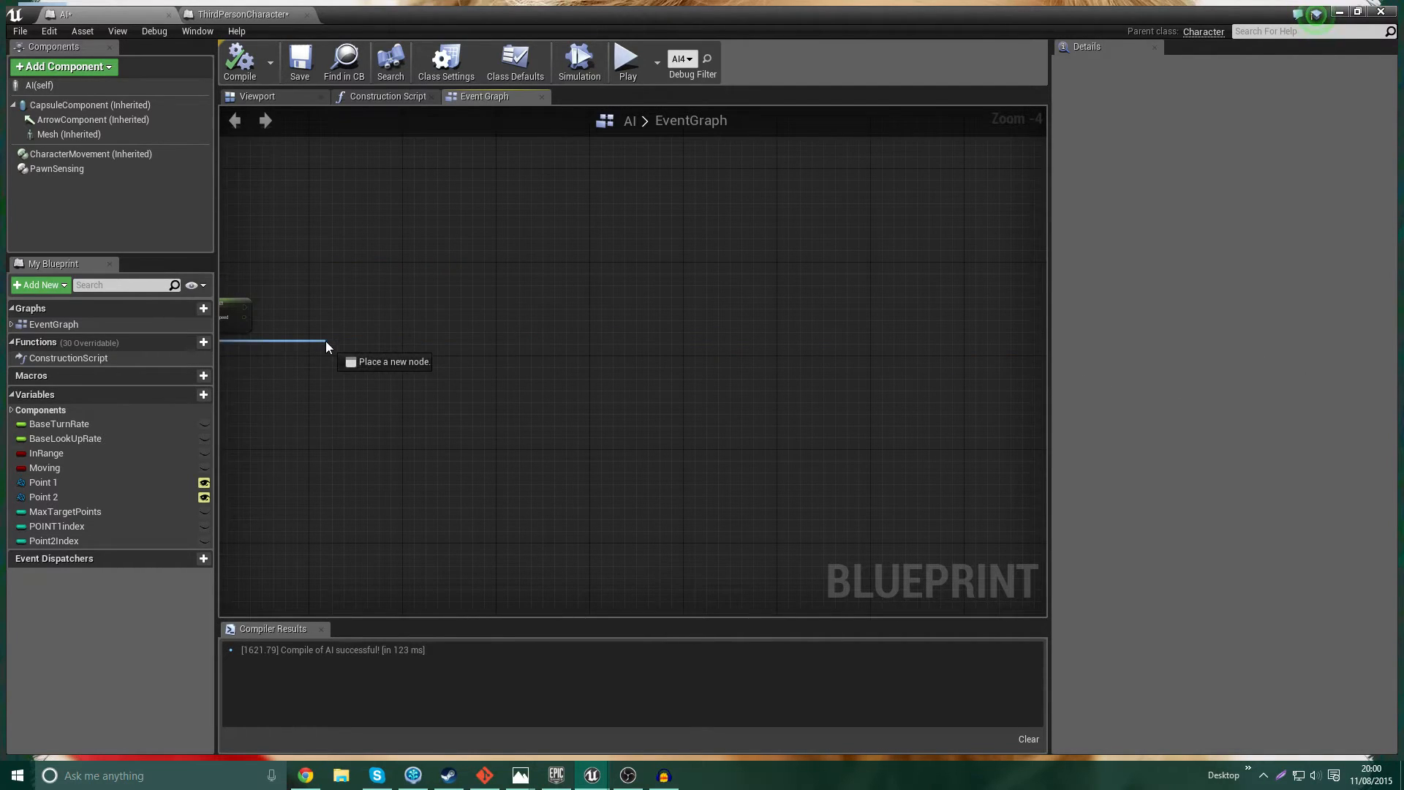
pyautogui.click(367, 356)
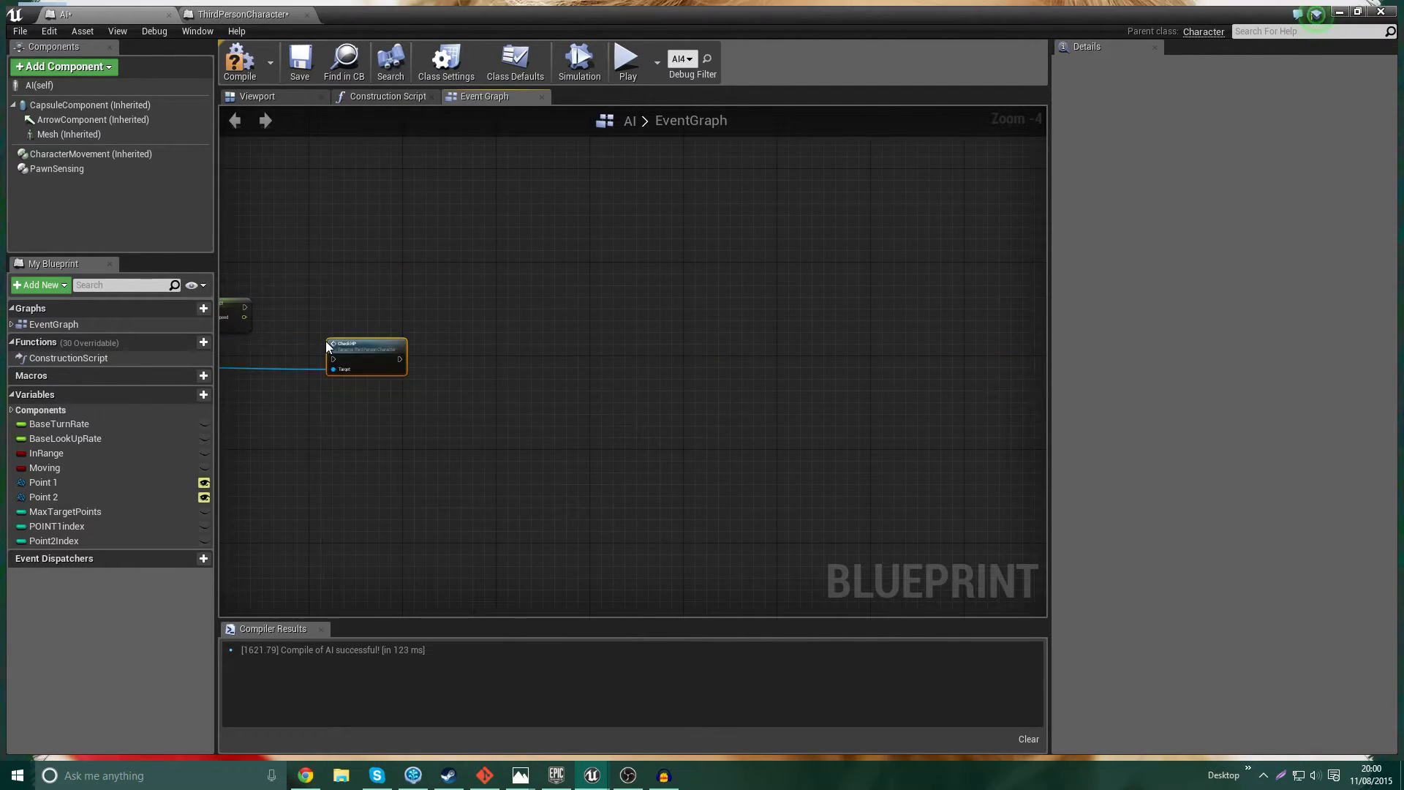
pyautogui.moveTo(365, 348); pyautogui.dragTo(348, 320)
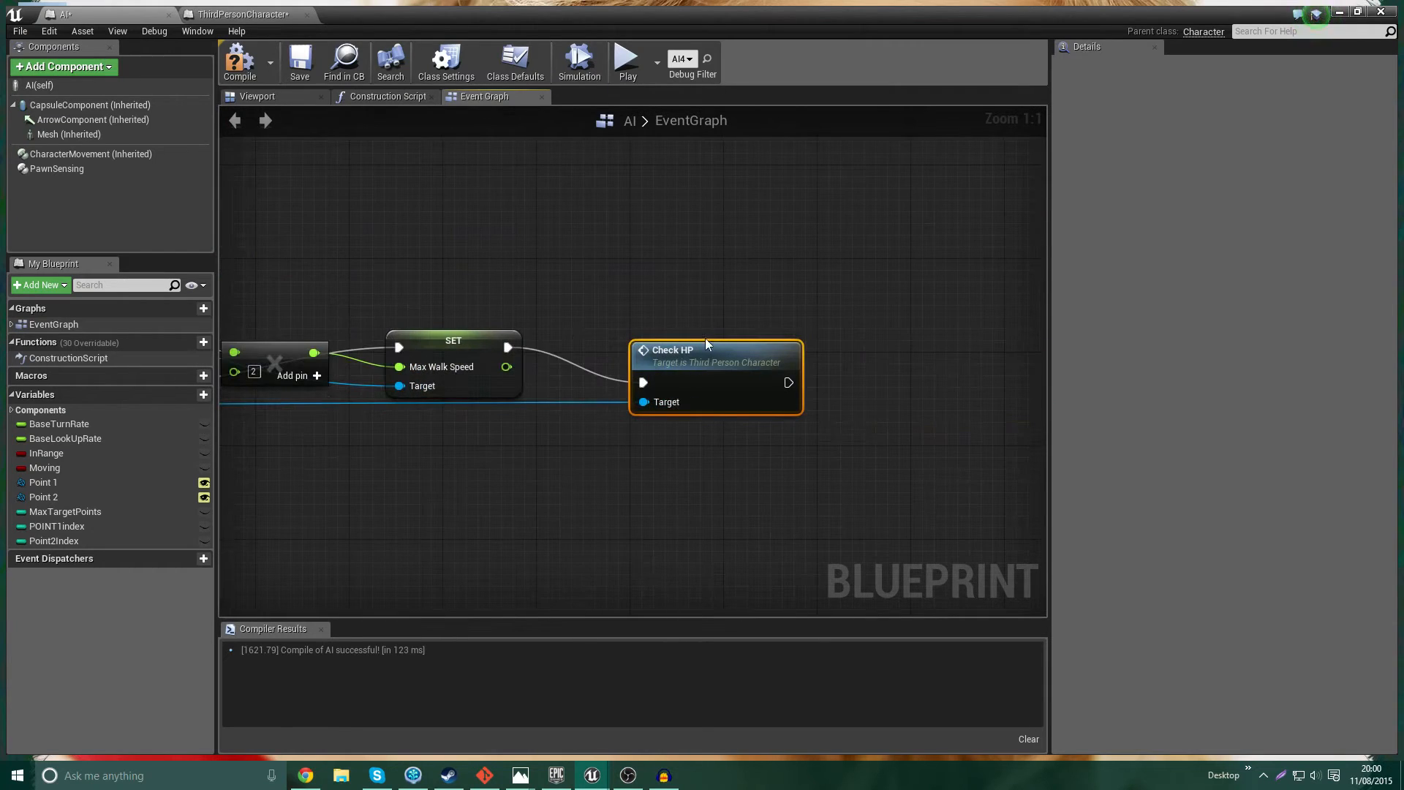
# - Compile the ThirdPersonCharacter blueprint with Event Tick printing HP, then return to the AI blueprint
pyautogui.click(248, 15)
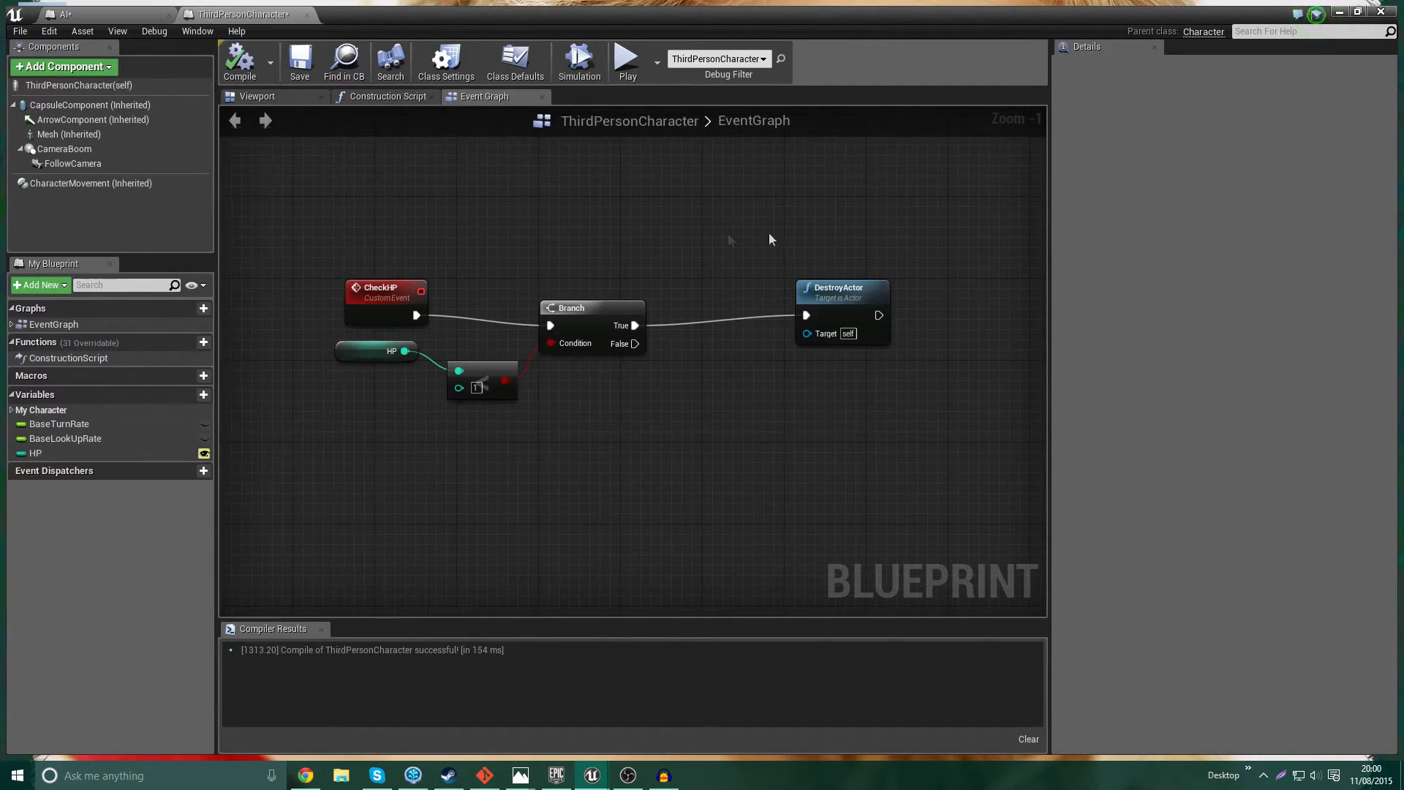
pyautogui.moveTo(878, 426)
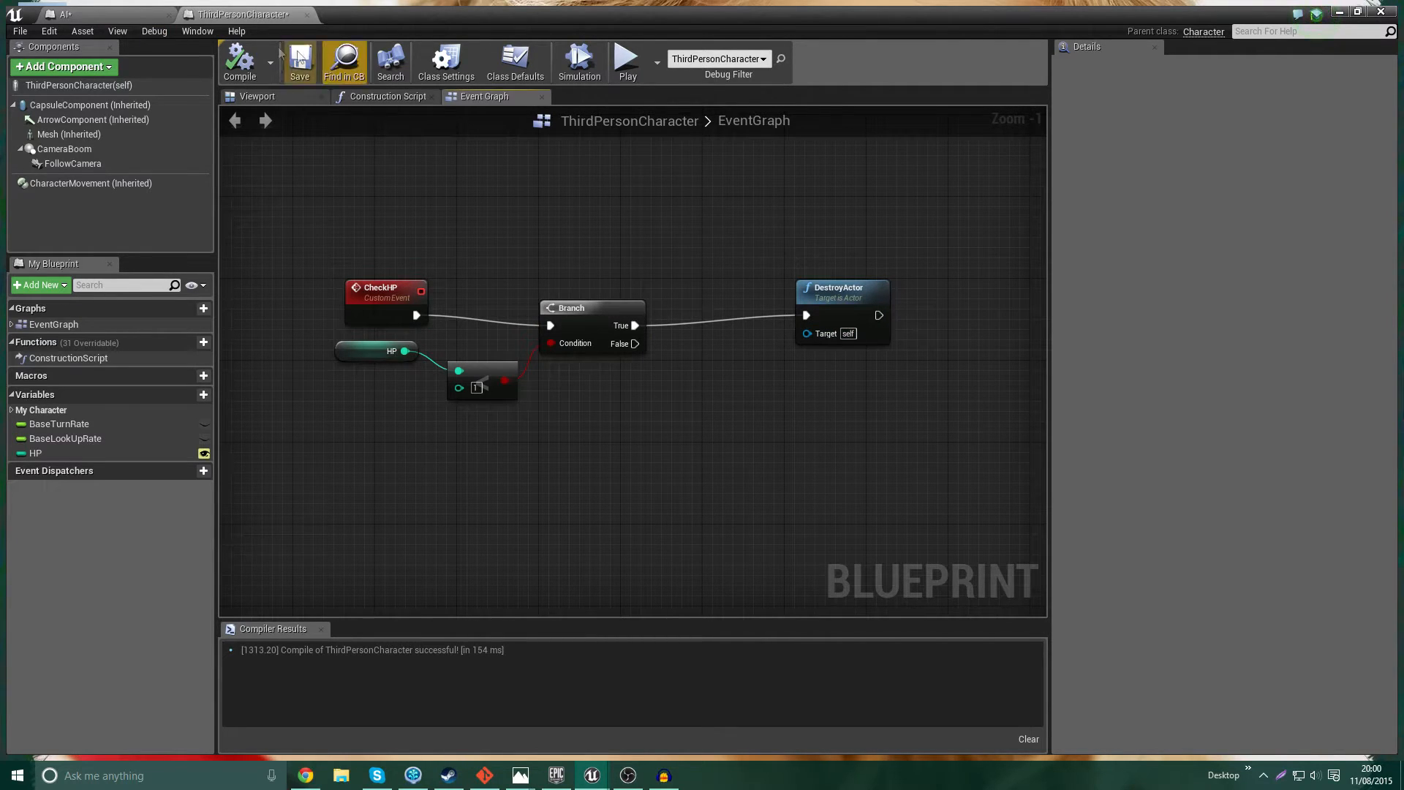
pyautogui.click(98, 14)
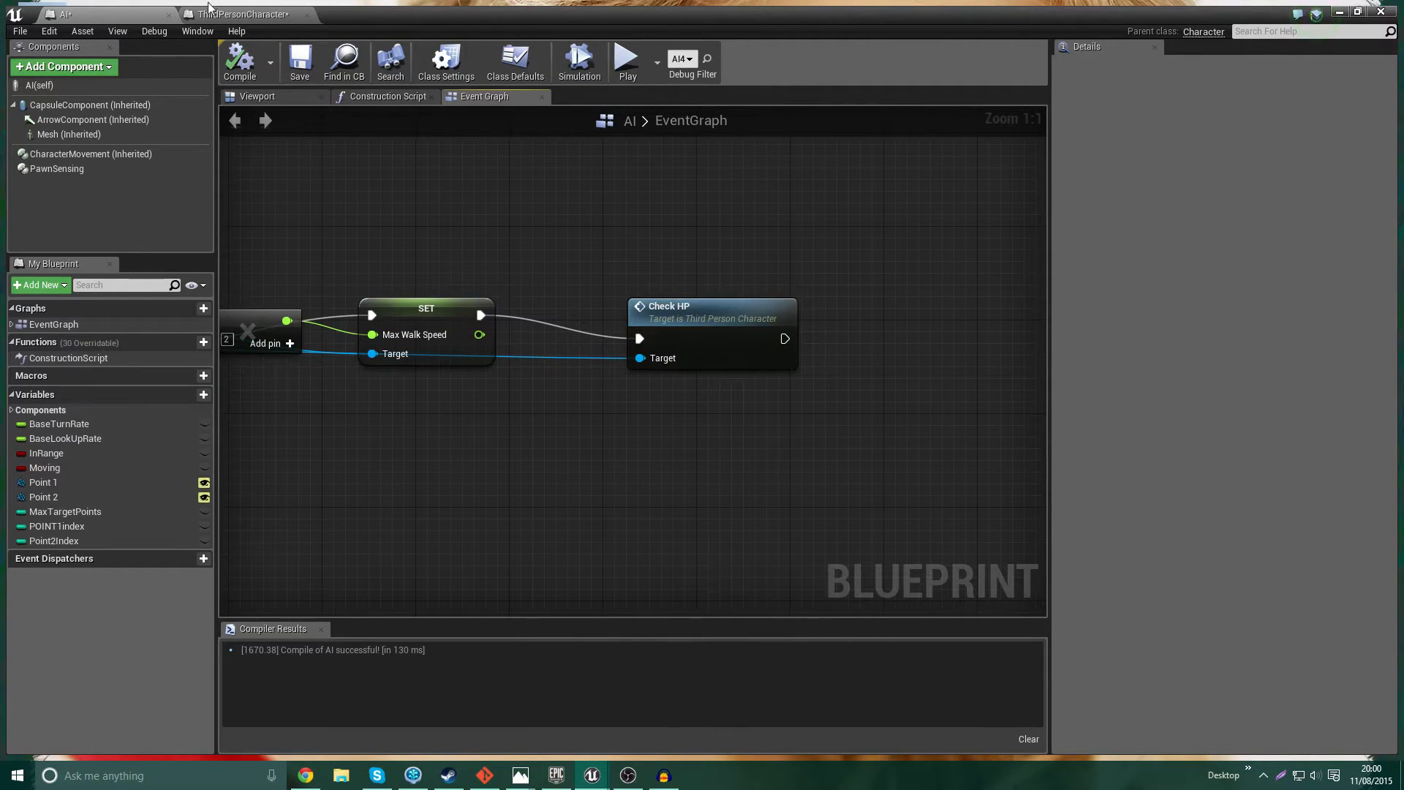
pyautogui.click(241, 15)
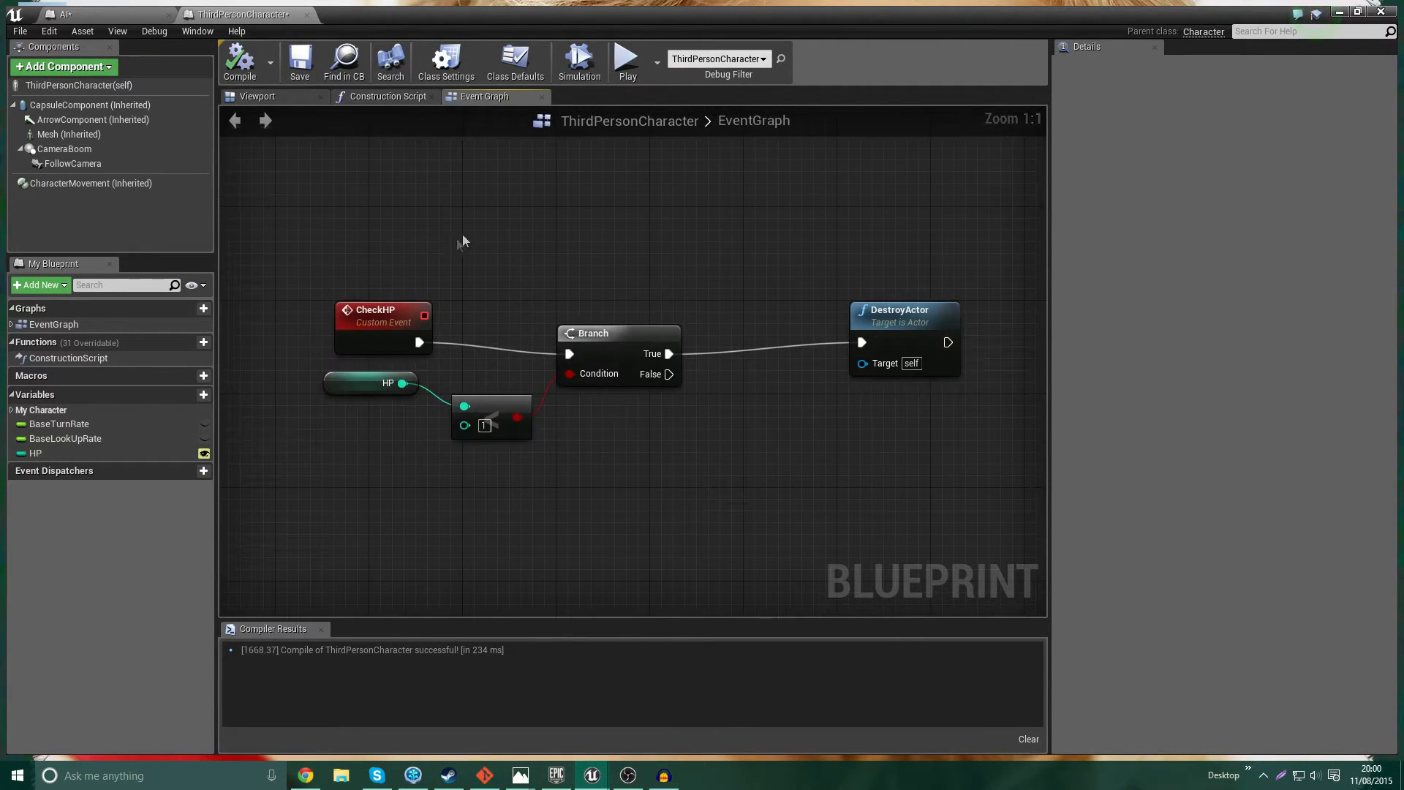
pyautogui.moveTo(291, 36)
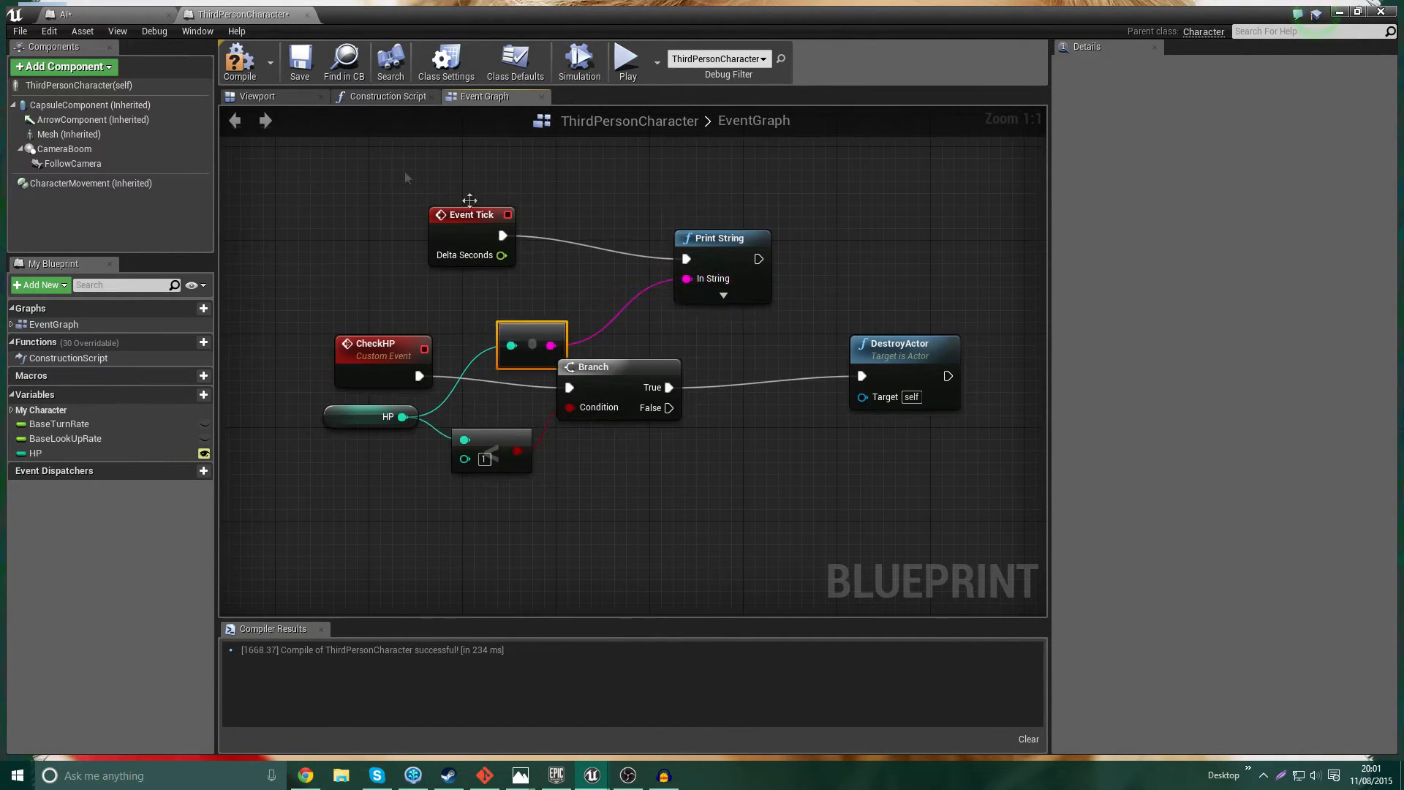
pyautogui.click(63, 14)
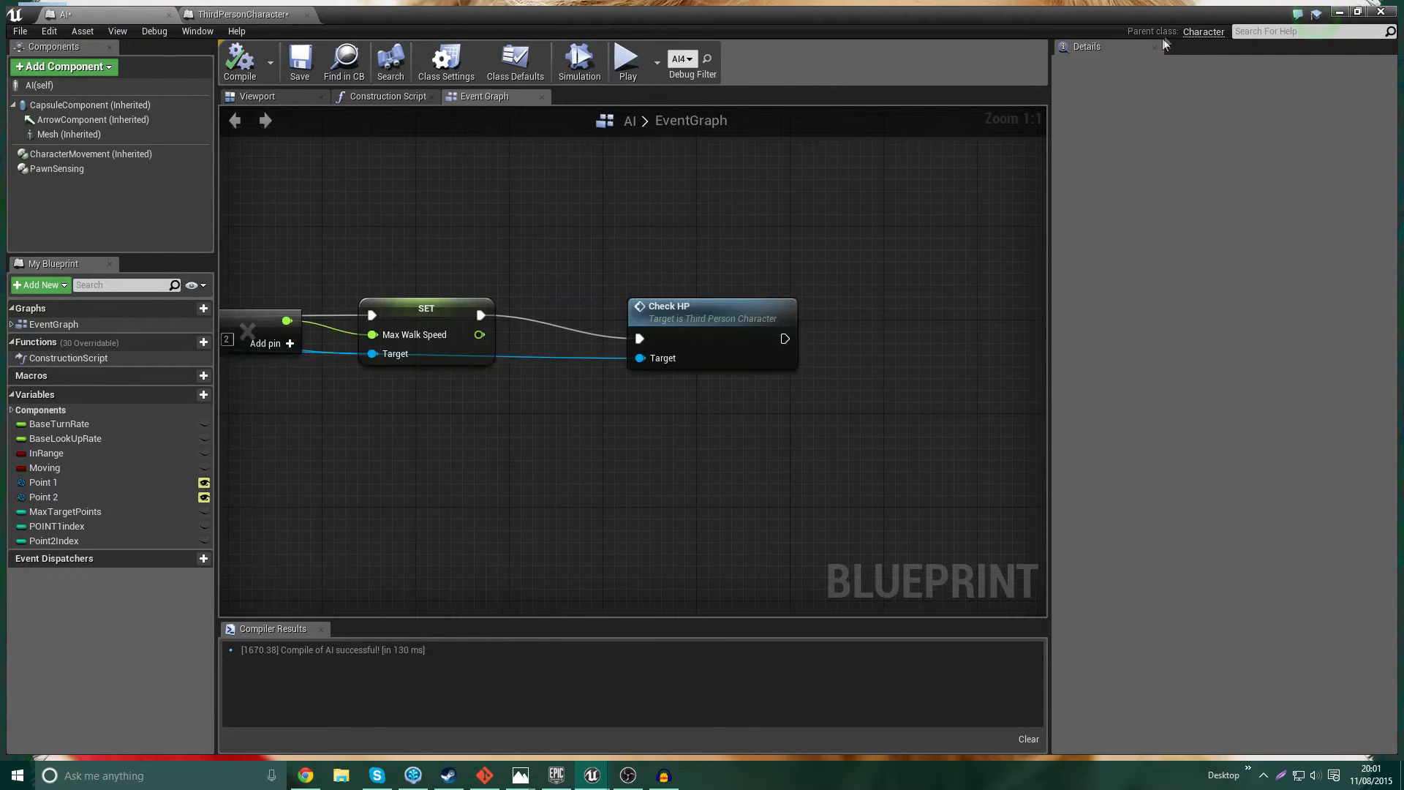
# - Bring up the level editor to play-test the HP logic
pyautogui.click(98, 15)
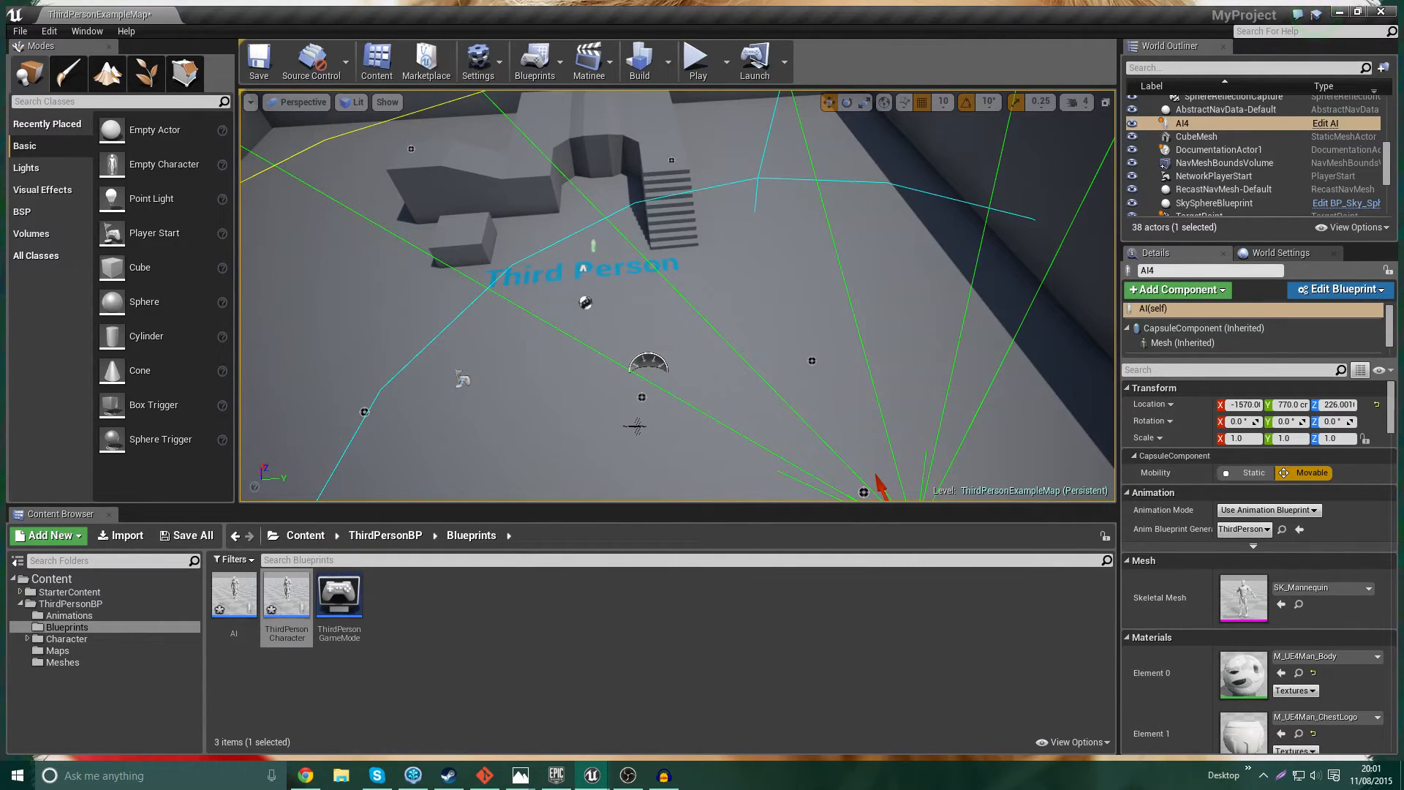
pyautogui.moveTo(234, 595)
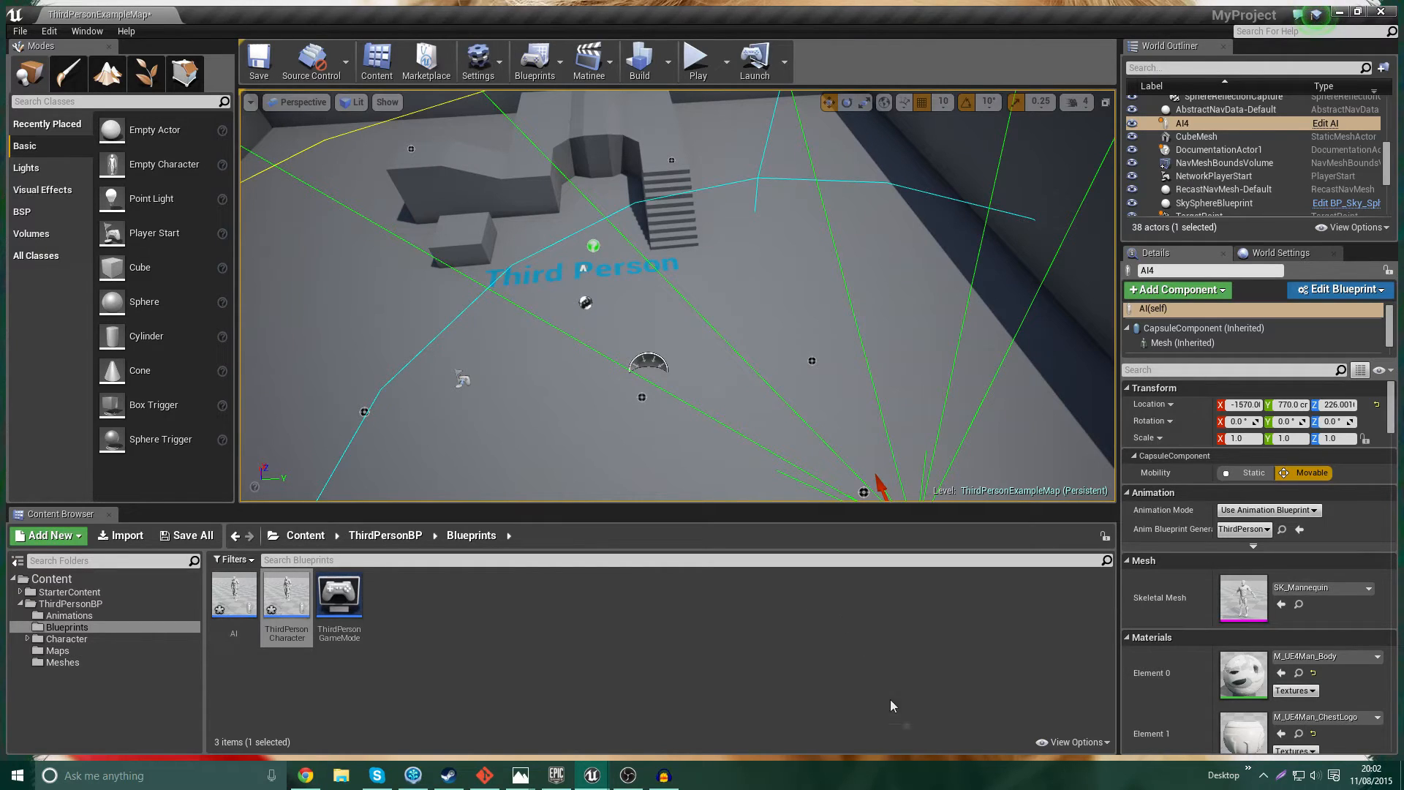
pyautogui.moveTo(287, 599)
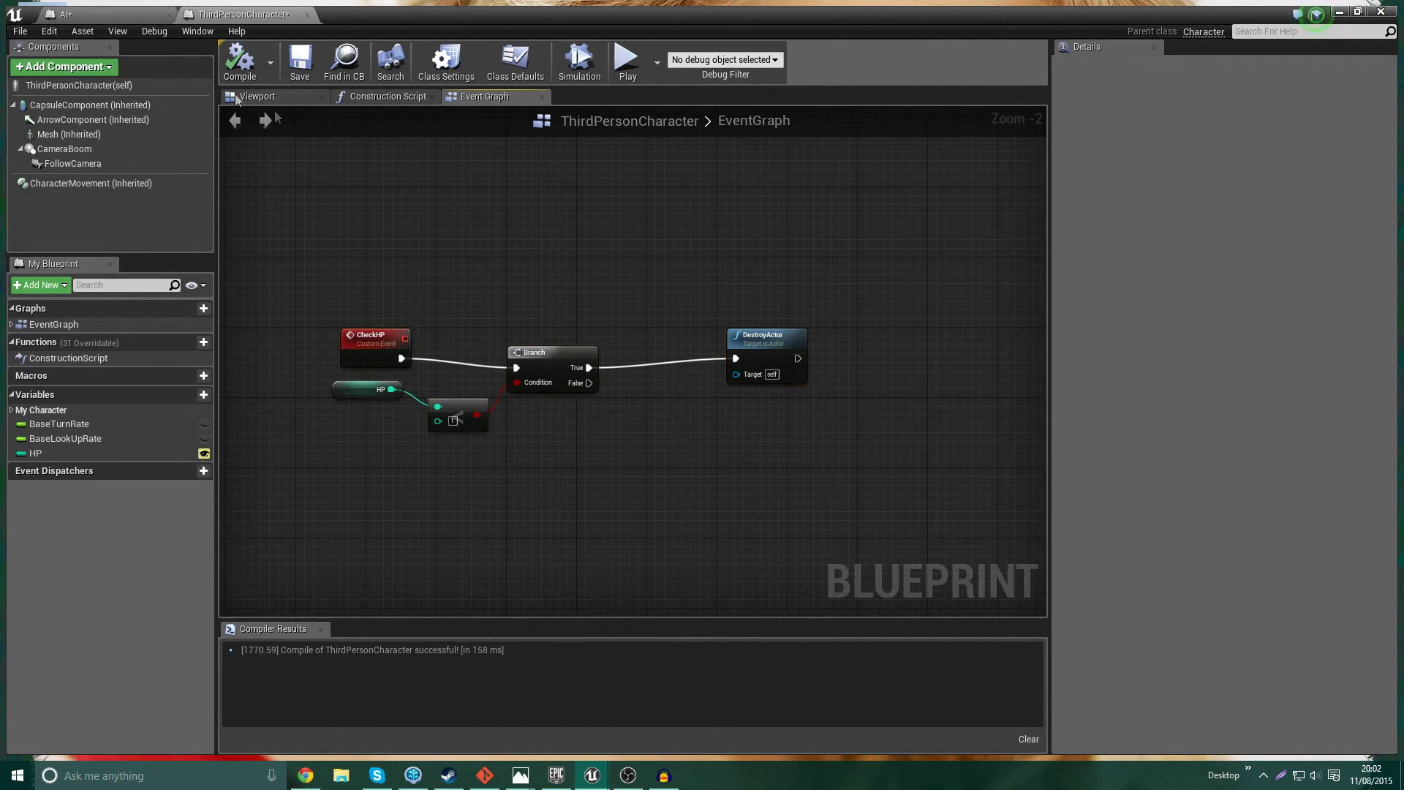
# - Move the Check HP call between SET HP and the Delay in the AI graph
pyautogui.click(98, 15)
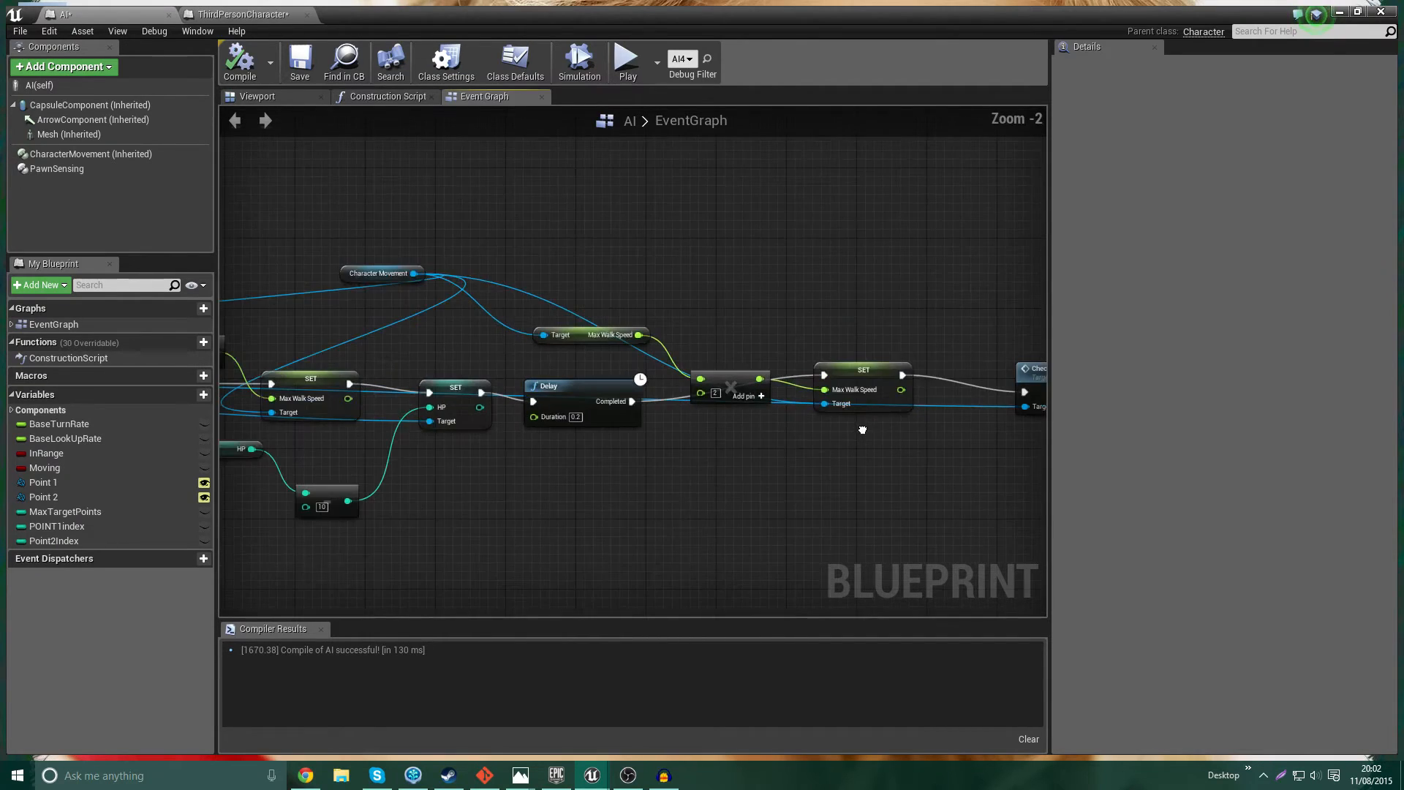
pyautogui.scroll(-3)
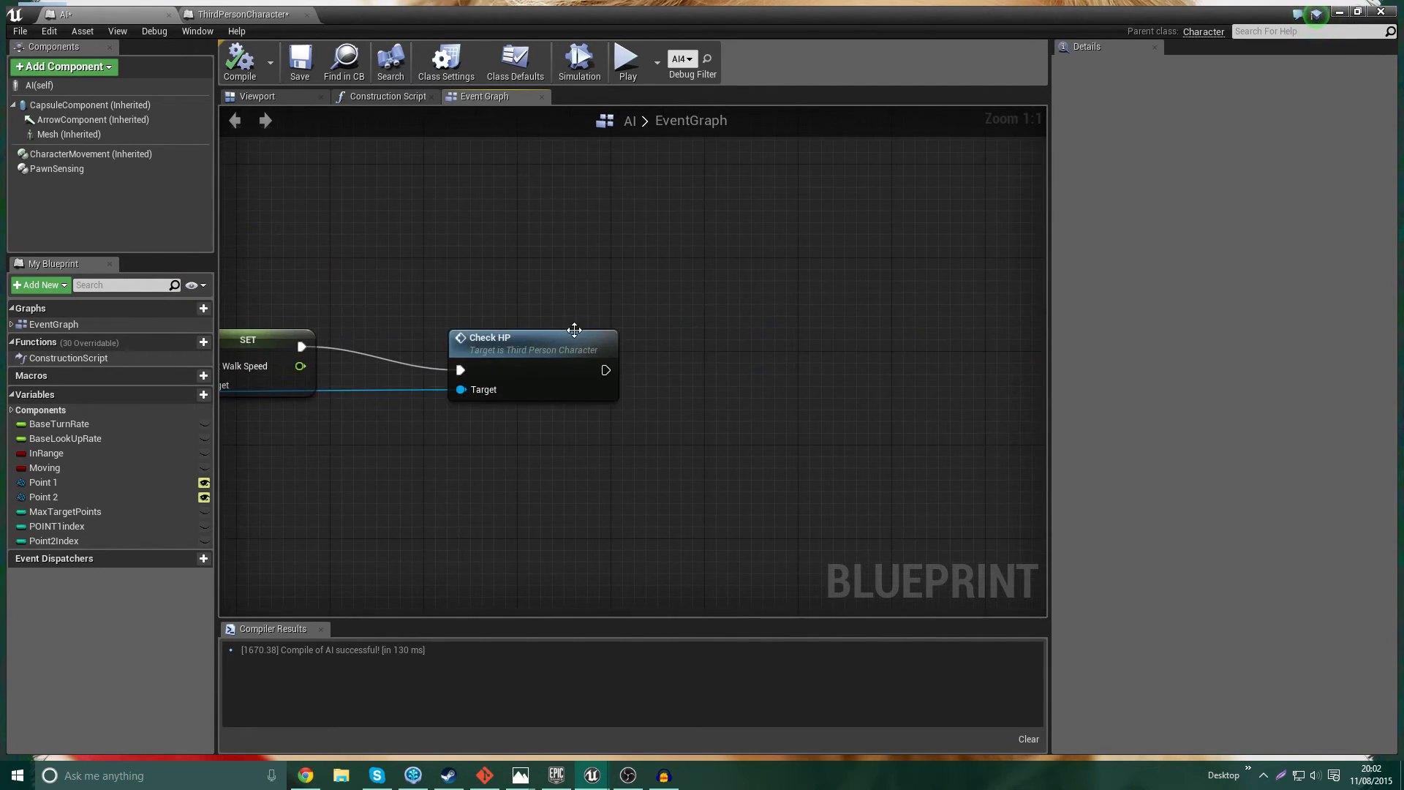
pyautogui.scroll(-3)
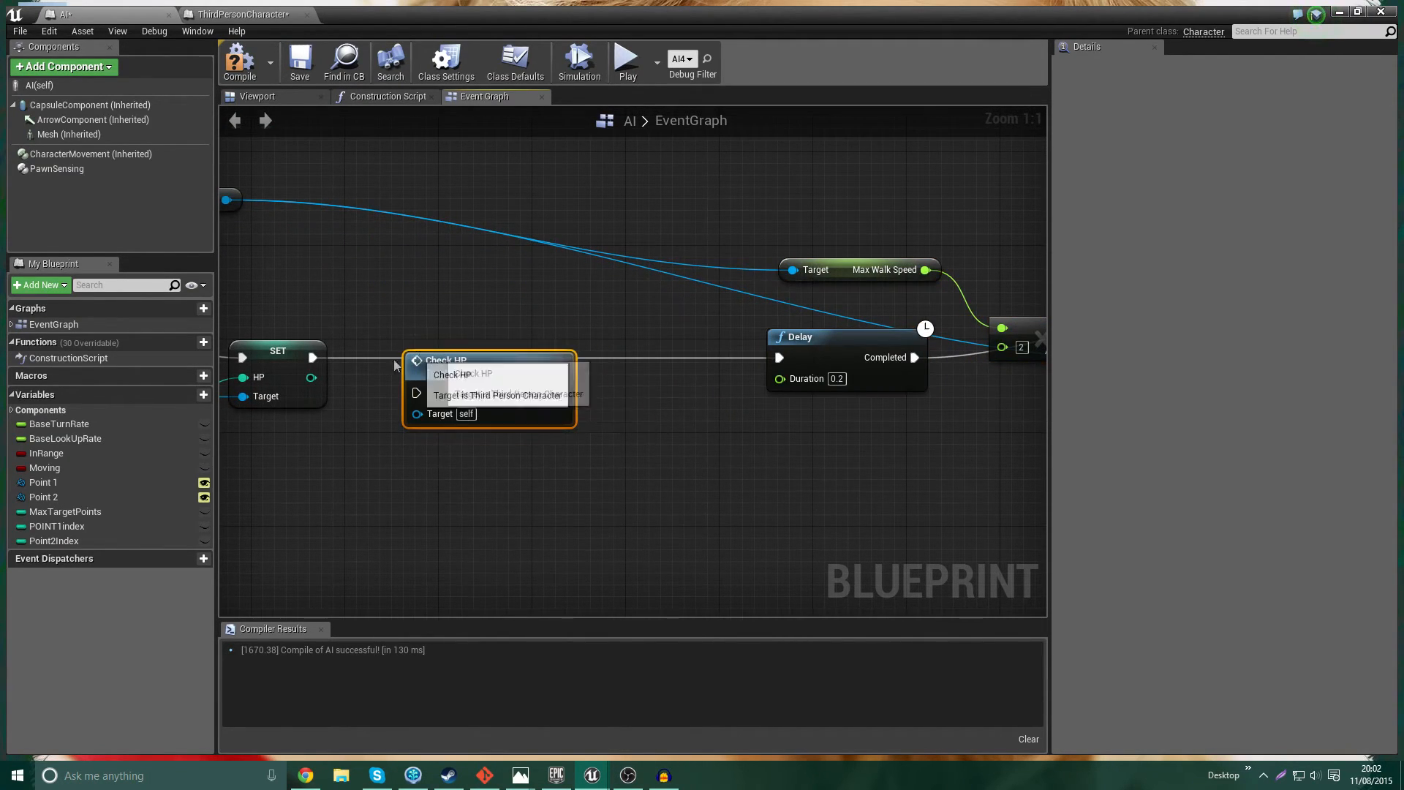
pyautogui.moveTo(490, 359); pyautogui.dragTo(756, 350)
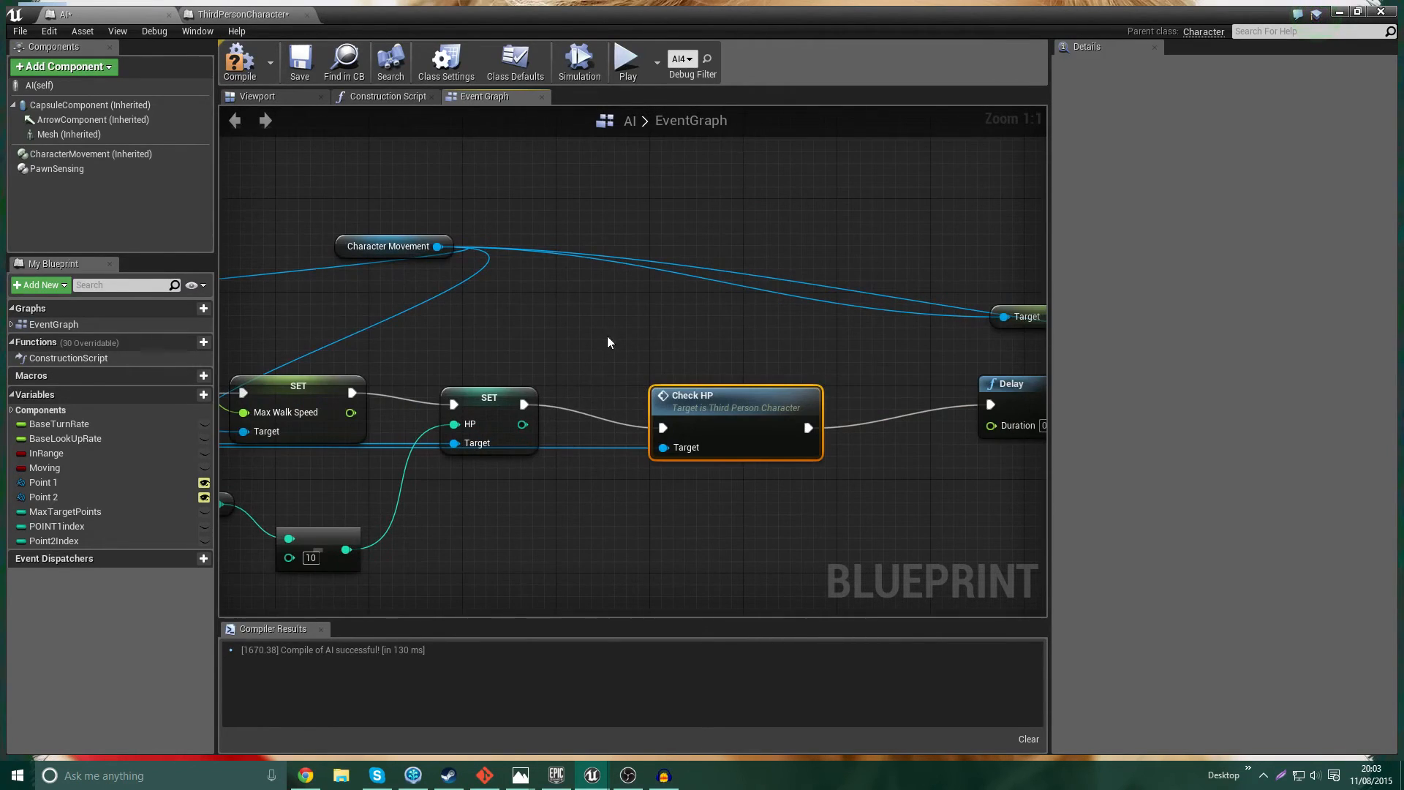
# - Compile the AI blueprint with the rewired Check HP execution
pyautogui.click(239, 61)
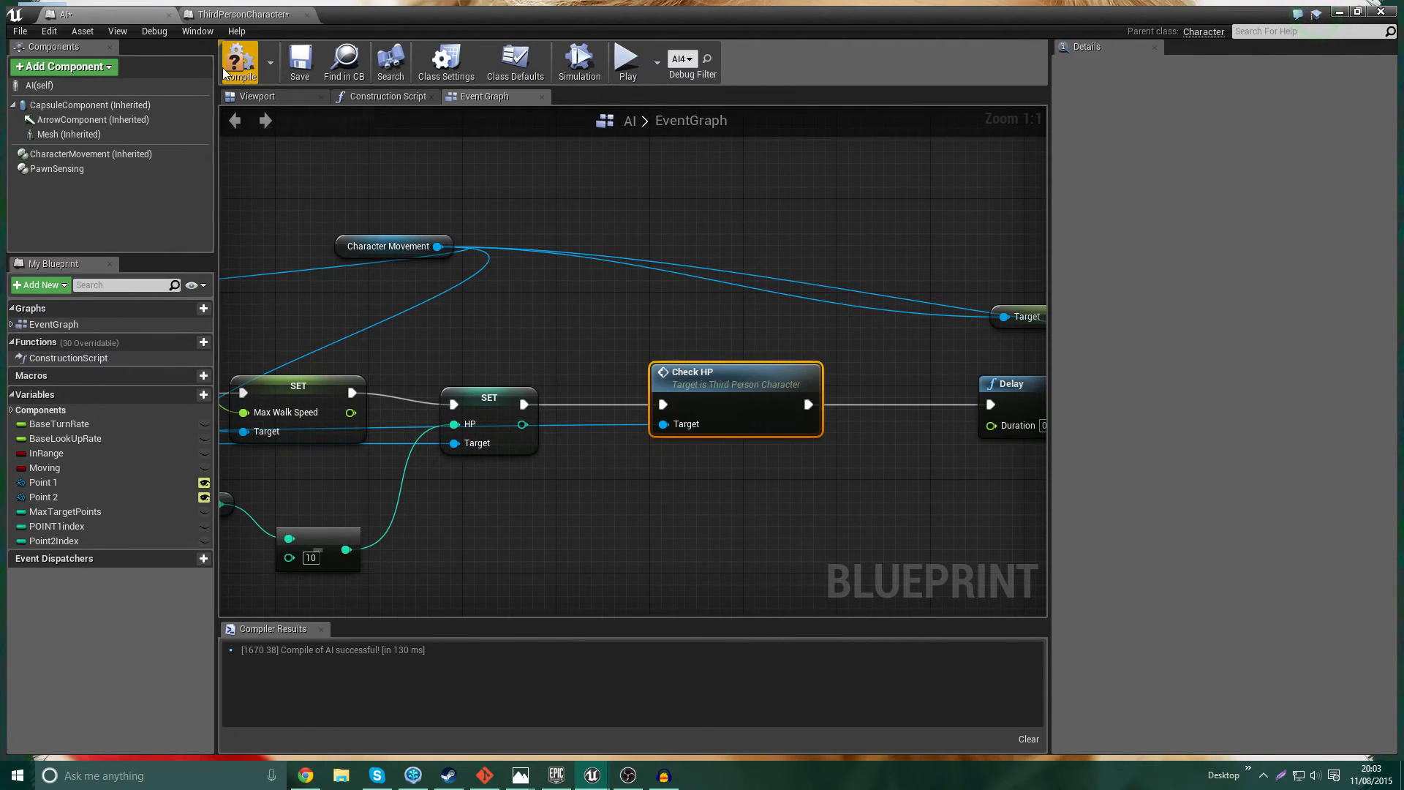
pyautogui.click(238, 61)
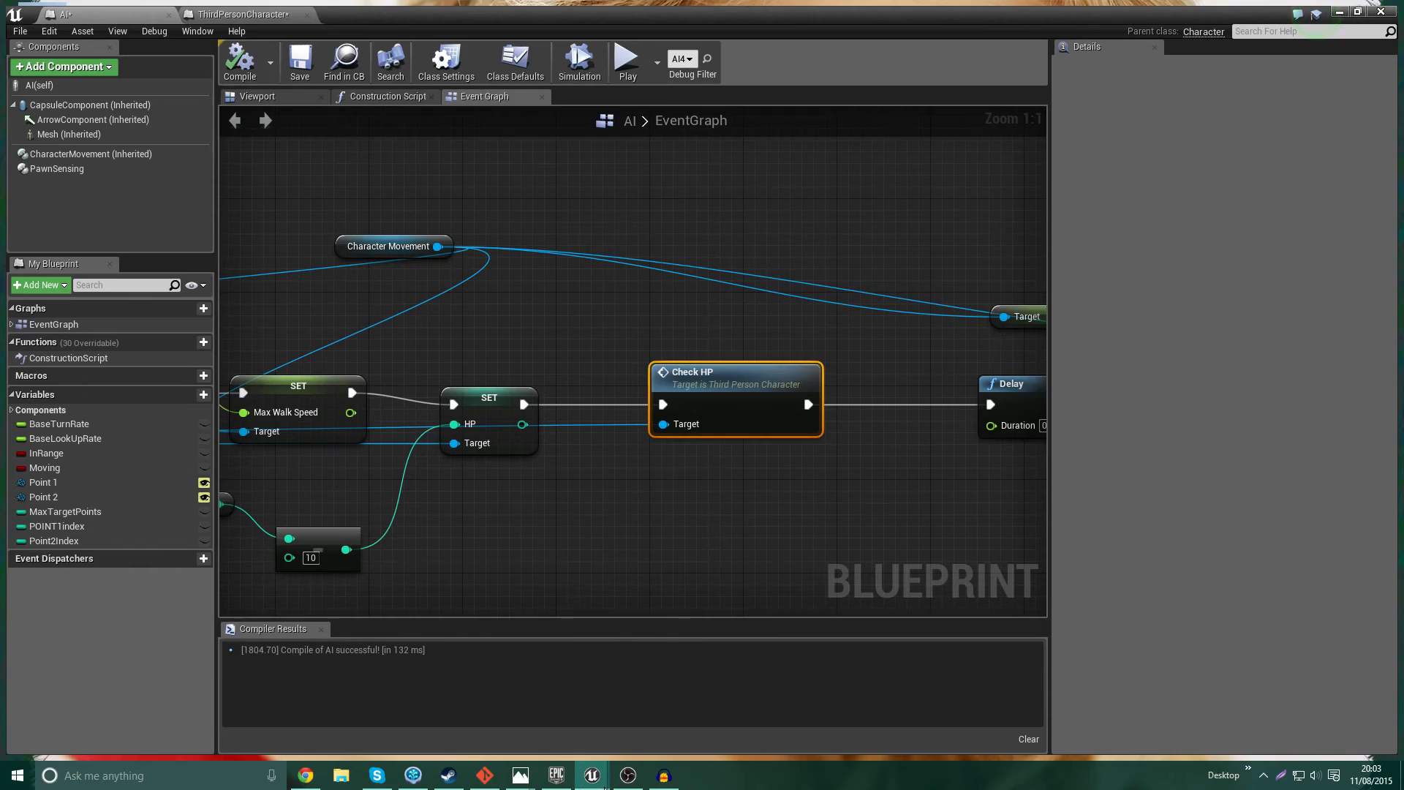
pyautogui.scroll(-3)
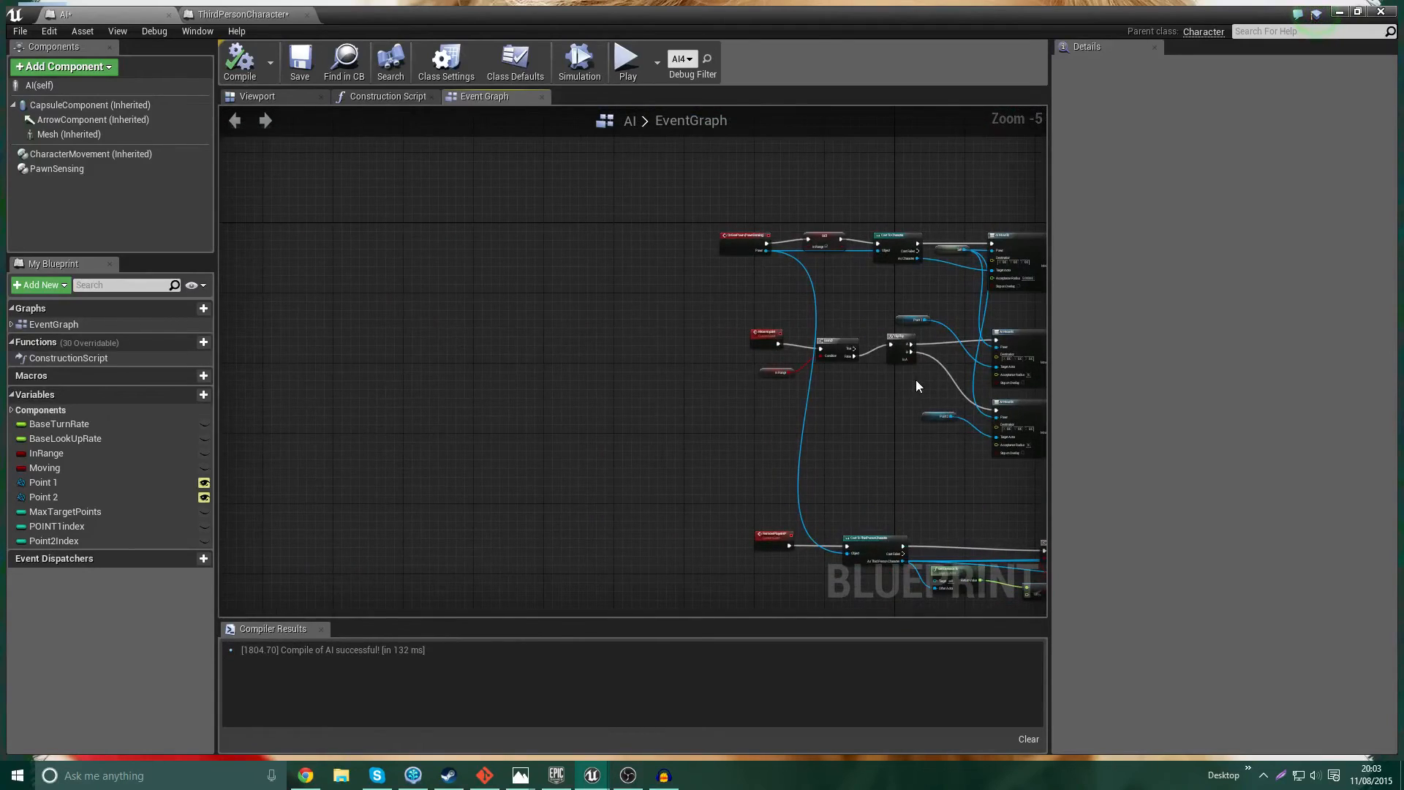
pyautogui.scroll(-3)
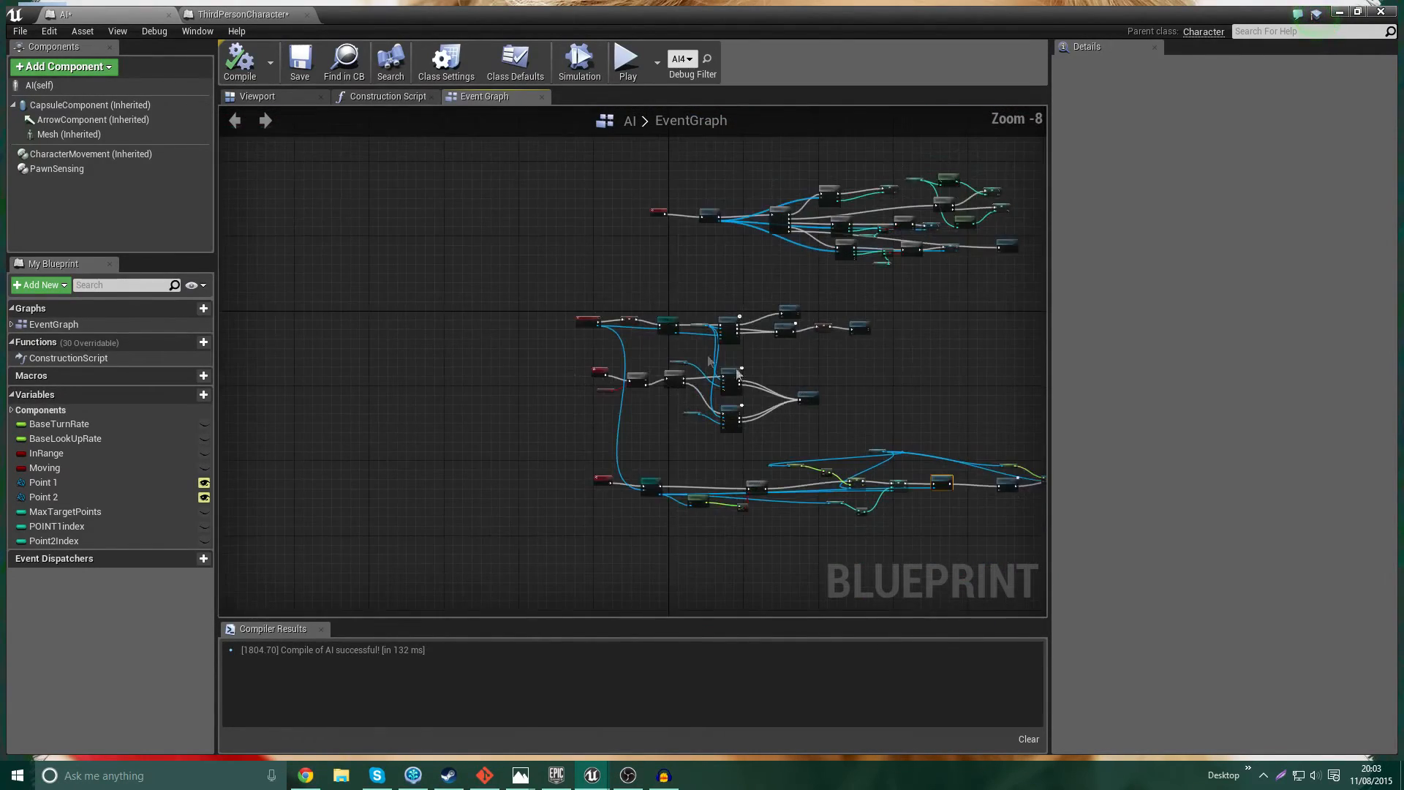